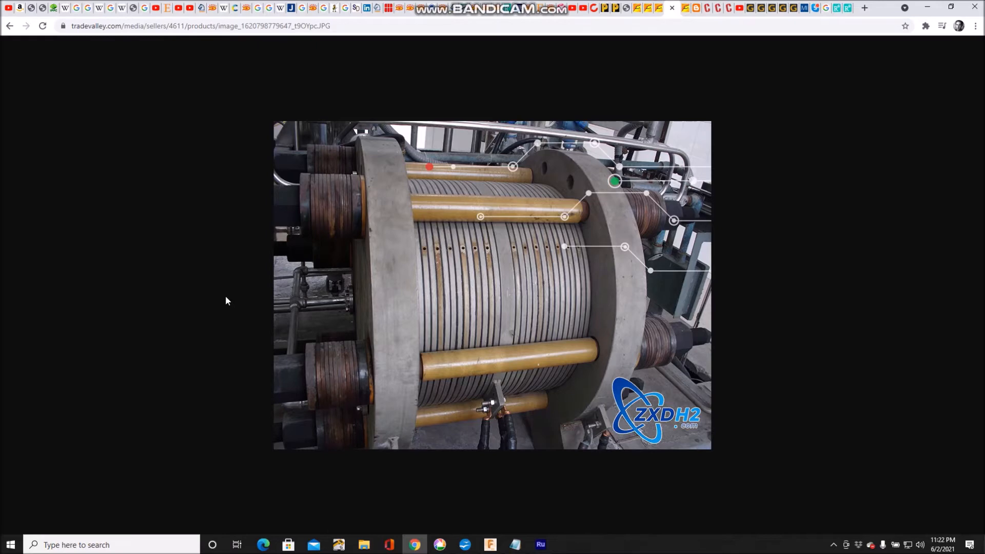
pyautogui.moveTo(704, 107)
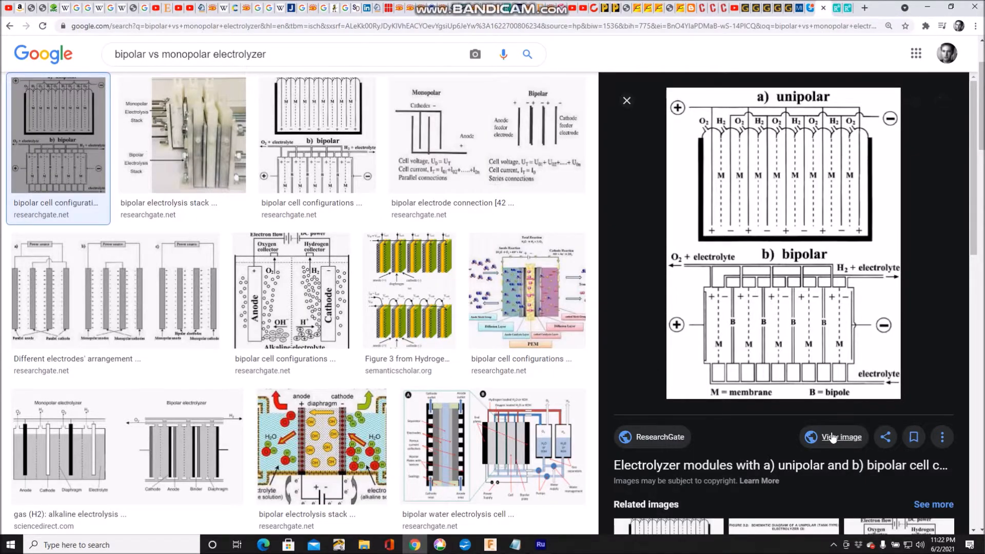
# View the full-size unipolar/bipolar diagram, then bring up the saved patent screen capture in Picasa.
pyautogui.click(840, 437)
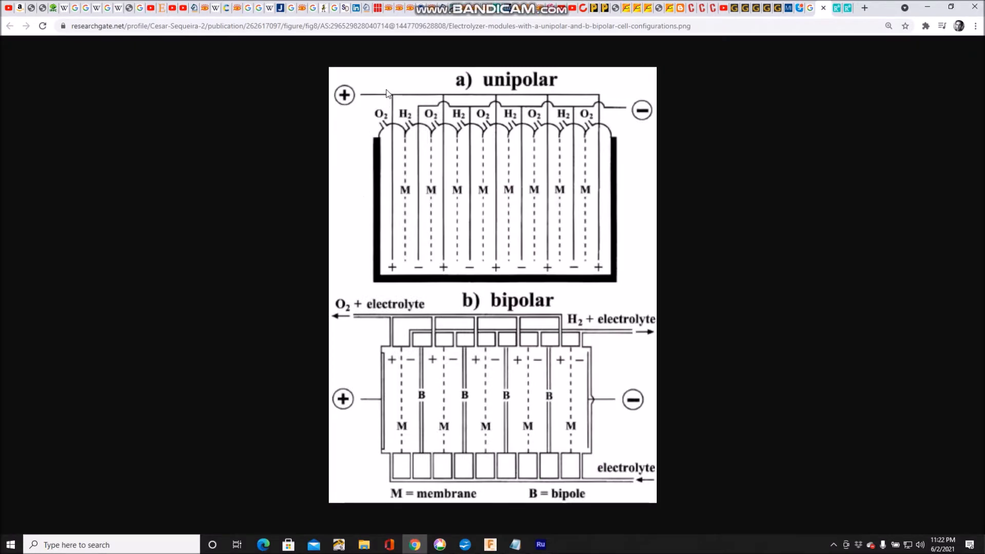
pyautogui.moveTo(335, 169)
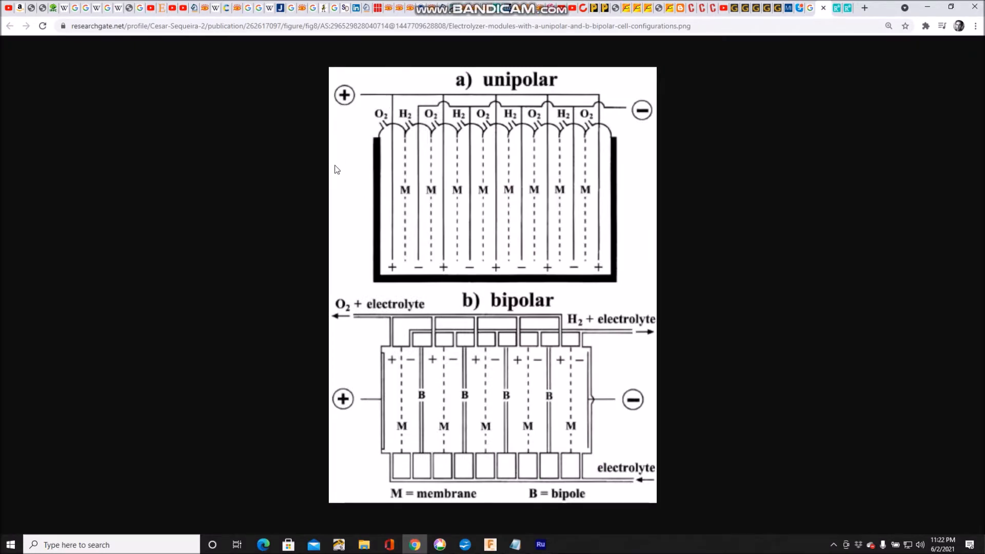
pyautogui.moveTo(321, 409)
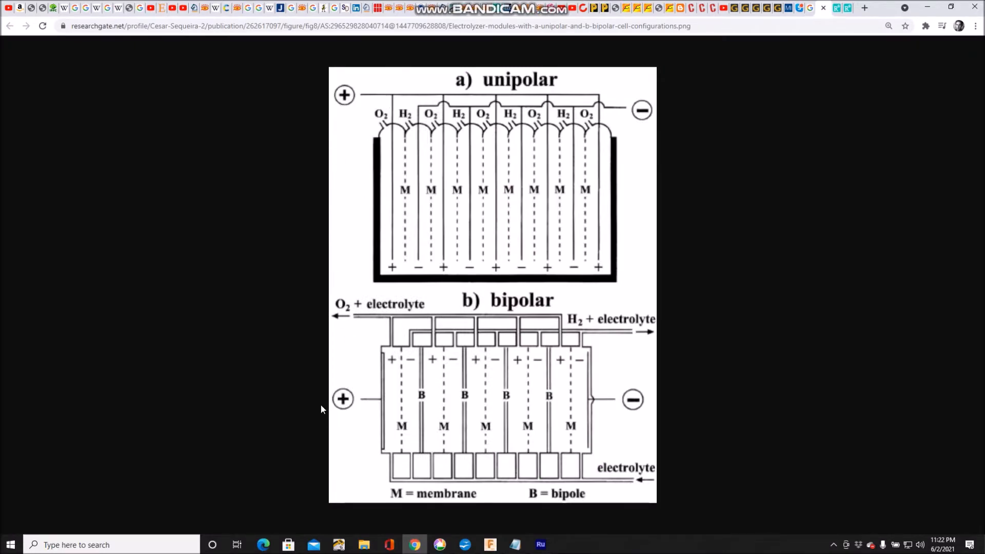
pyautogui.moveTo(600, 401)
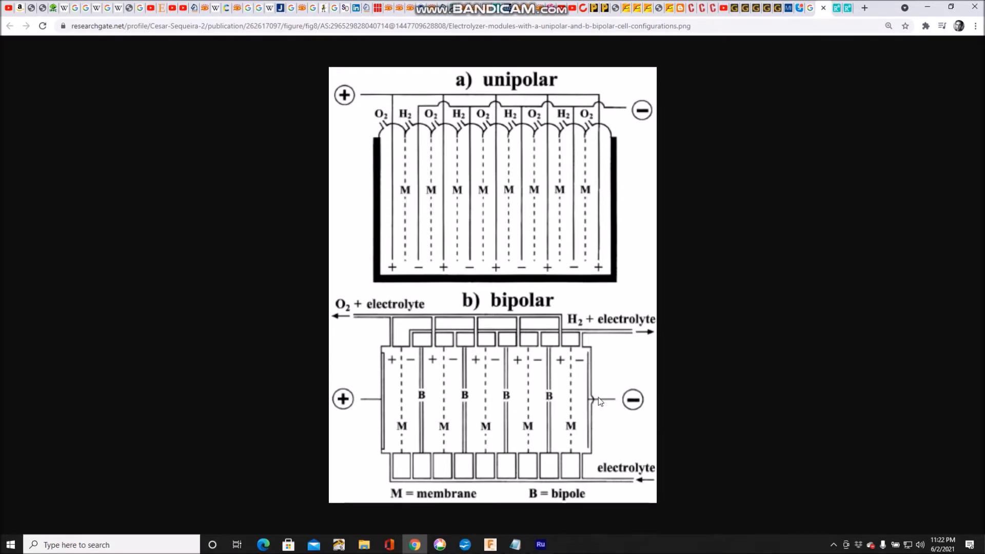
pyautogui.moveTo(589, 406)
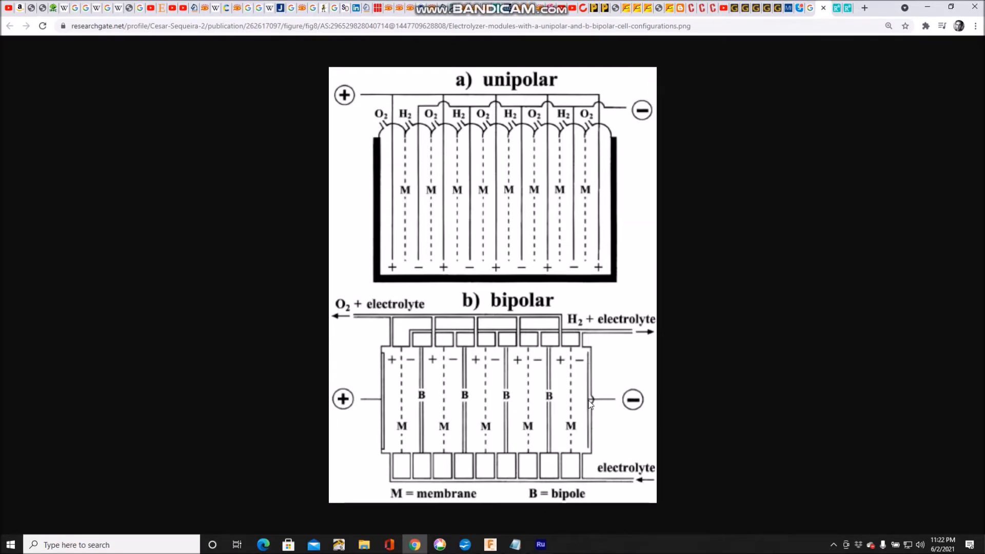
pyautogui.moveTo(357, 415)
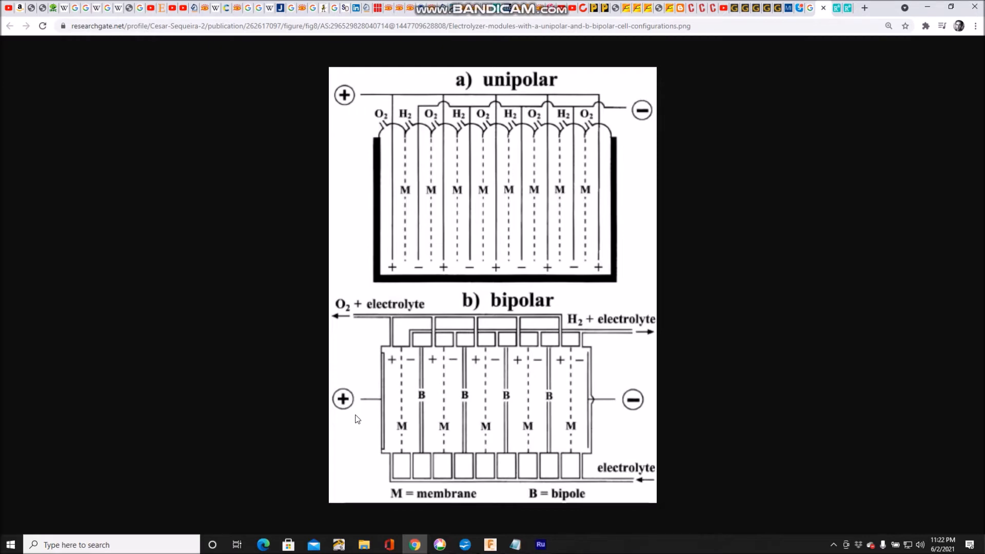
pyautogui.moveTo(646, 7)
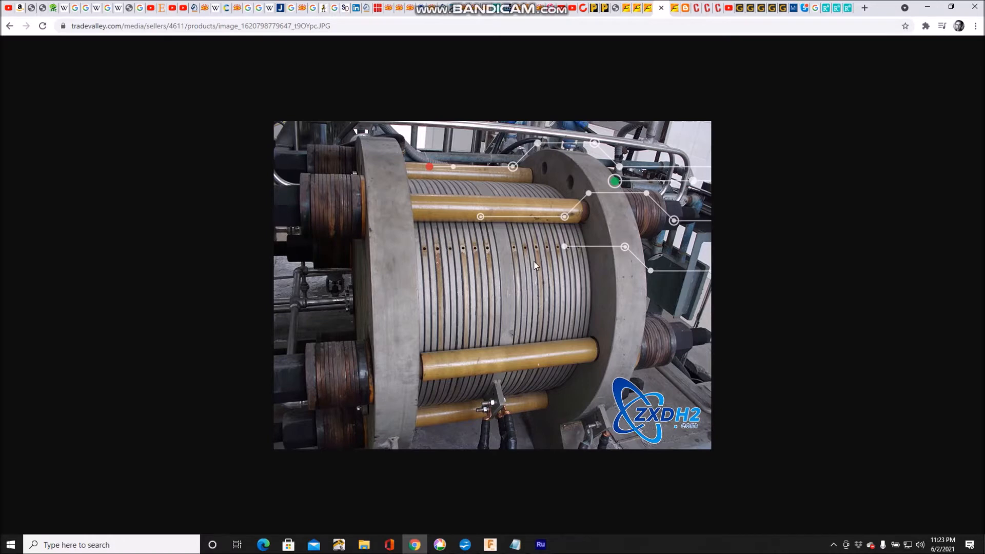
pyautogui.moveTo(257, 321)
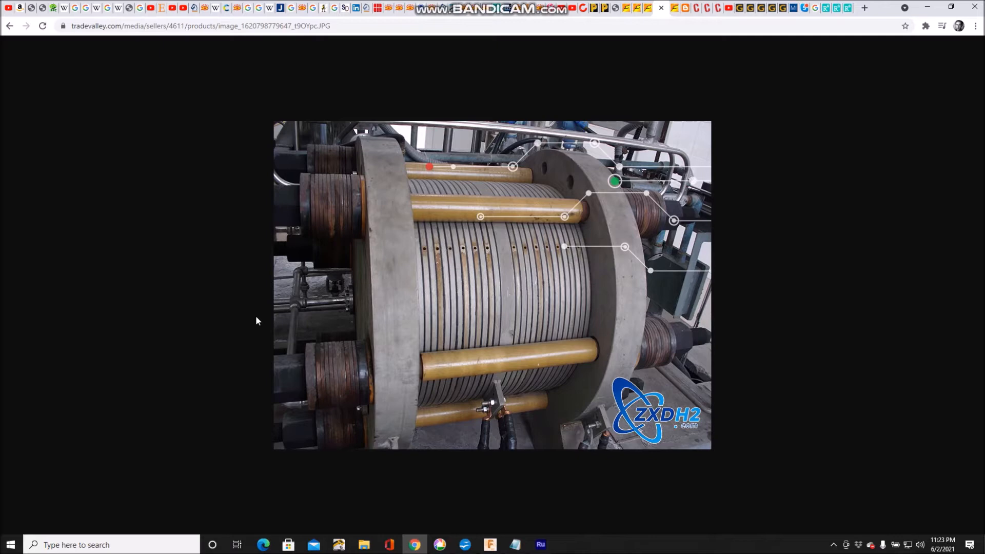
pyautogui.moveTo(490, 438)
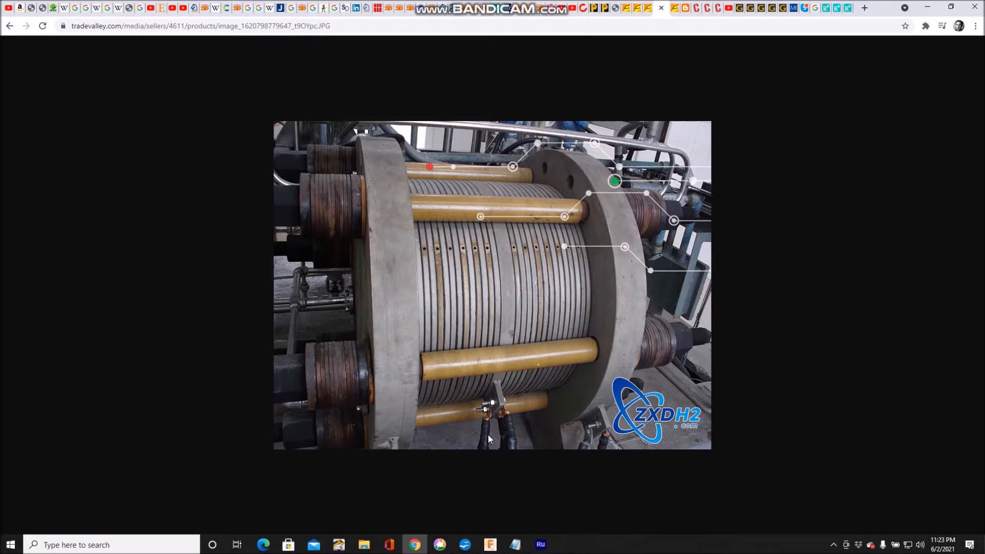
pyautogui.moveTo(499, 219)
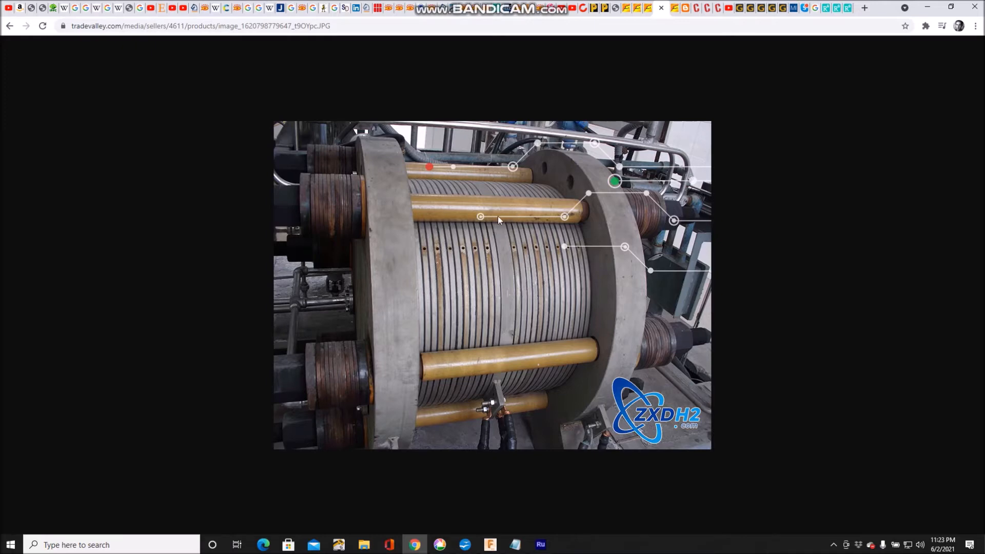
pyautogui.moveTo(491, 305)
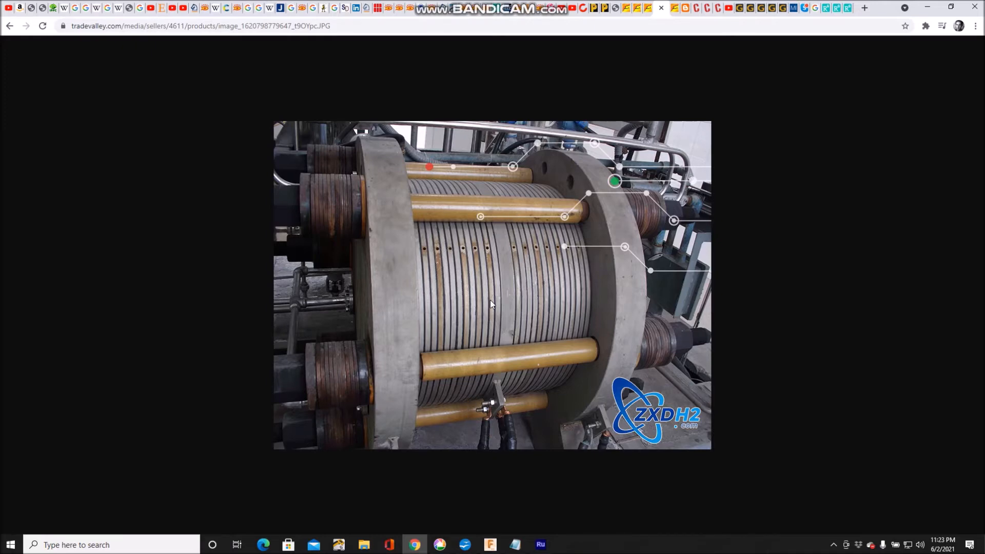
pyautogui.moveTo(473, 276)
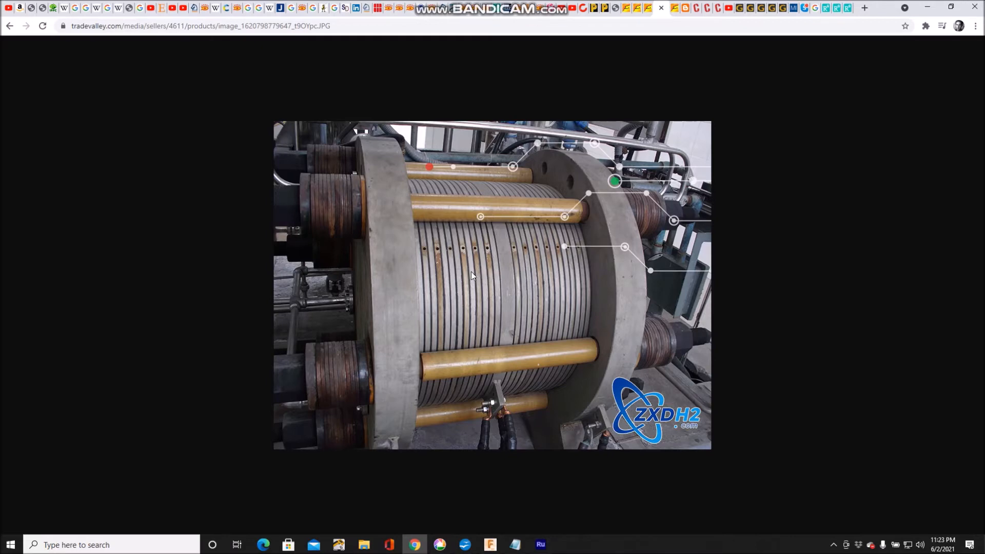
pyautogui.moveTo(485, 255)
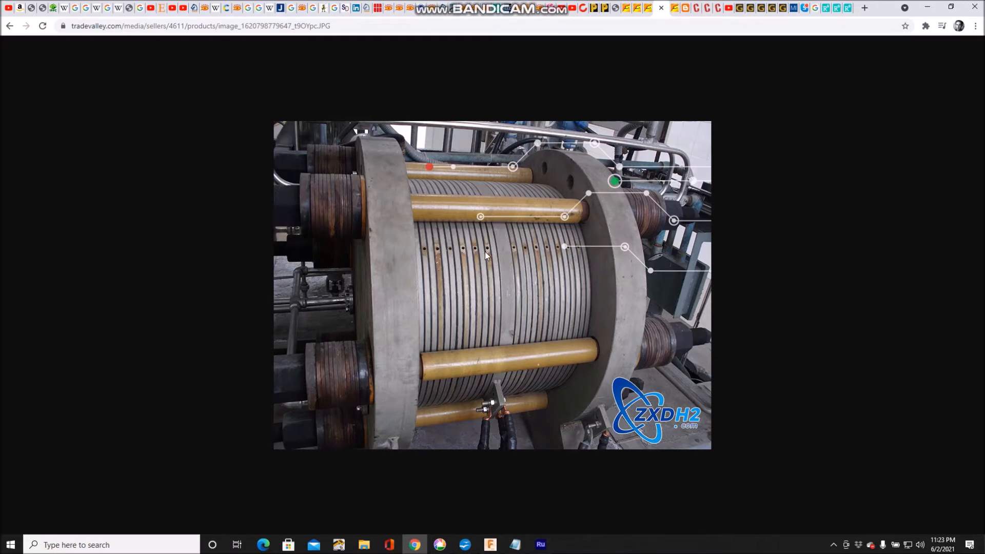
pyautogui.moveTo(490, 252)
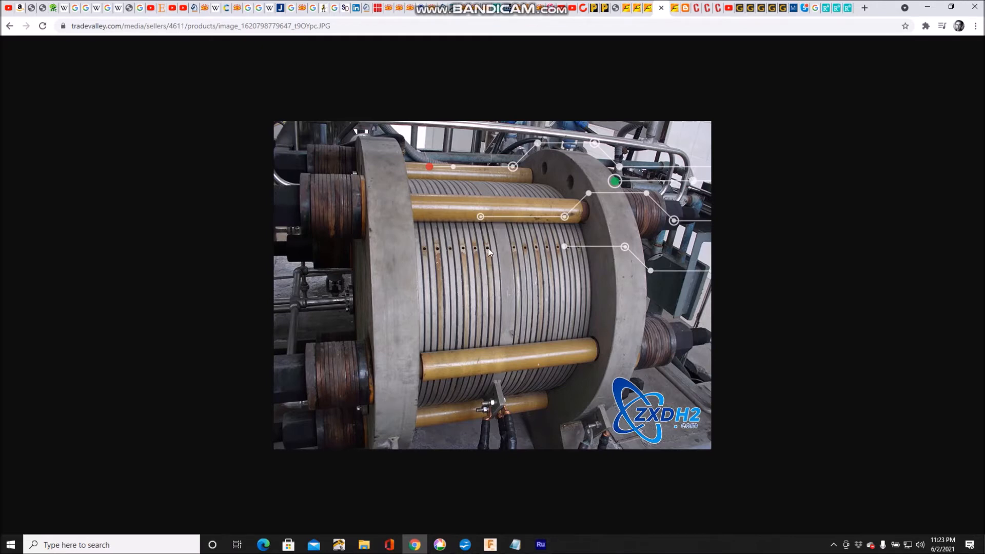
pyautogui.moveTo(487, 251)
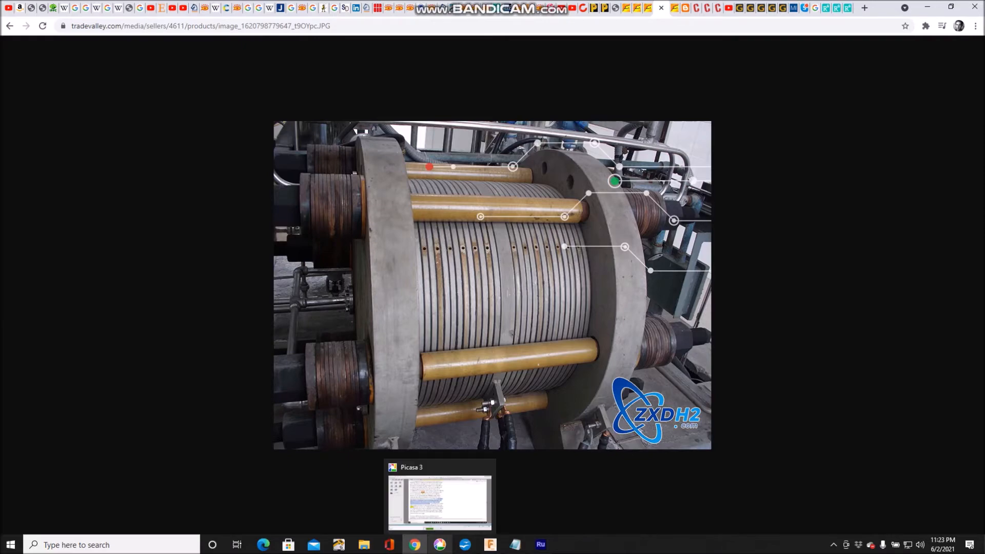
pyautogui.click(439, 497)
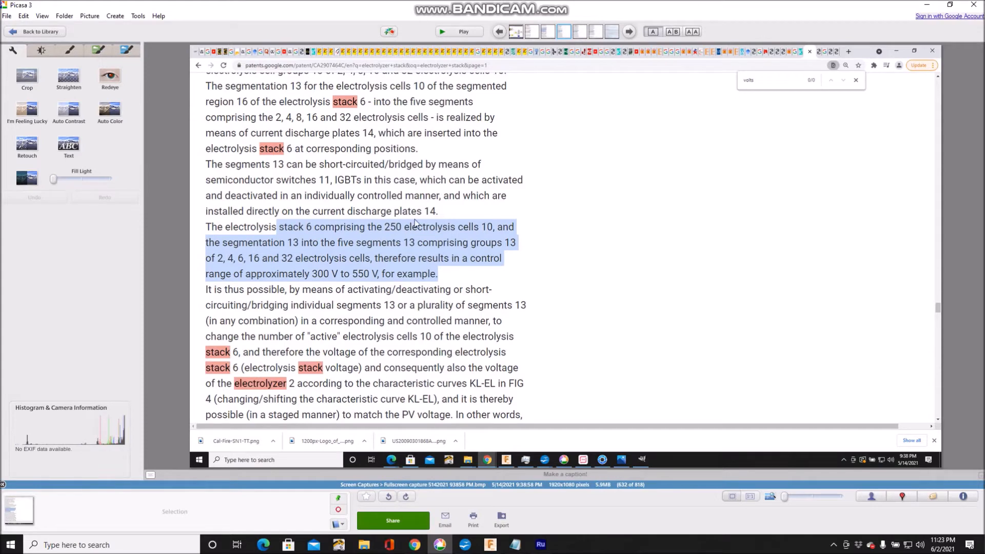
pyautogui.moveTo(451, 258)
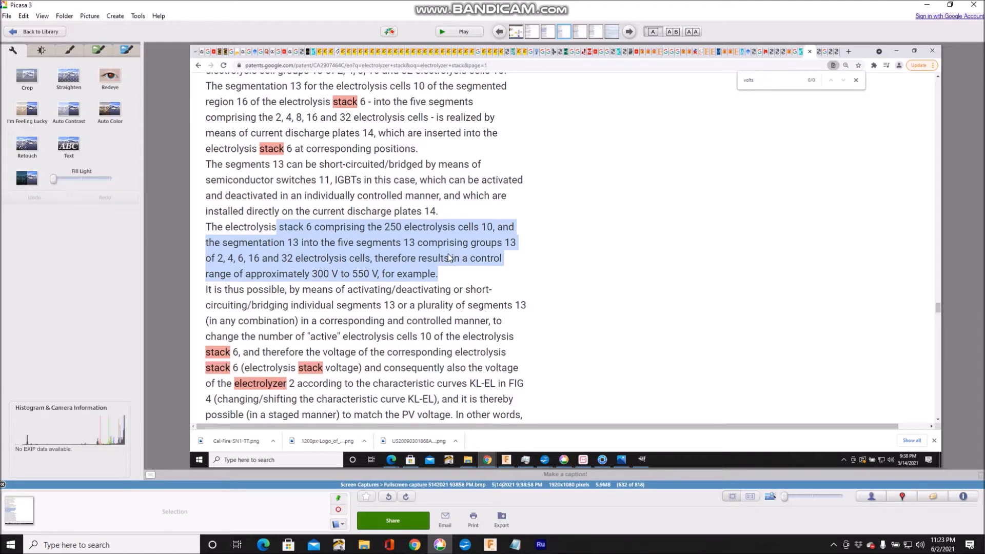
pyautogui.moveTo(332, 286)
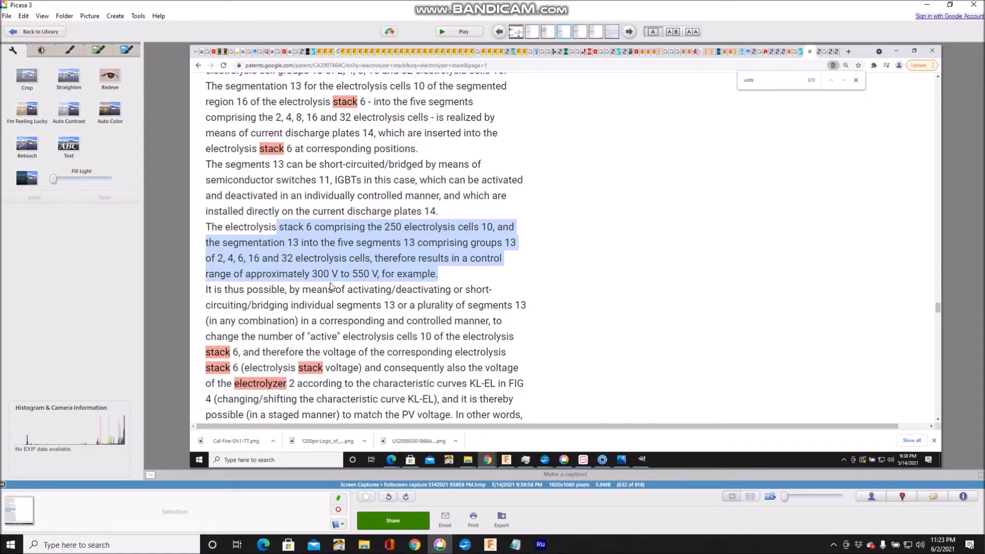
pyautogui.moveTo(380, 423)
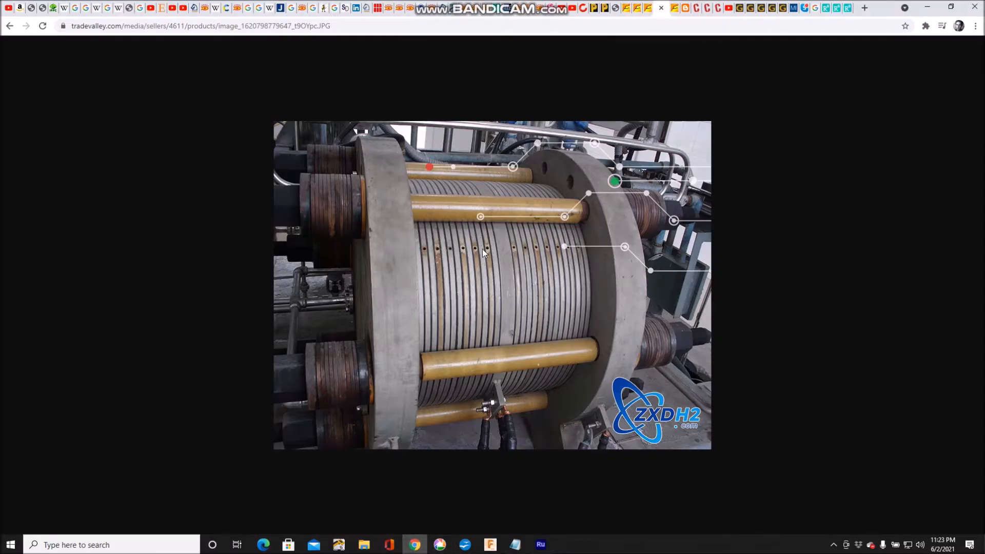
pyautogui.moveTo(479, 256)
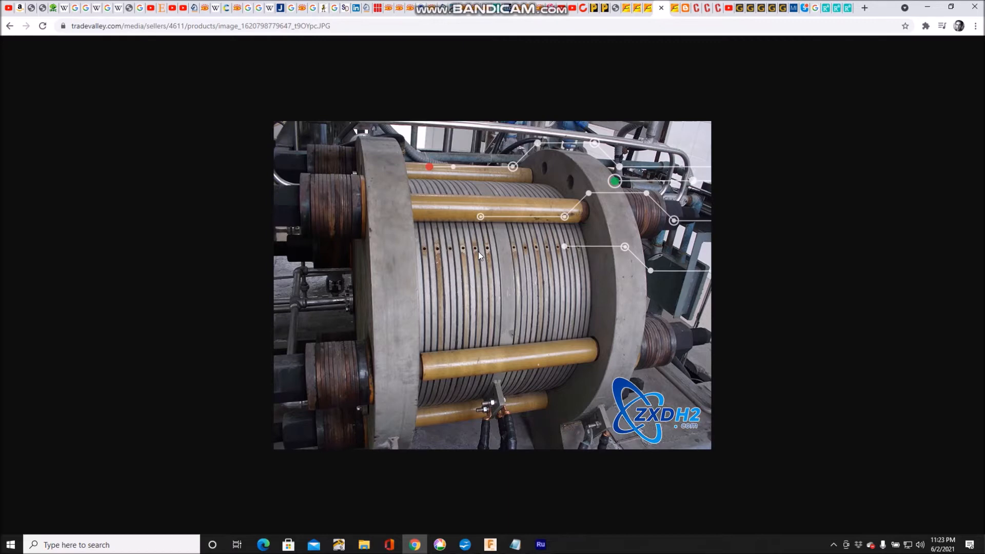
pyautogui.moveTo(483, 260)
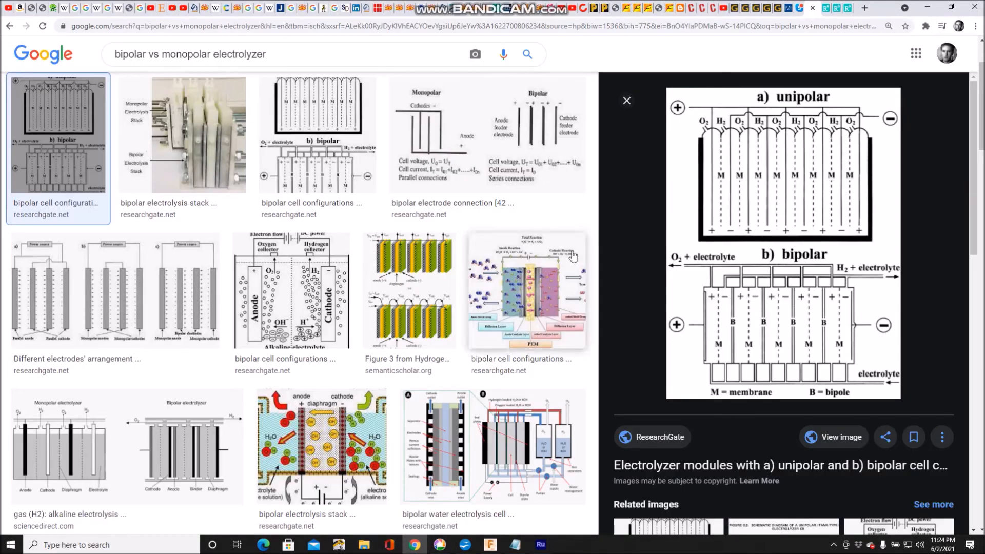
pyautogui.moveTo(710, 105)
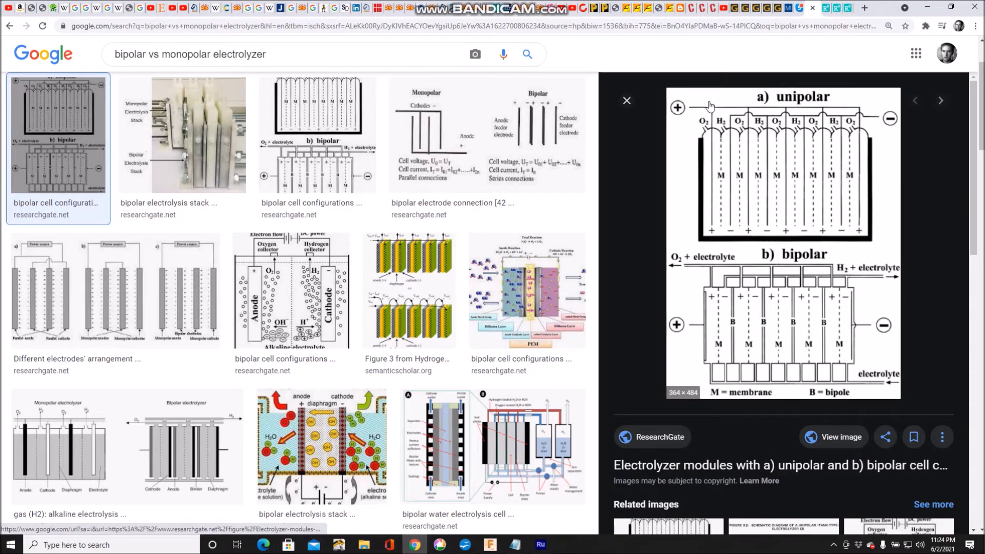
pyautogui.click(841, 438)
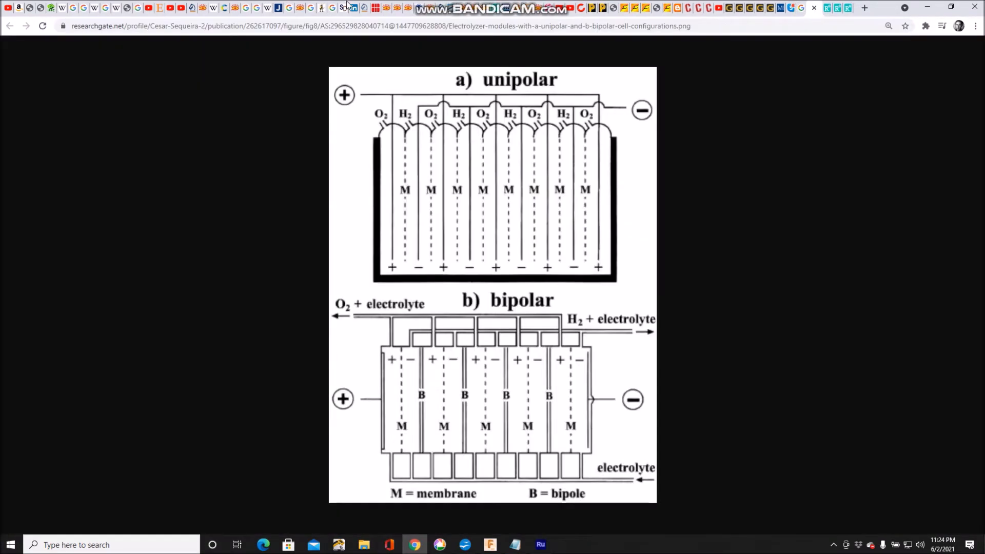
pyautogui.moveTo(385, 142)
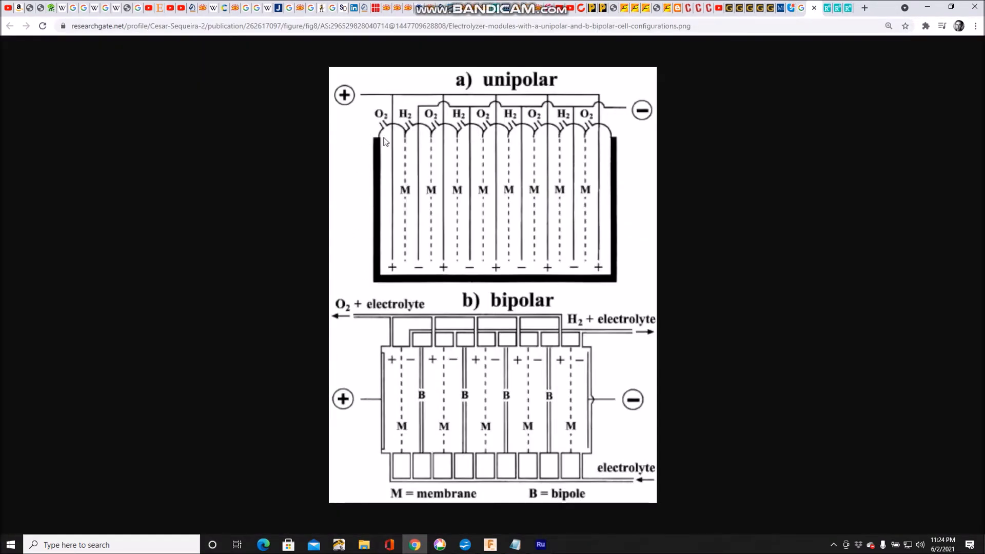
pyautogui.moveTo(549, 233)
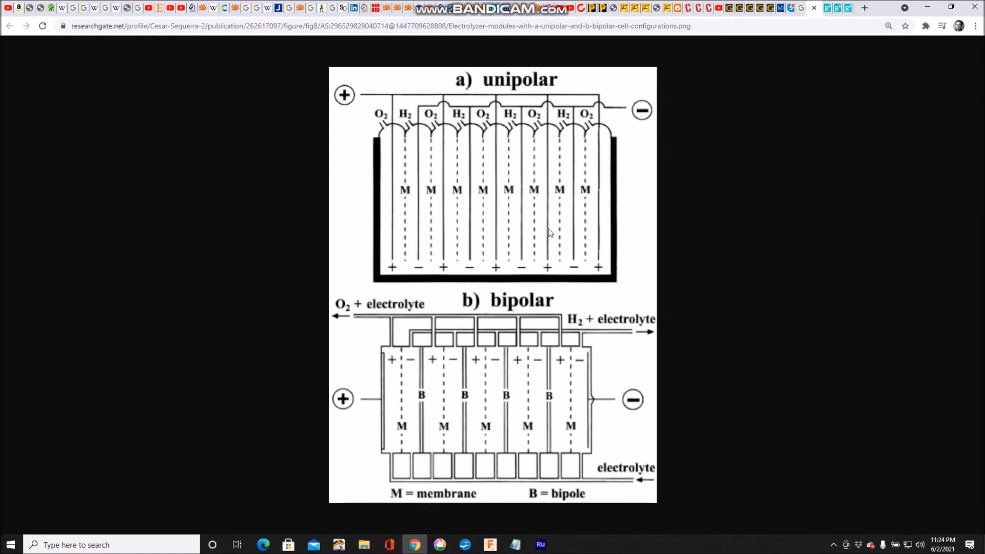
pyautogui.moveTo(401, 263)
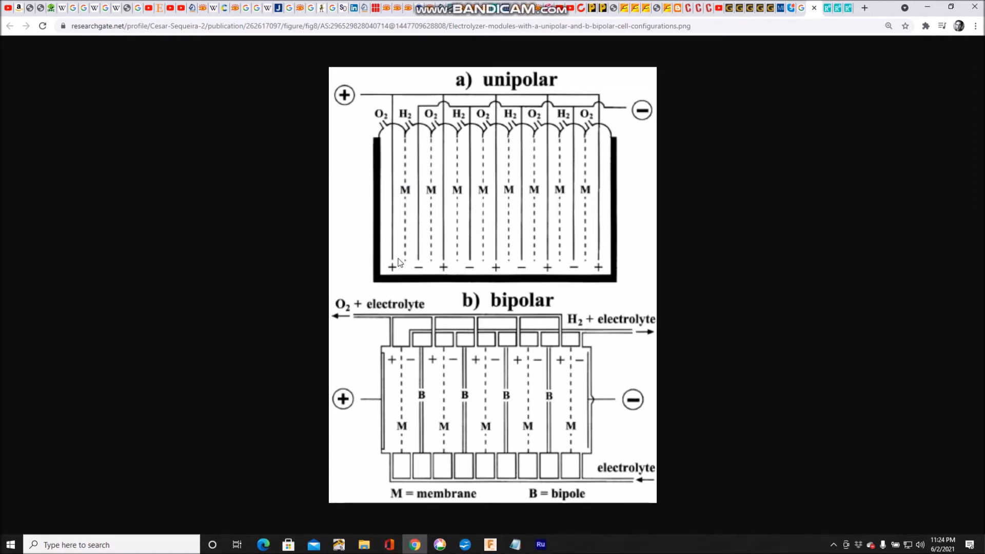
pyautogui.moveTo(394, 252)
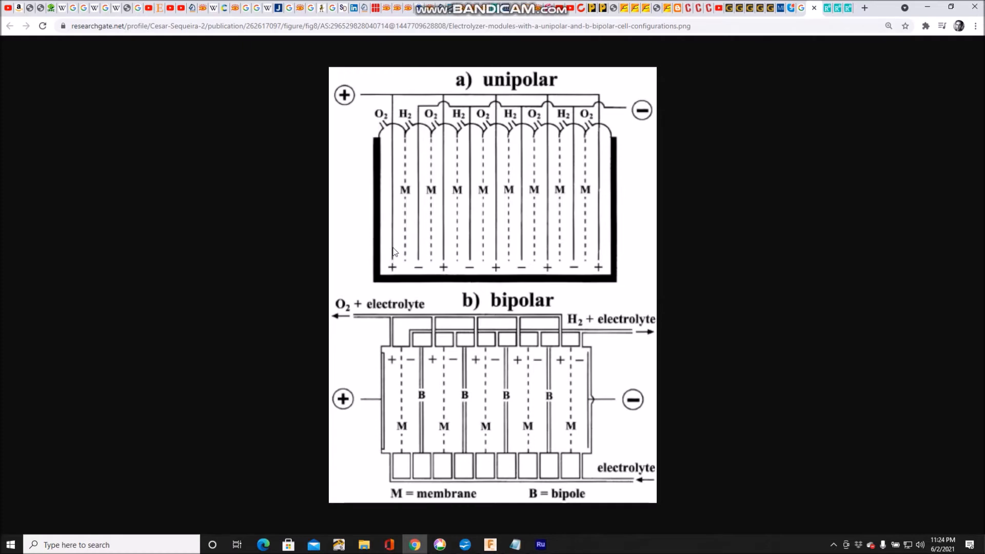
pyautogui.moveTo(396, 200)
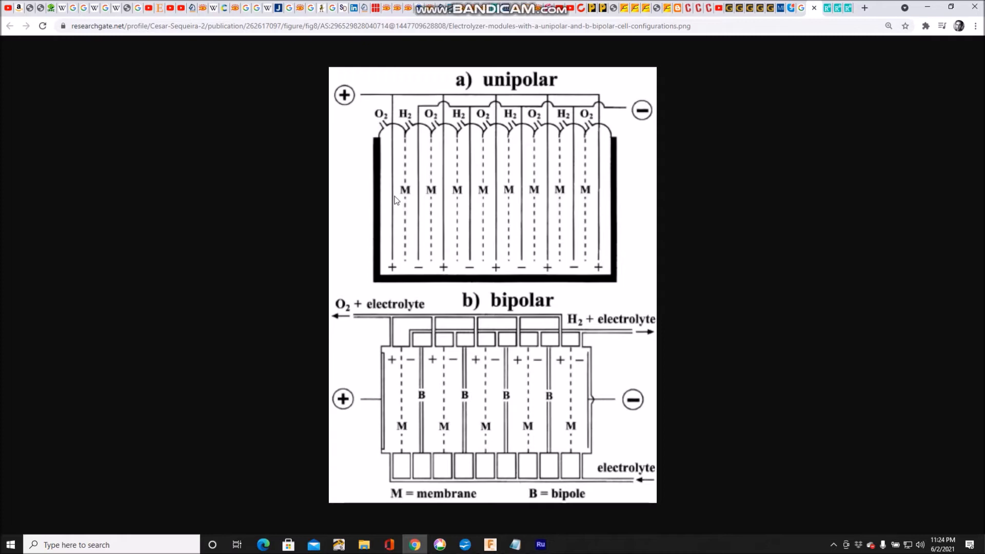
pyautogui.moveTo(376, 413)
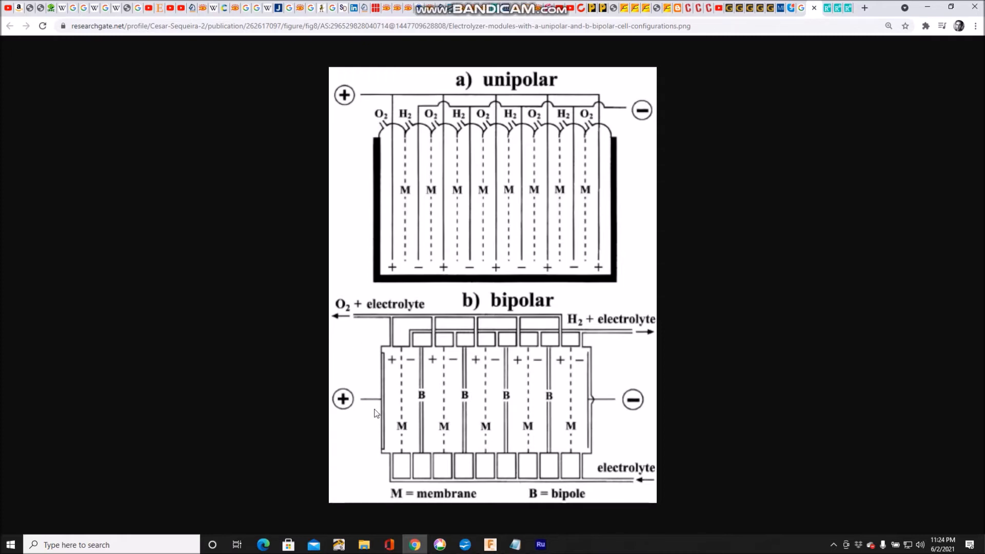
pyautogui.moveTo(535, 210)
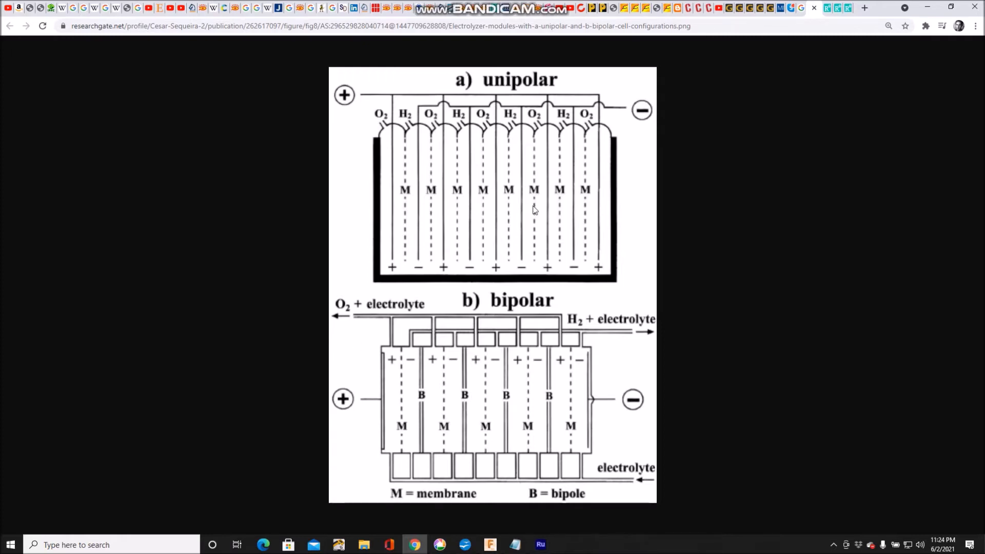
pyautogui.moveTo(388, 211)
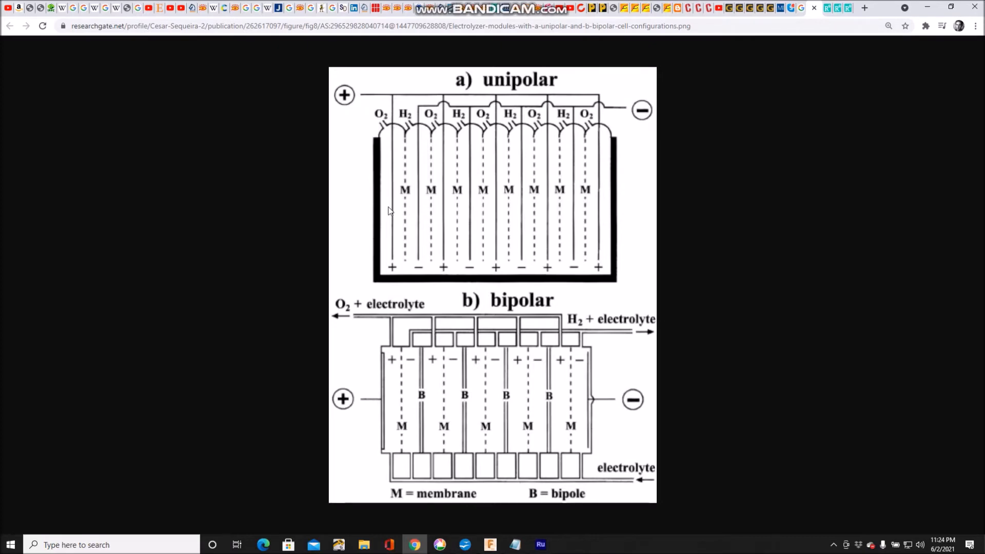
pyautogui.moveTo(602, 212)
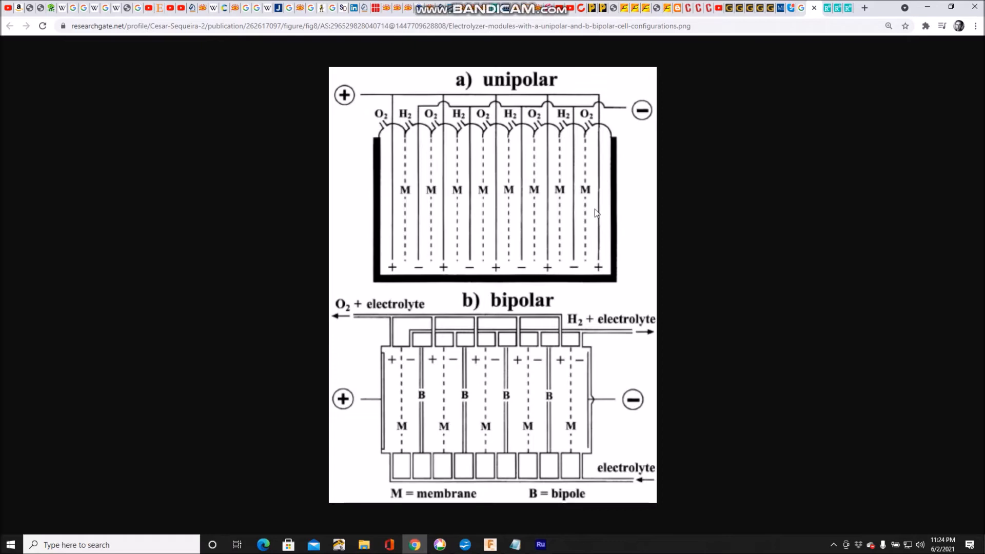
pyautogui.moveTo(393, 233)
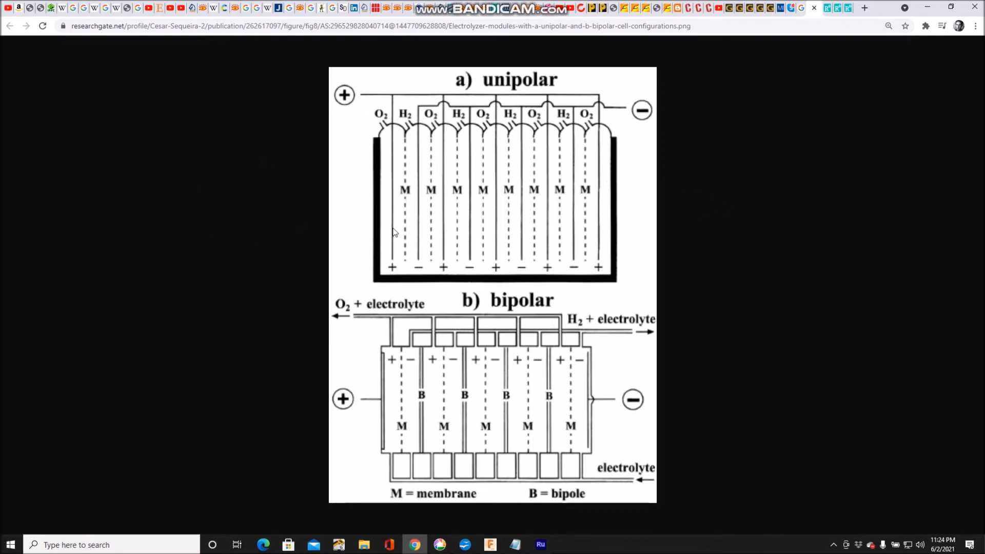
pyautogui.moveTo(387, 205)
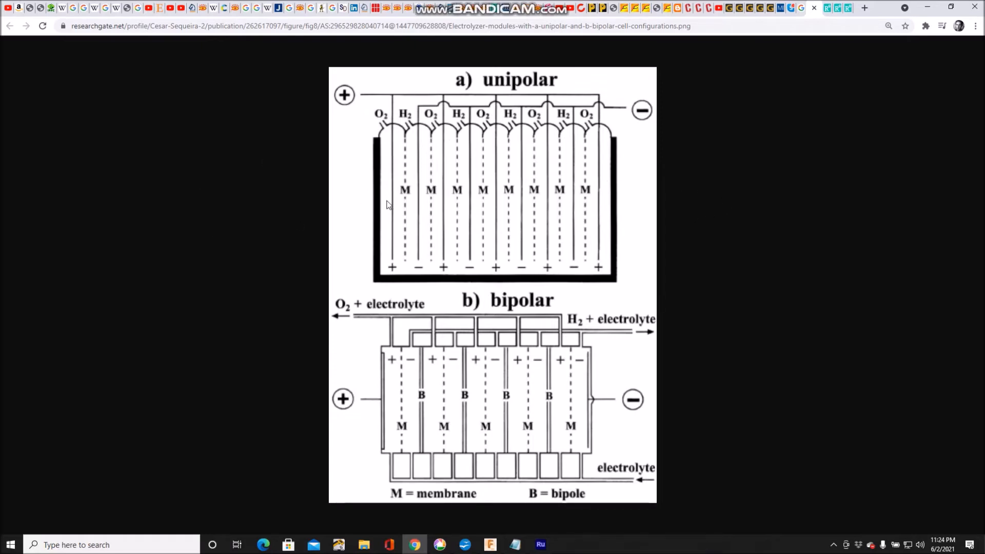
pyautogui.moveTo(423, 204)
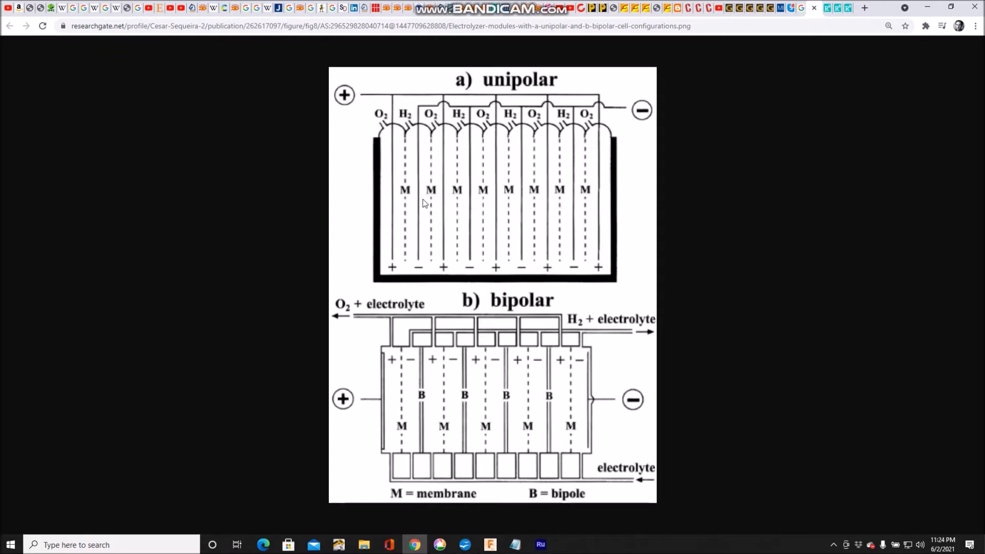
pyautogui.moveTo(421, 223)
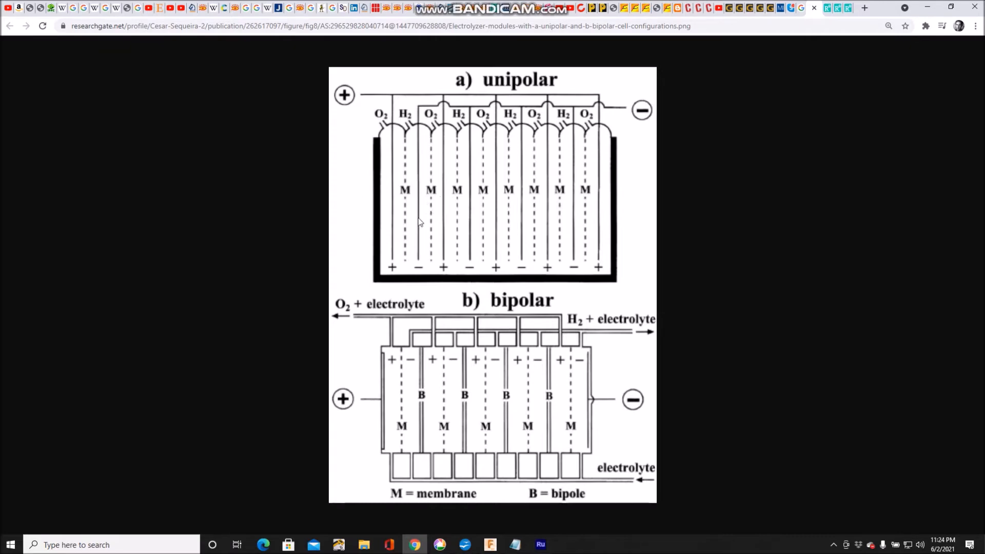
pyautogui.moveTo(363, 225)
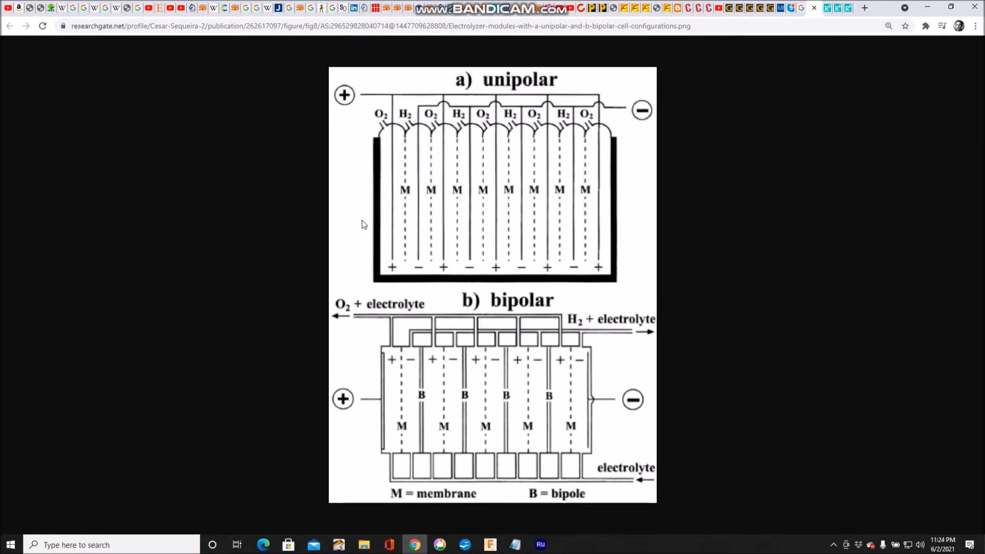
pyautogui.moveTo(390, 202)
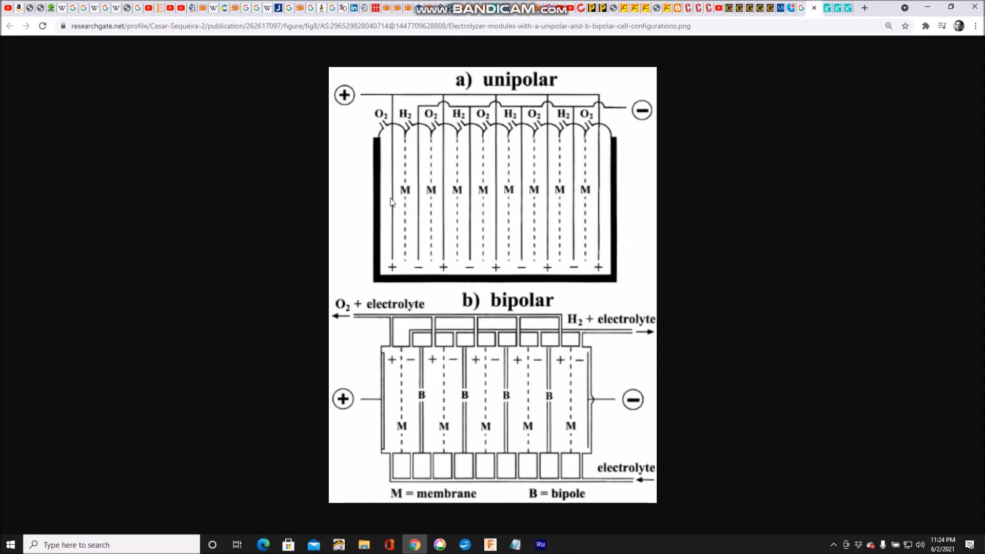
pyautogui.moveTo(425, 225)
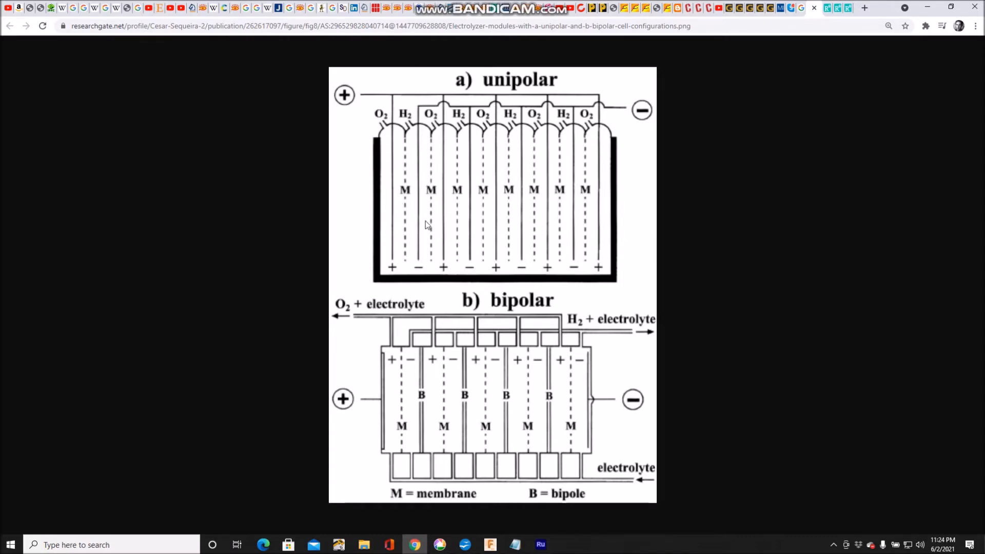
pyautogui.moveTo(397, 192)
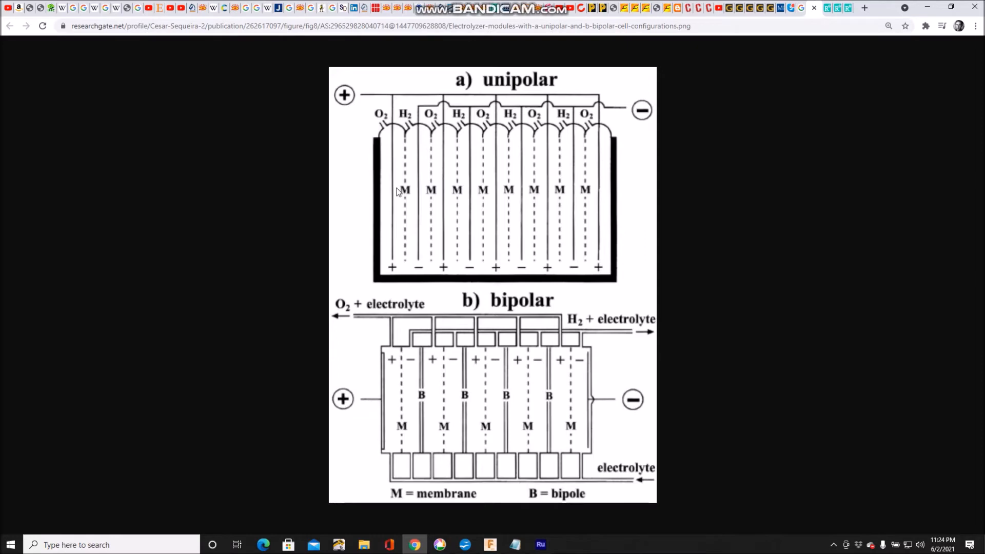
pyautogui.moveTo(644, 169)
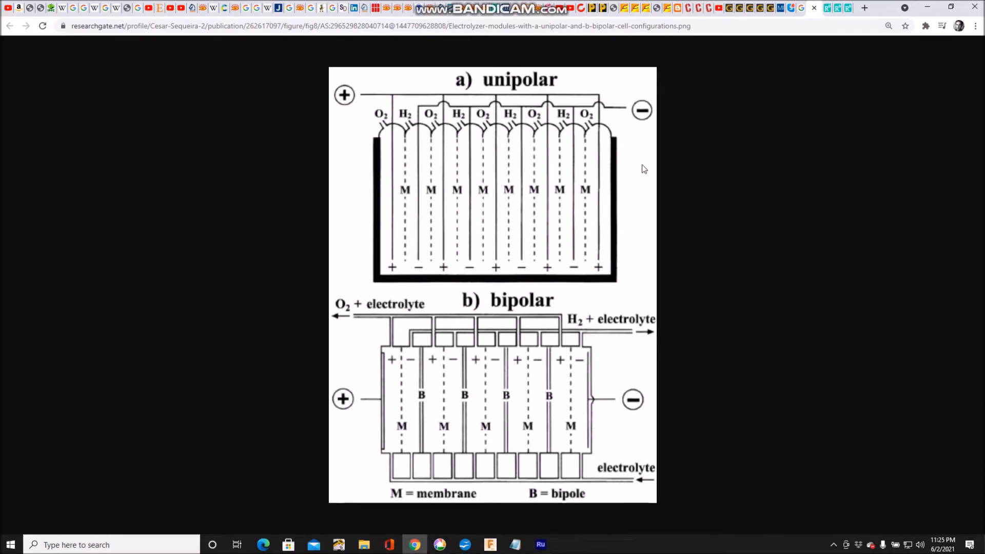
pyautogui.moveTo(353, 202)
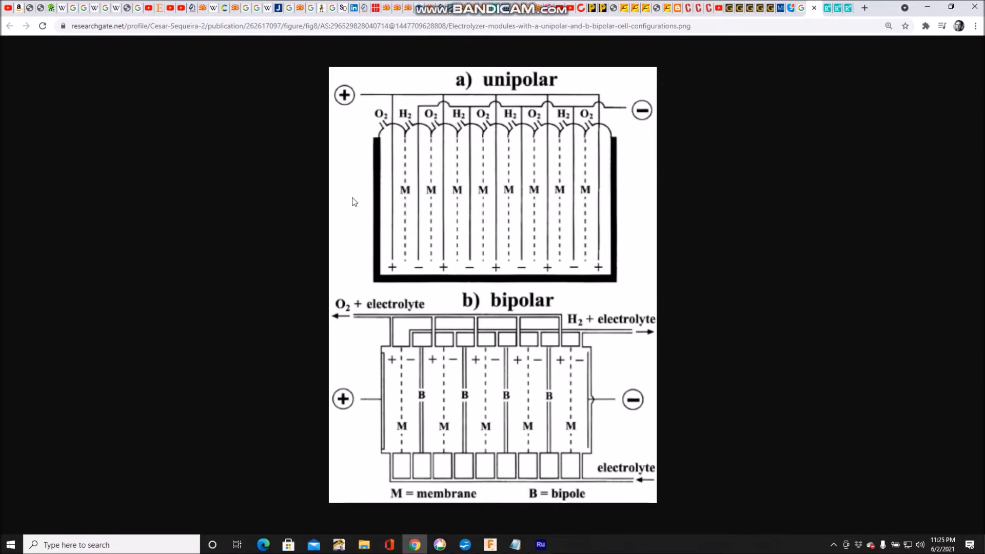
pyautogui.moveTo(395, 206)
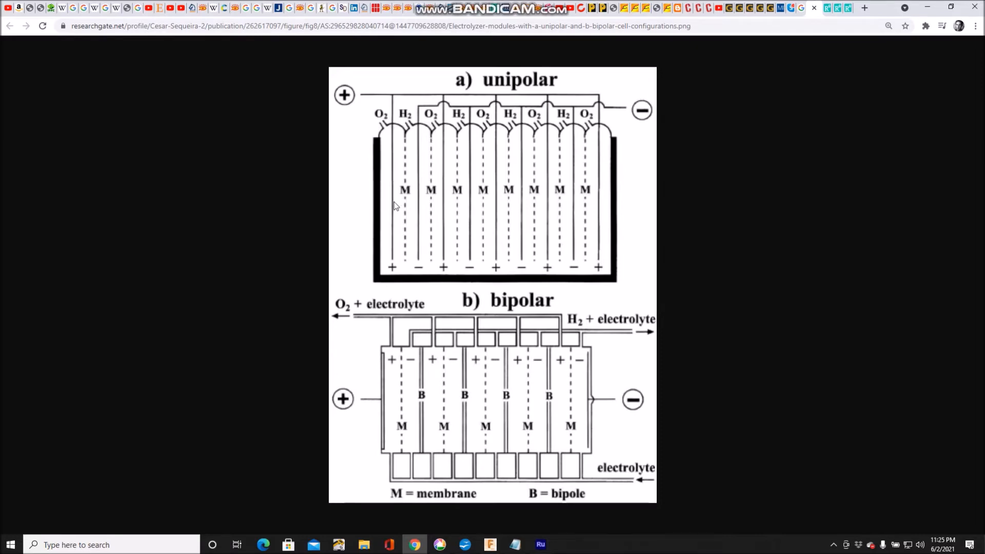
pyautogui.moveTo(397, 212)
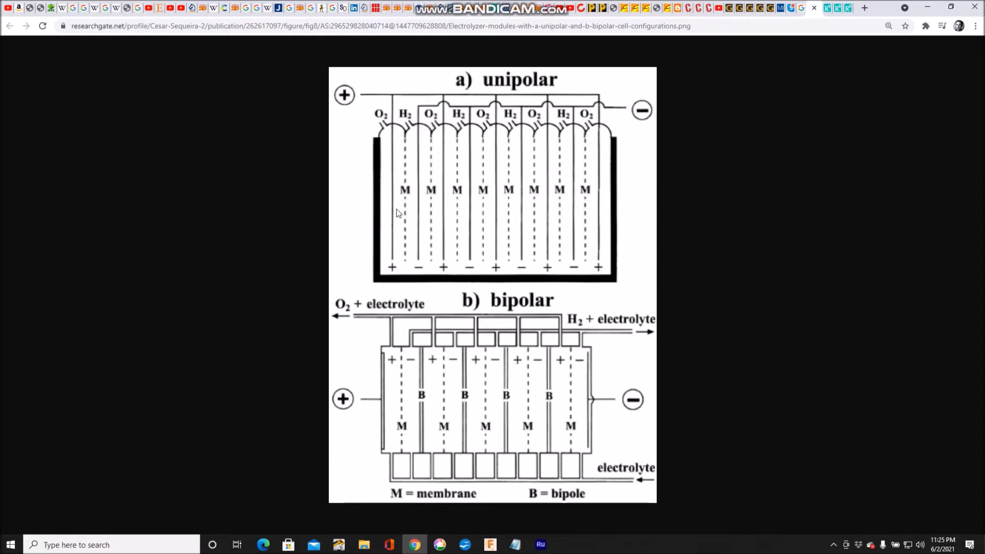
pyautogui.moveTo(393, 209)
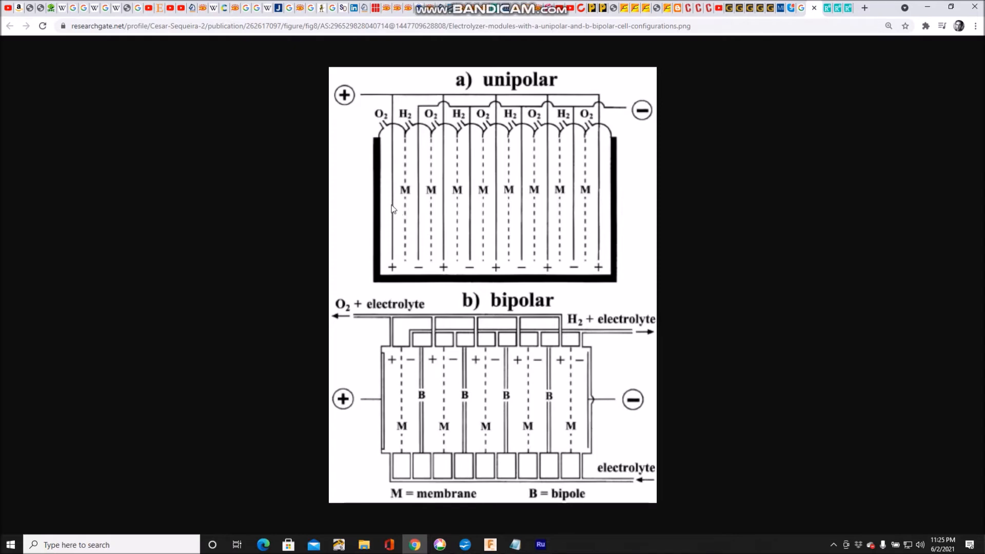
pyautogui.moveTo(413, 187)
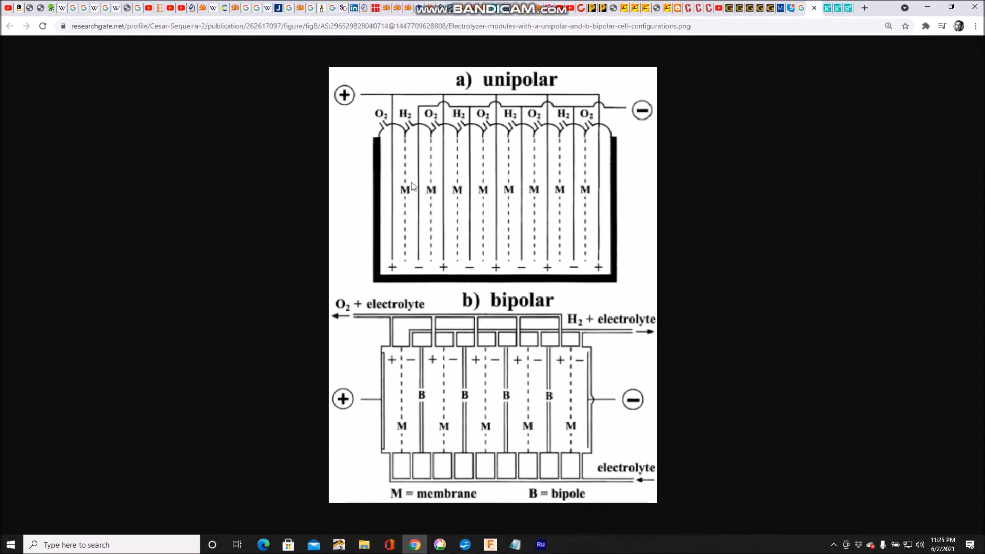
pyautogui.moveTo(414, 225)
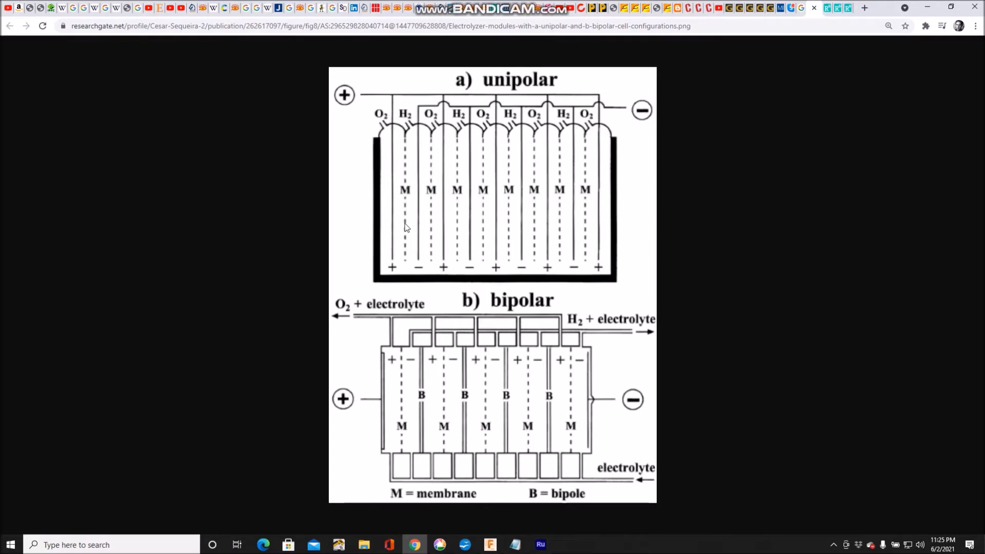
pyautogui.moveTo(386, 238)
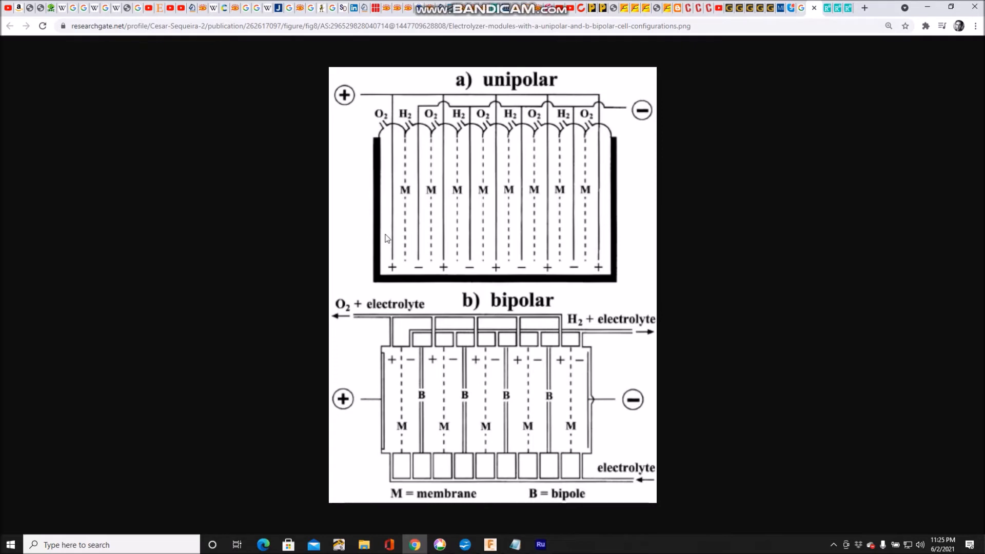
pyautogui.moveTo(815, 24)
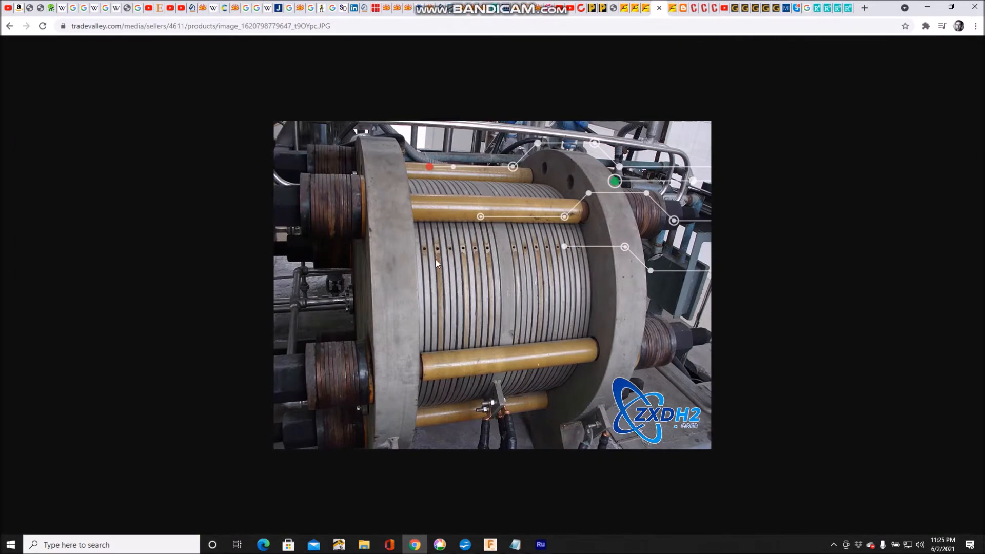
pyautogui.moveTo(5, 33)
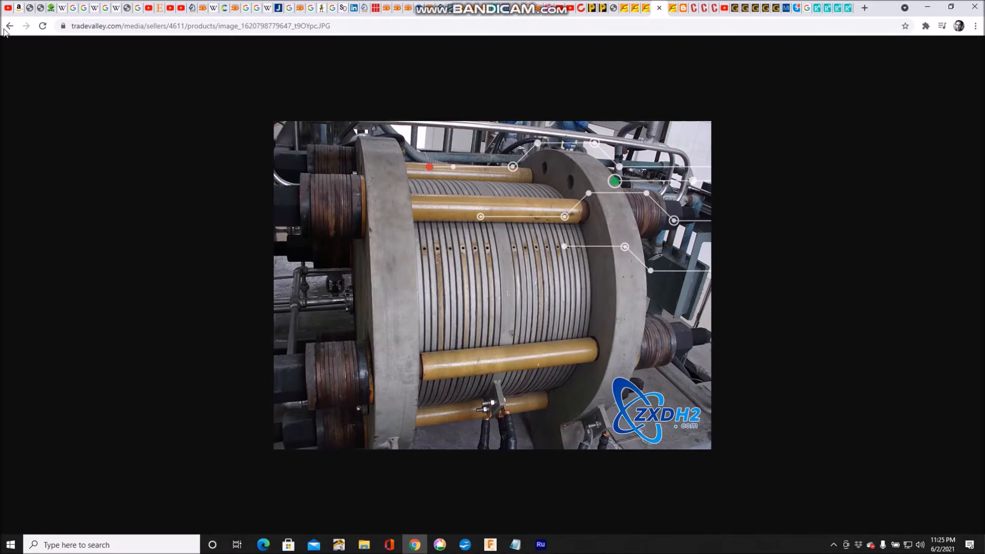
# Go back from the electrolyzer product image to the Alibaba alkaline electrolyzer search results.
pyautogui.click(9, 25)
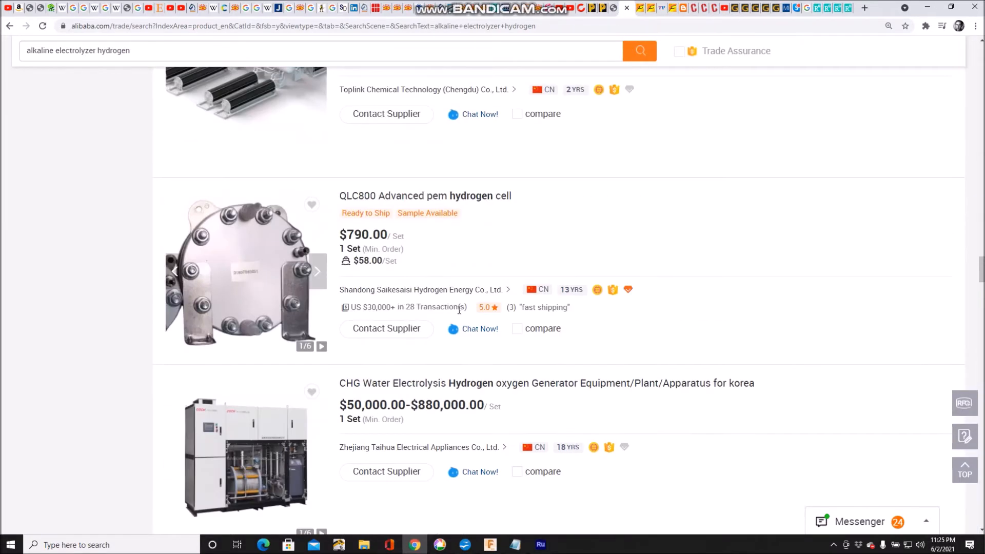
# Scroll the Alibaba results toward the $30,000 high-quality alkaline electrolyzer listing.
pyautogui.scroll(-3)
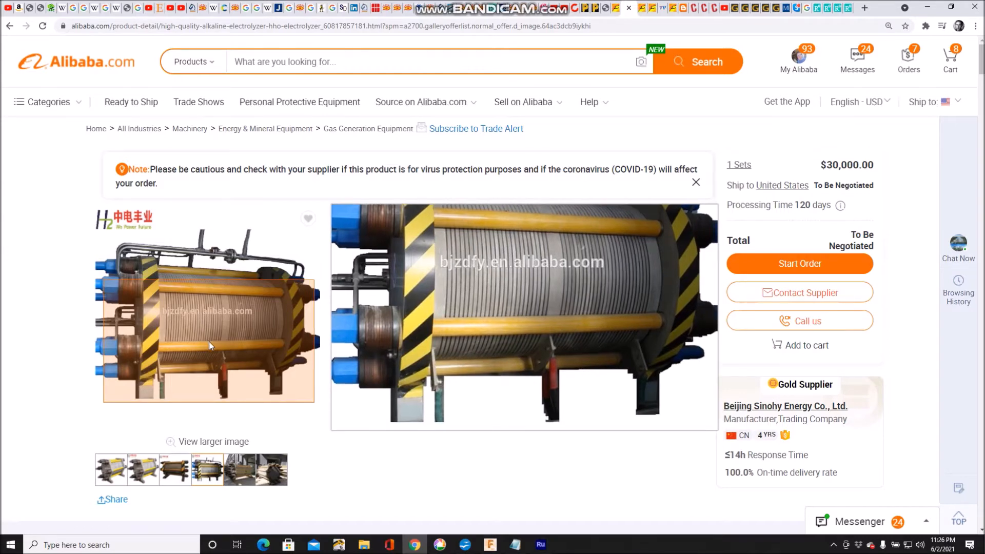
pyautogui.moveTo(208, 346)
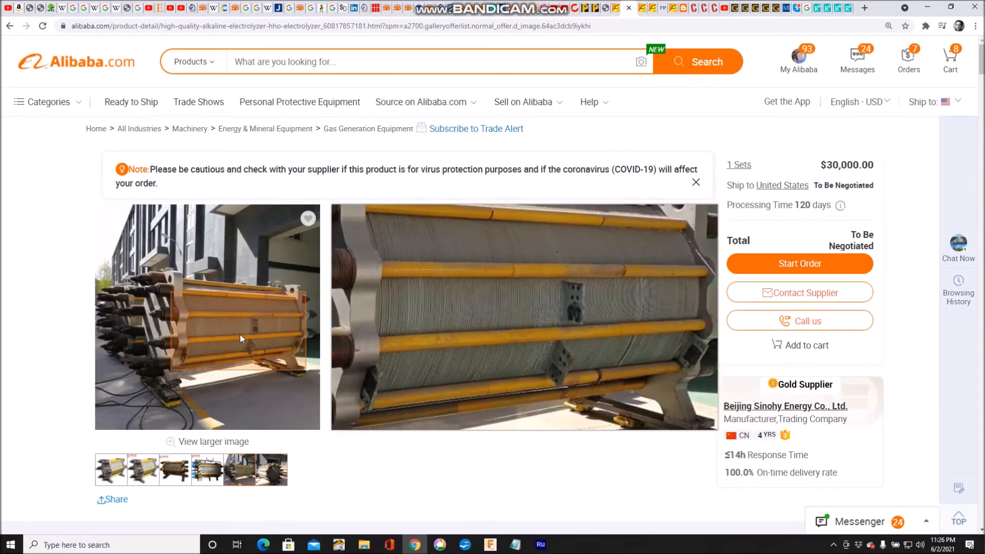
pyautogui.moveTo(219, 347)
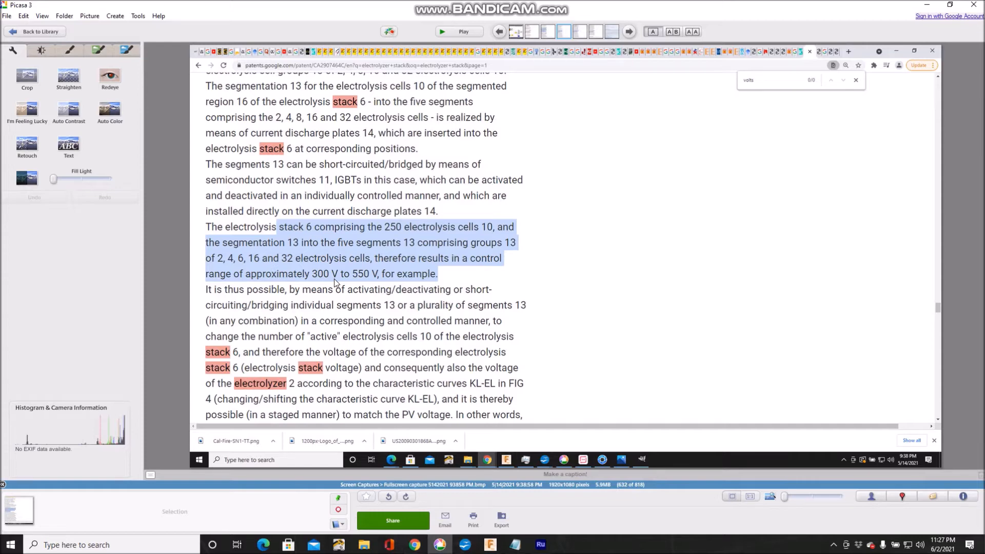
pyautogui.moveTo(387, 545)
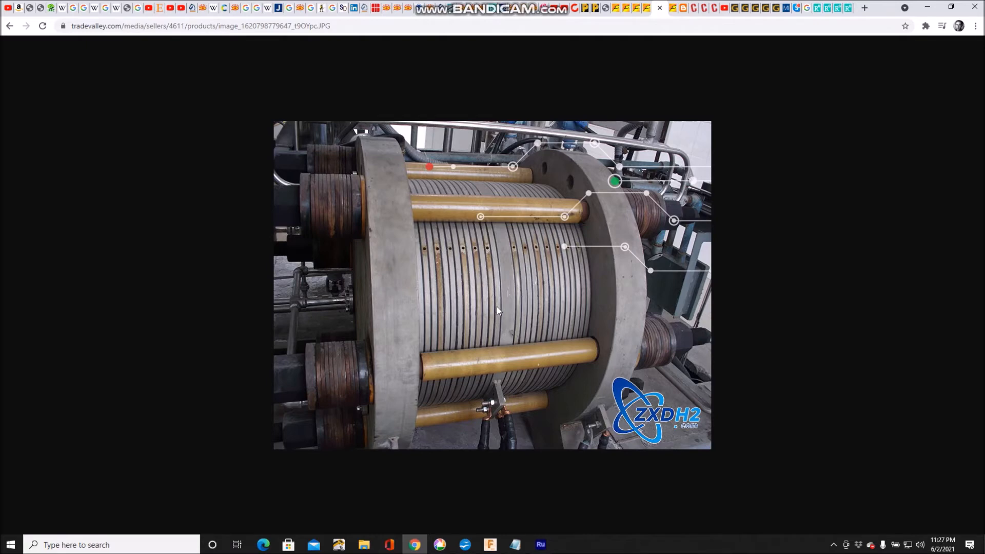
pyautogui.moveTo(480, 269)
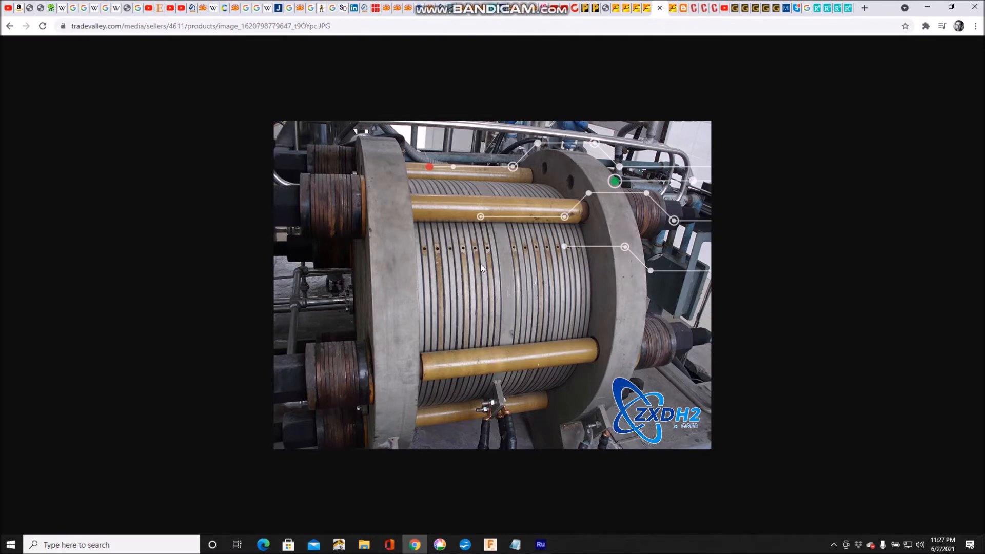
pyautogui.moveTo(503, 356)
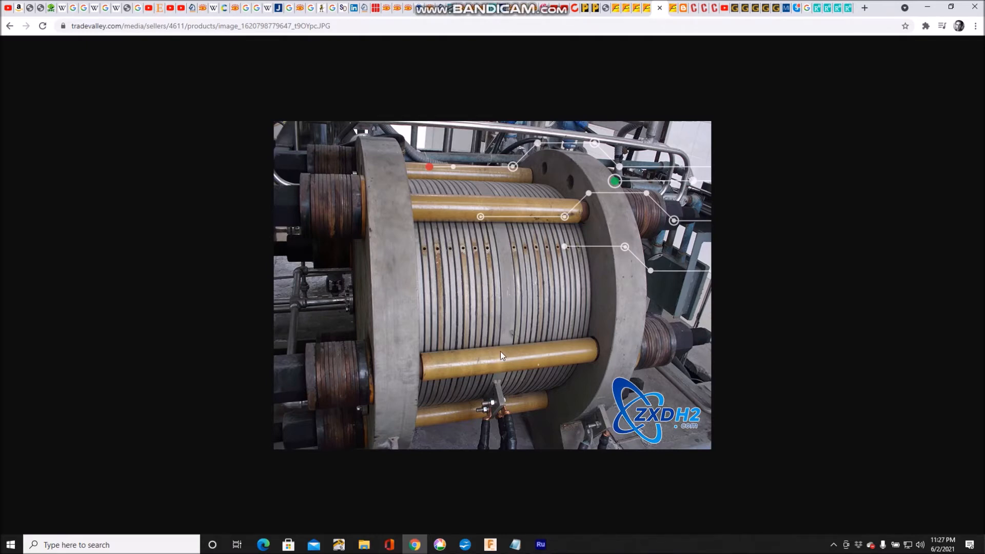
pyautogui.moveTo(503, 298)
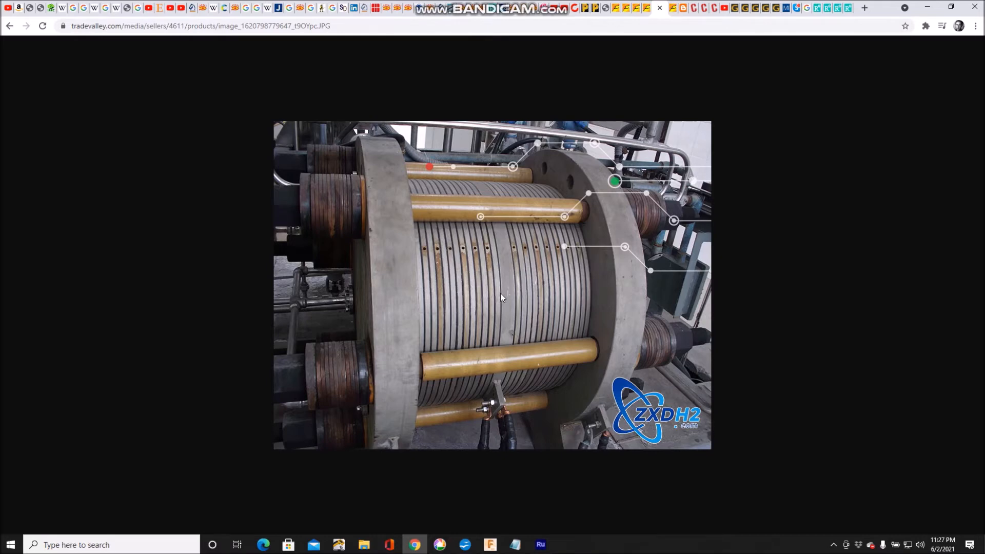
pyautogui.moveTo(490, 306)
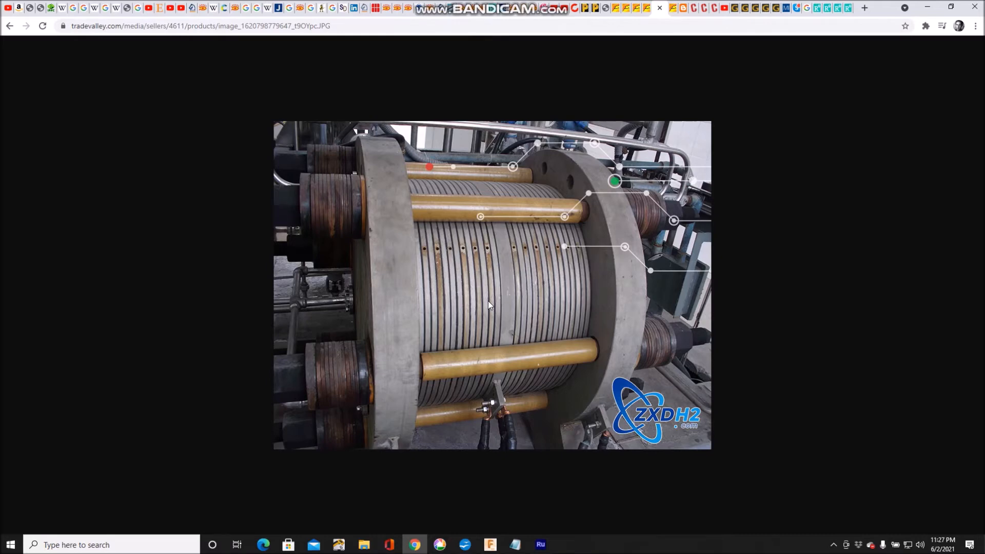
pyautogui.moveTo(414, 295)
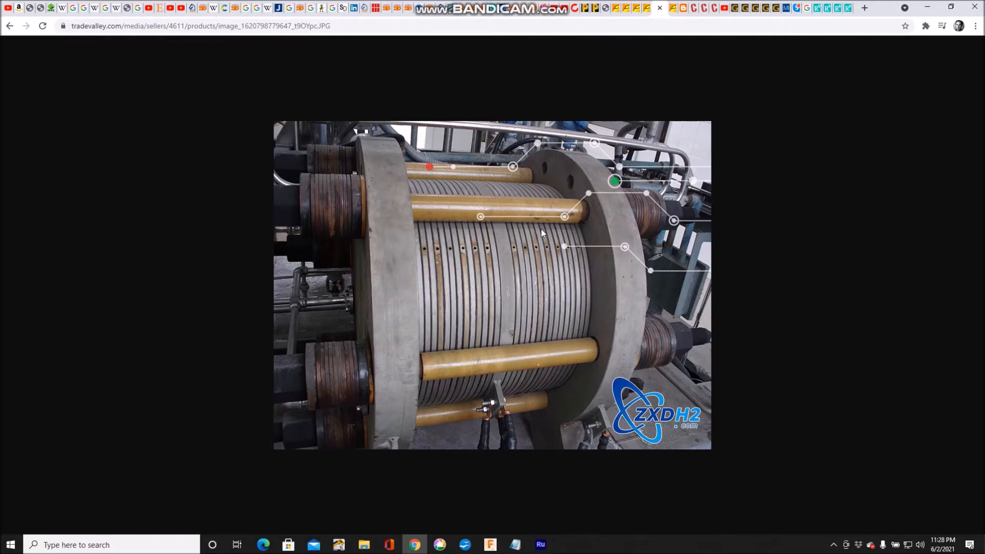
pyautogui.moveTo(659, 5)
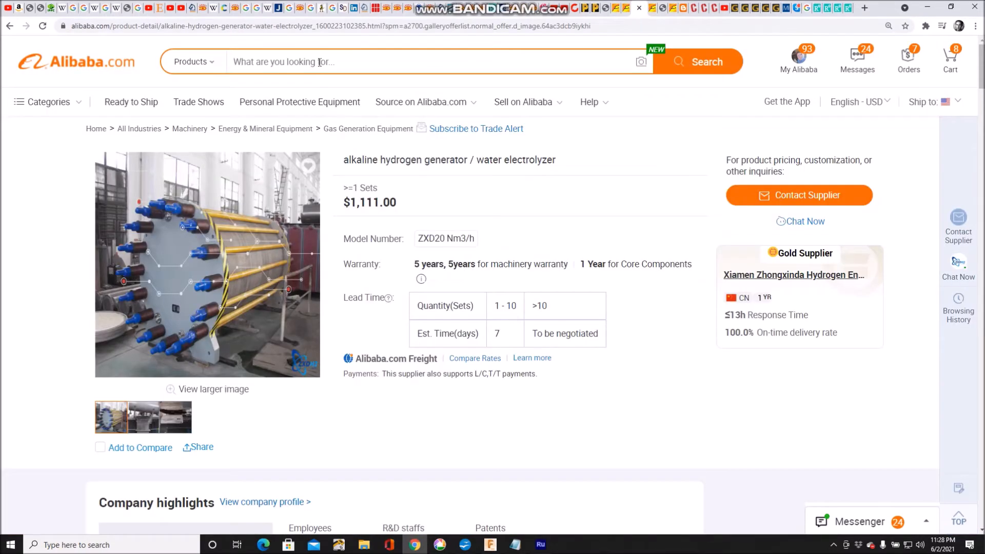
# Search Alibaba for '2000w bitcoin power supply'.
pyautogui.write('2000w b')
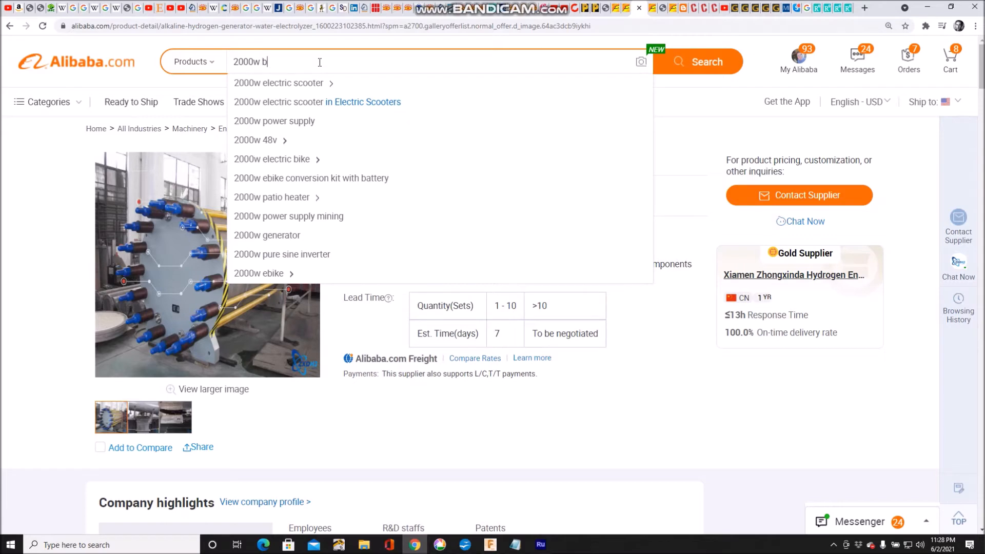
pyautogui.write('it')
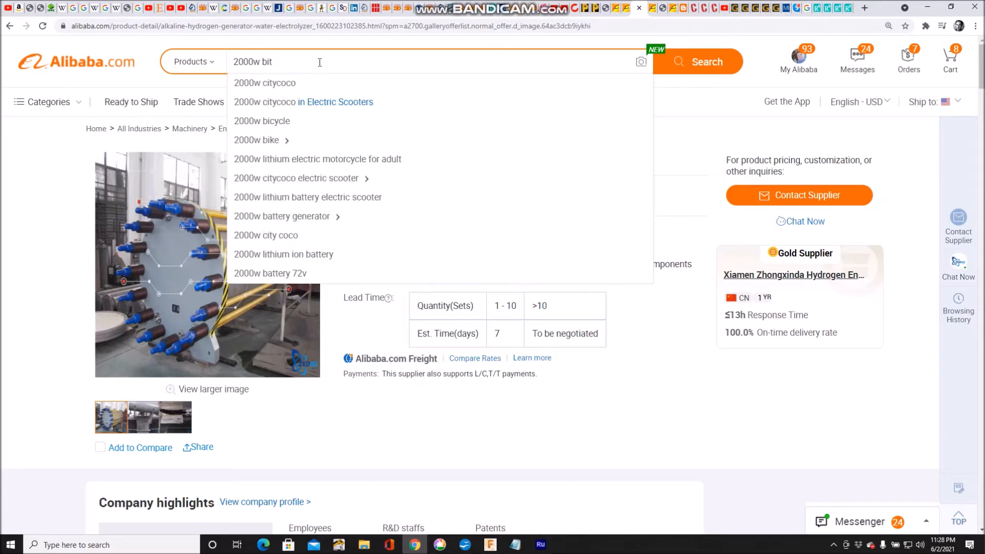
pyautogui.write('coin p')
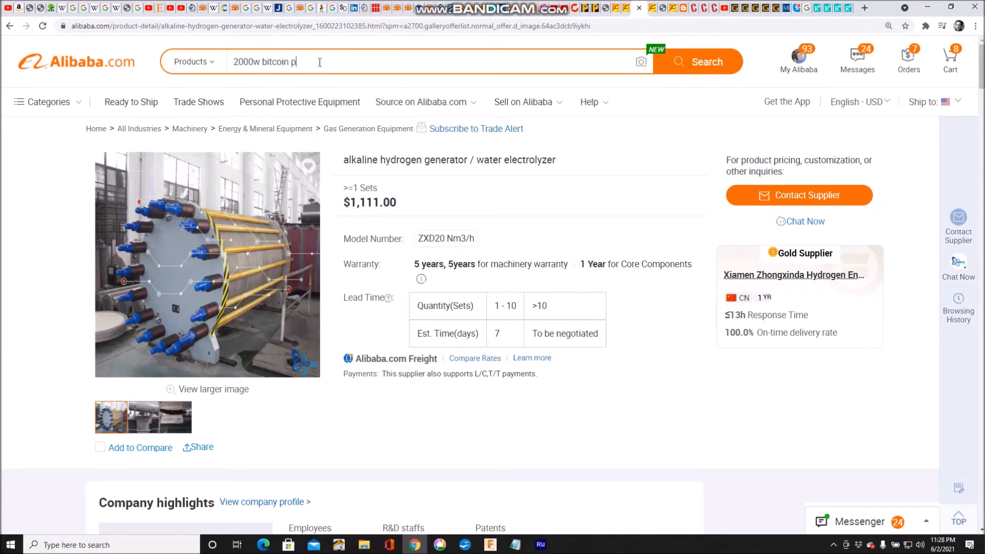
pyautogui.write('ower s')
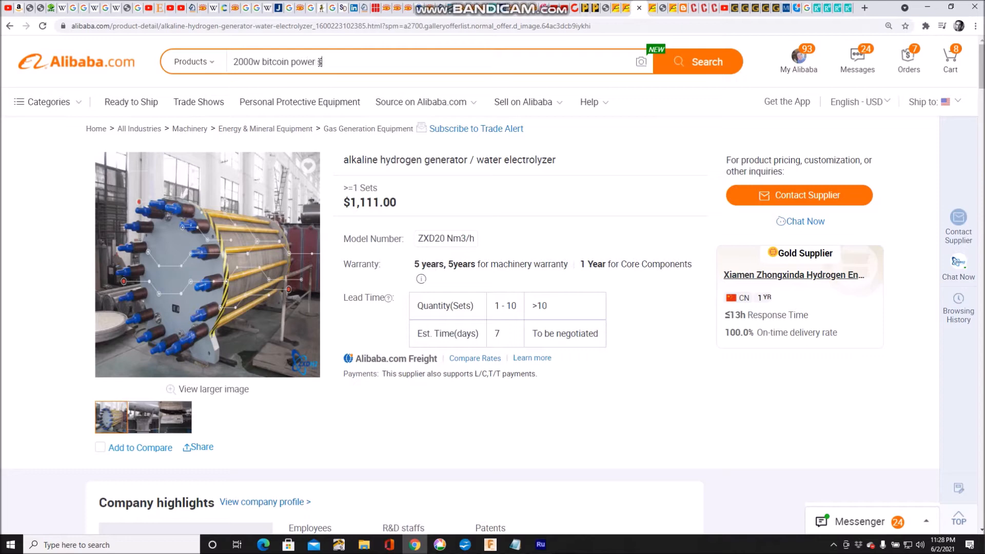
pyautogui.write('supply')
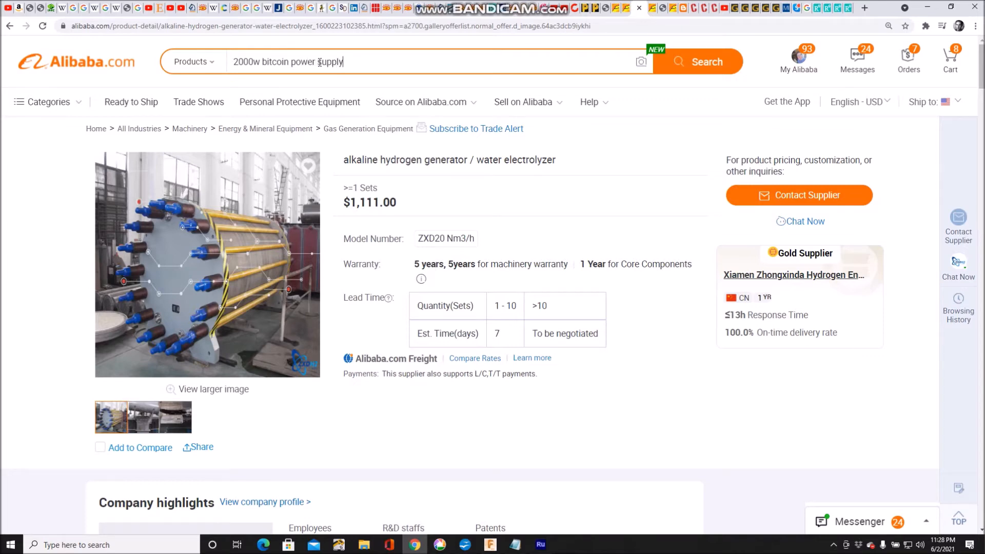
pyautogui.click(698, 61)
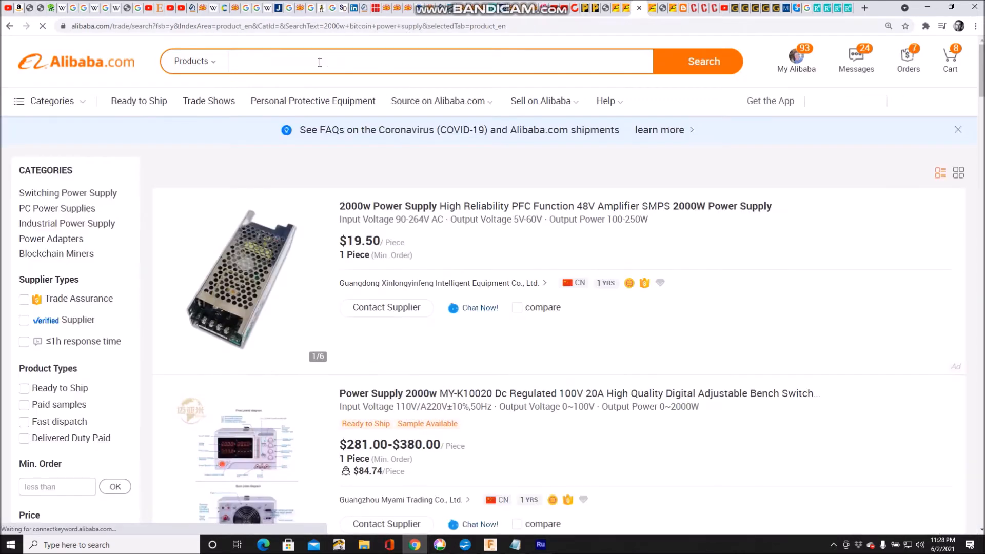
# Scroll the results toward the hot-selling 12V 1800W miner power supply listing.
pyautogui.scroll(-3)
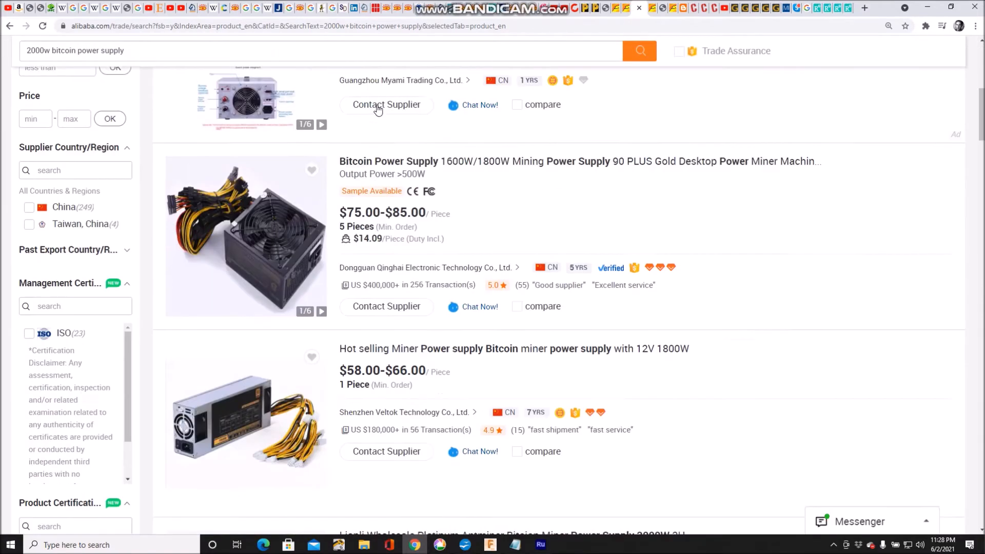
pyautogui.scroll(-3)
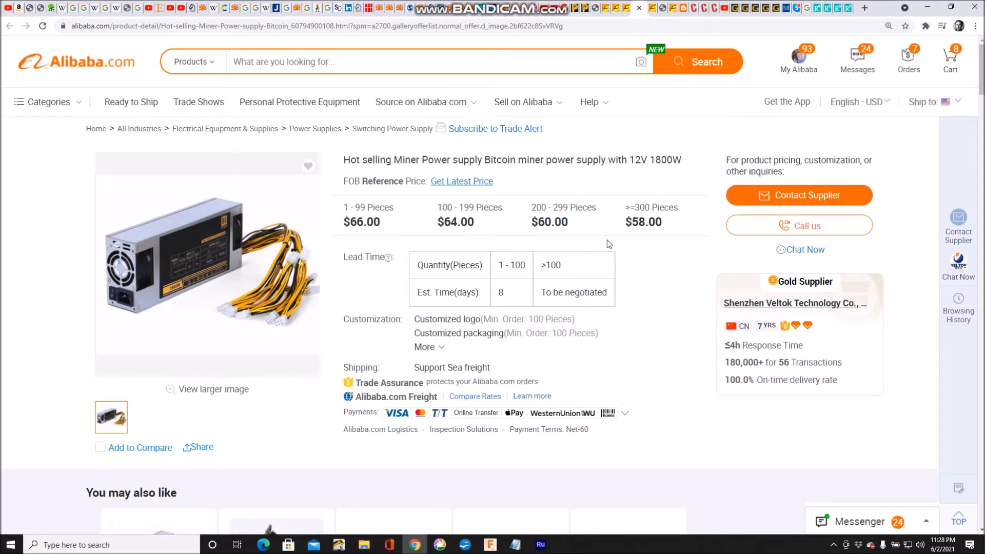
pyautogui.scroll(-3)
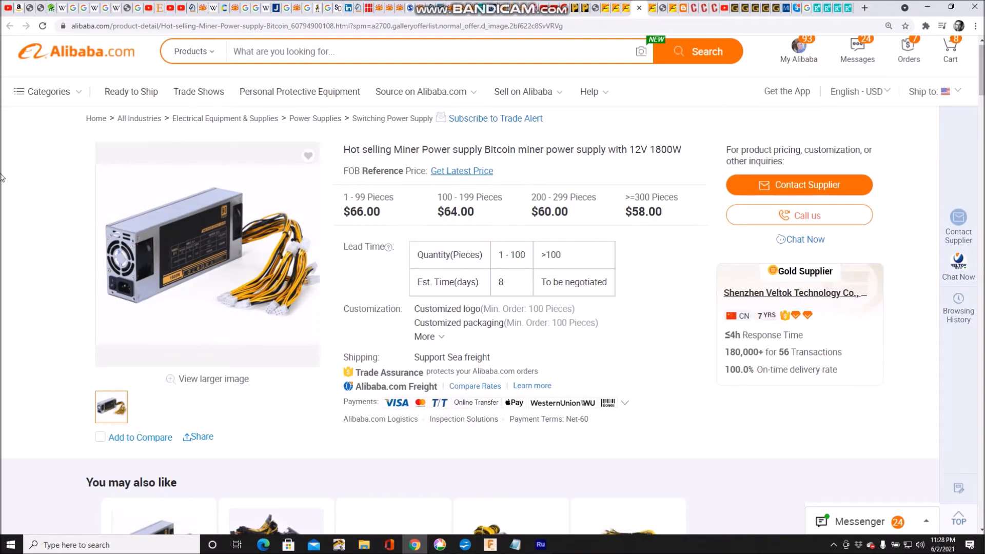
pyautogui.moveTo(33, 238)
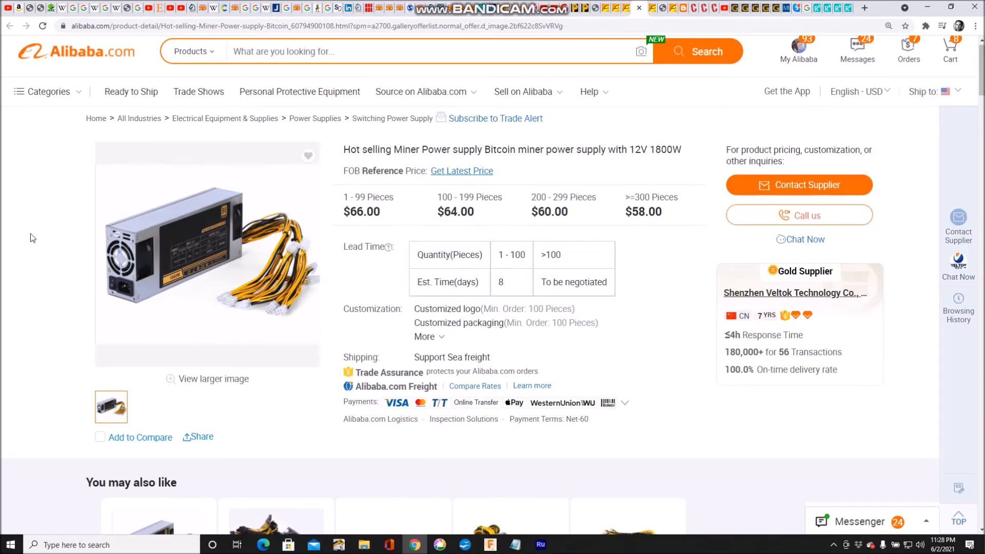
pyautogui.scroll(-3)
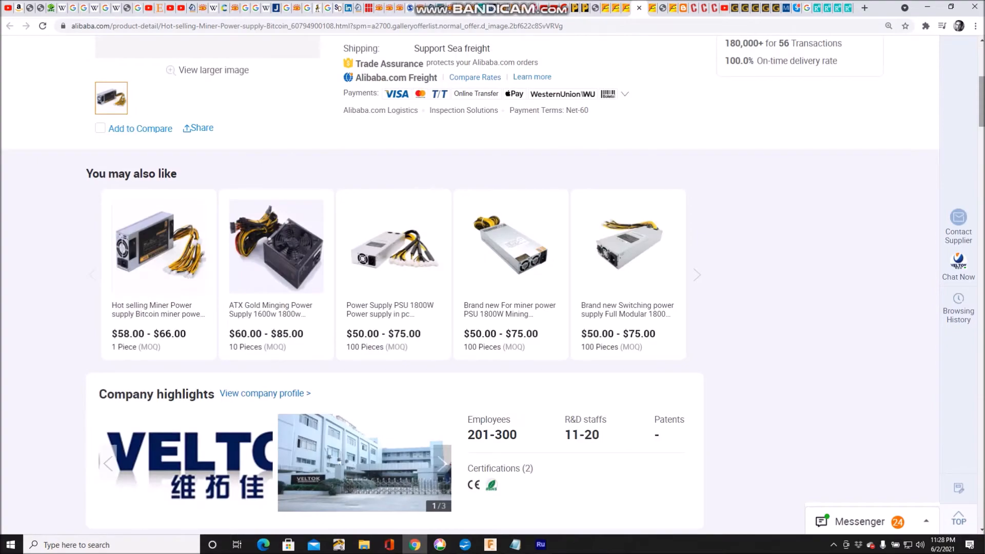
pyautogui.scroll(3)
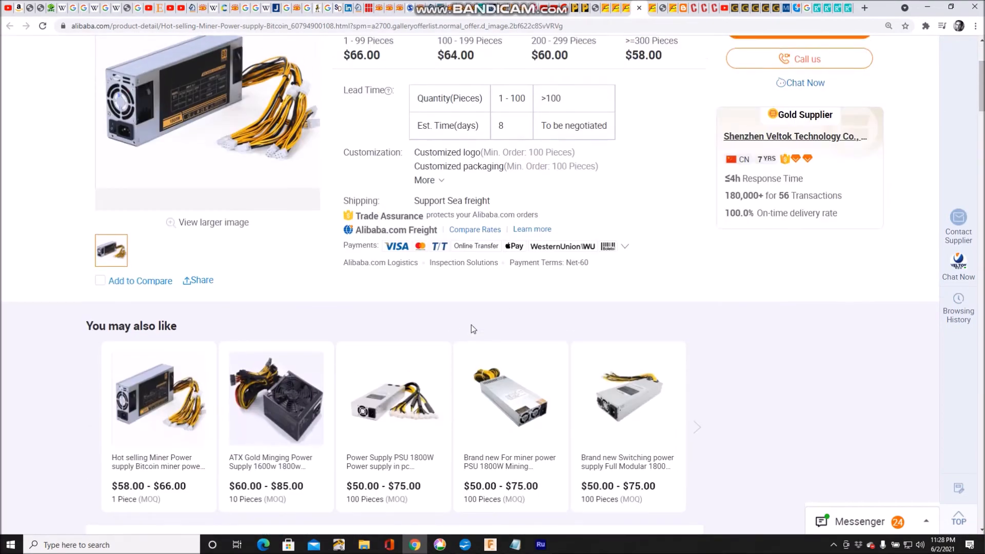
pyautogui.scroll(-3)
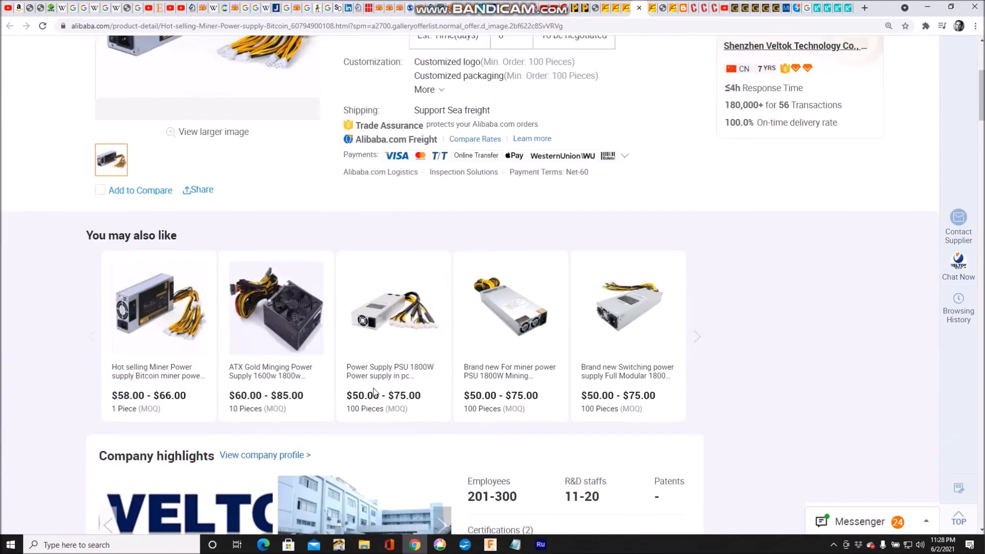
pyautogui.scroll(3)
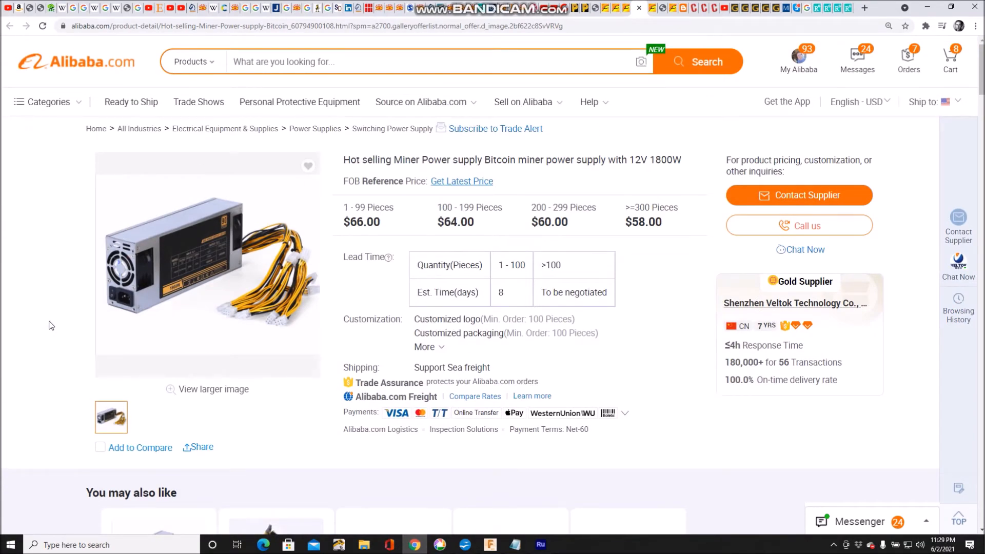
pyautogui.moveTo(670, 66)
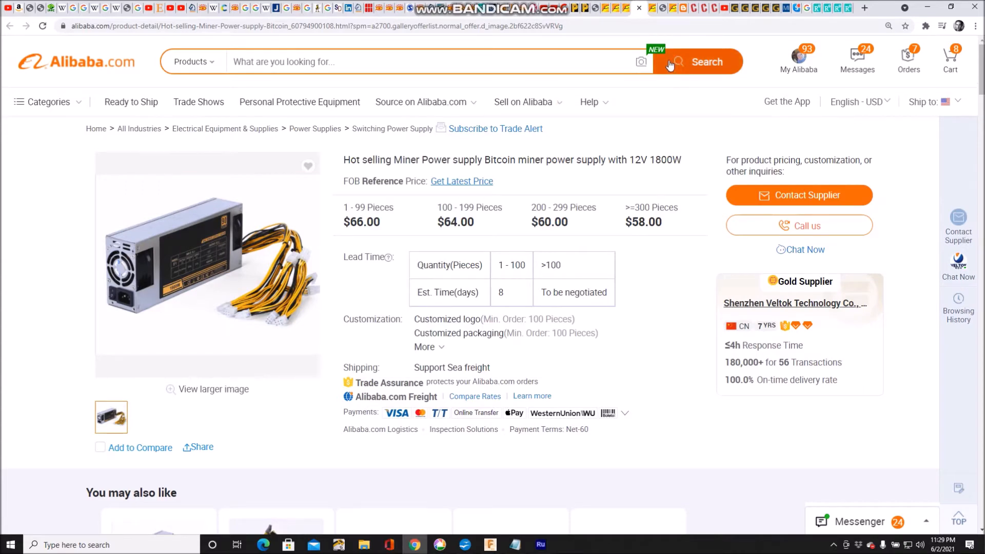
# Return to the power supply results and switch to the bipolar vs monopolar electrolyzer image search window.
pyautogui.click(697, 62)
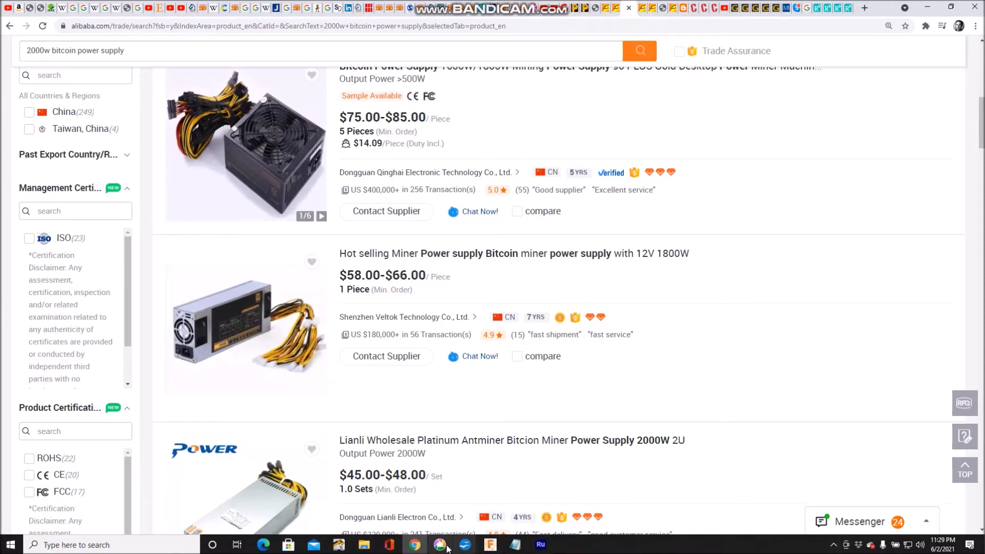
pyautogui.click(439, 544)
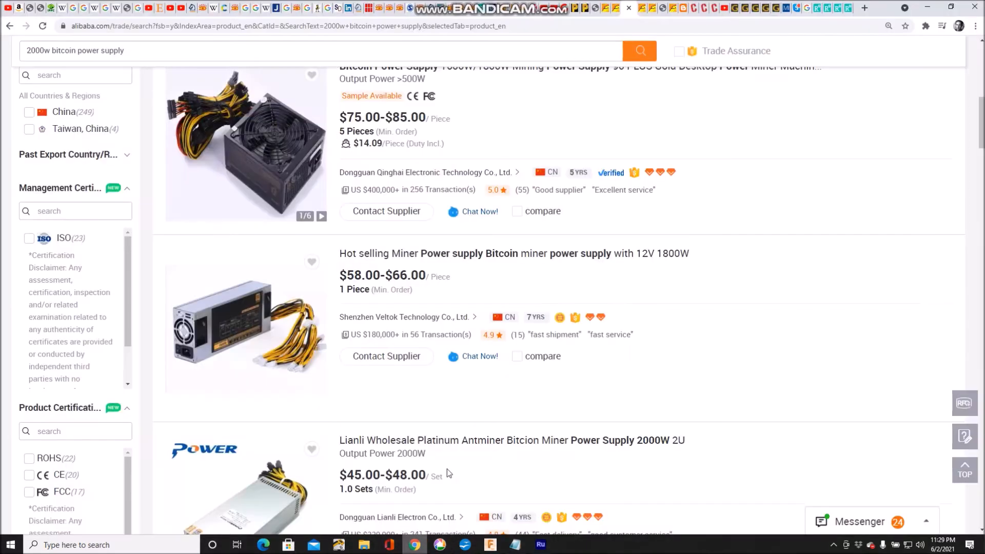
pyautogui.click(801, 7)
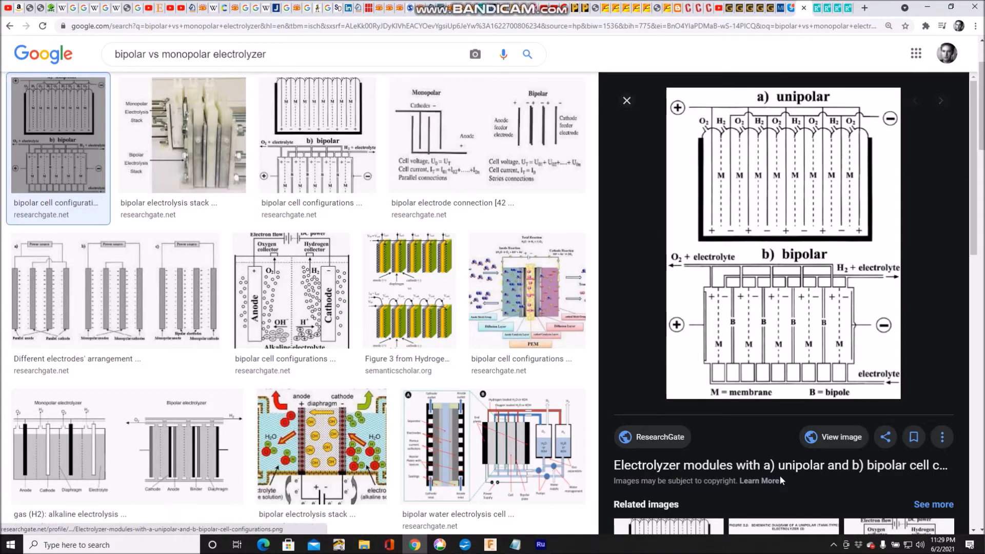
pyautogui.moveTo(840, 437)
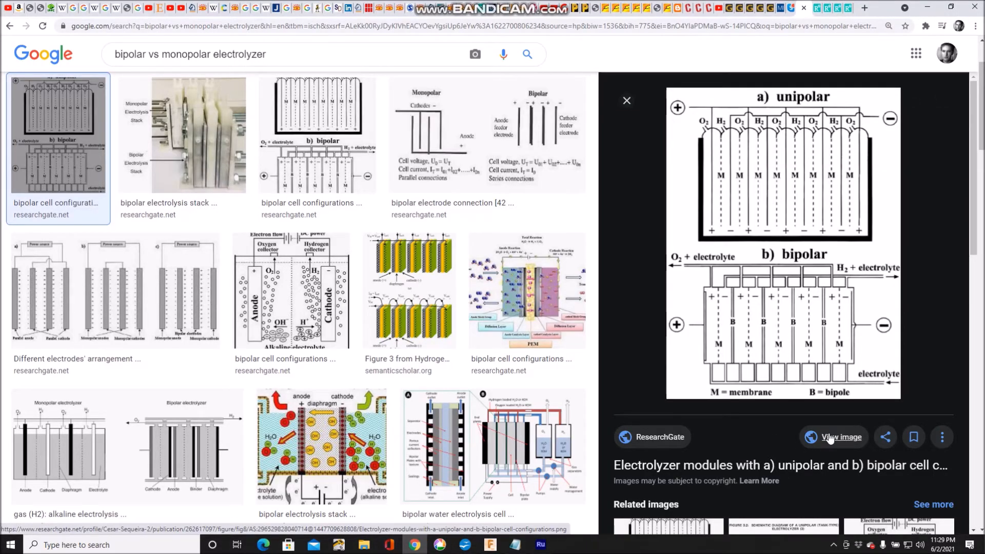
# Show the electrolyzer modules figure at full size, then reveal the system tray's hidden icons.
pyautogui.click(840, 437)
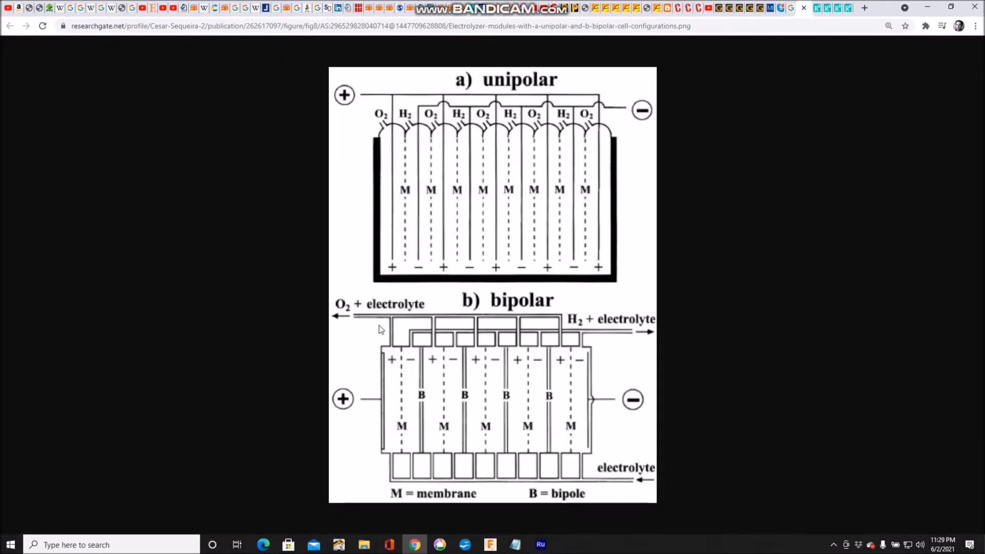
pyautogui.moveTo(554, 321)
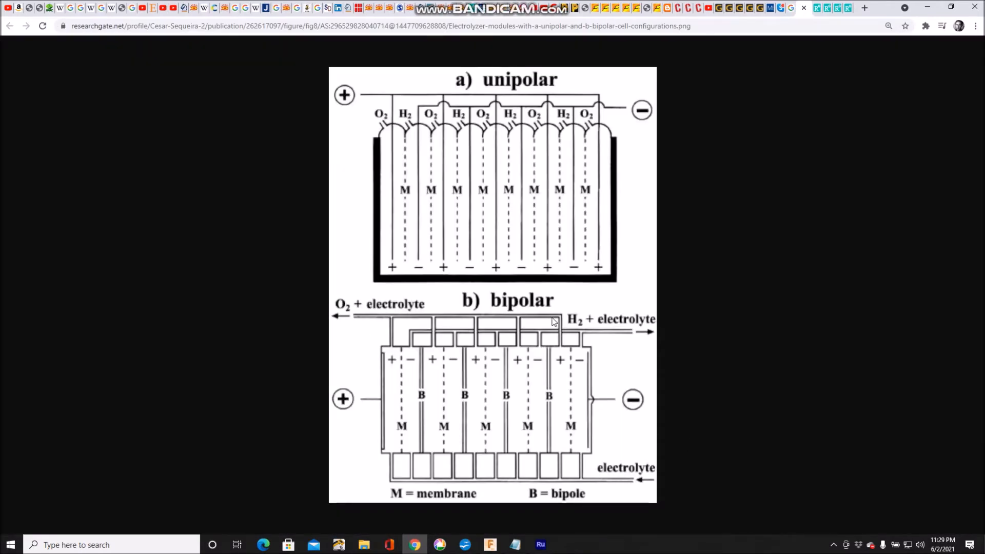
pyautogui.moveTo(683, 411)
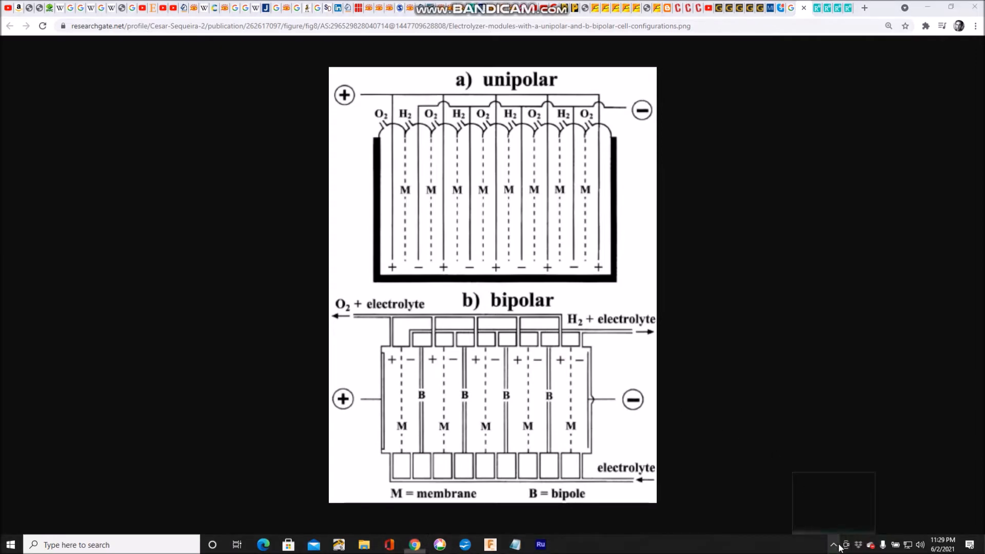
pyautogui.click(834, 545)
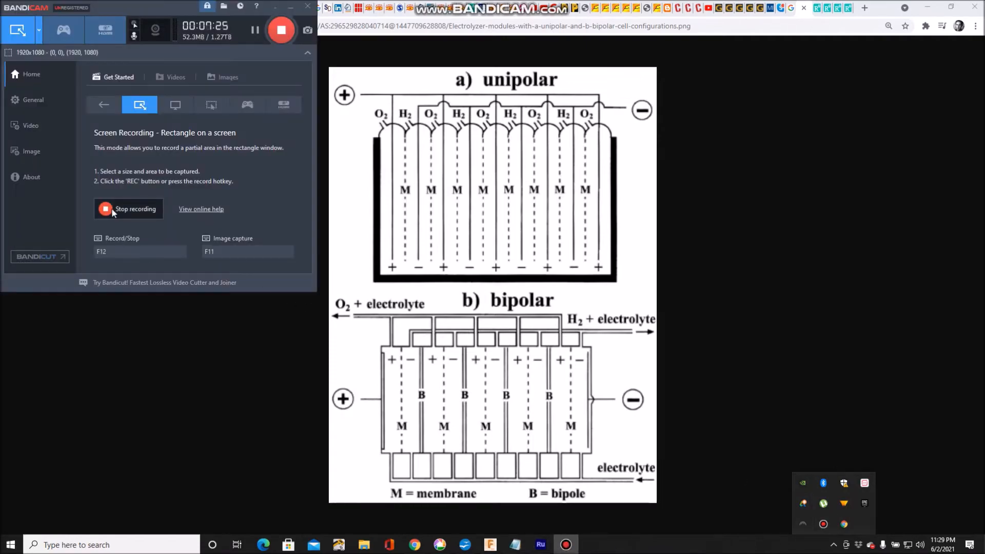
# Stop the Bandicam screen recording in progress.
pyautogui.click(413, 545)
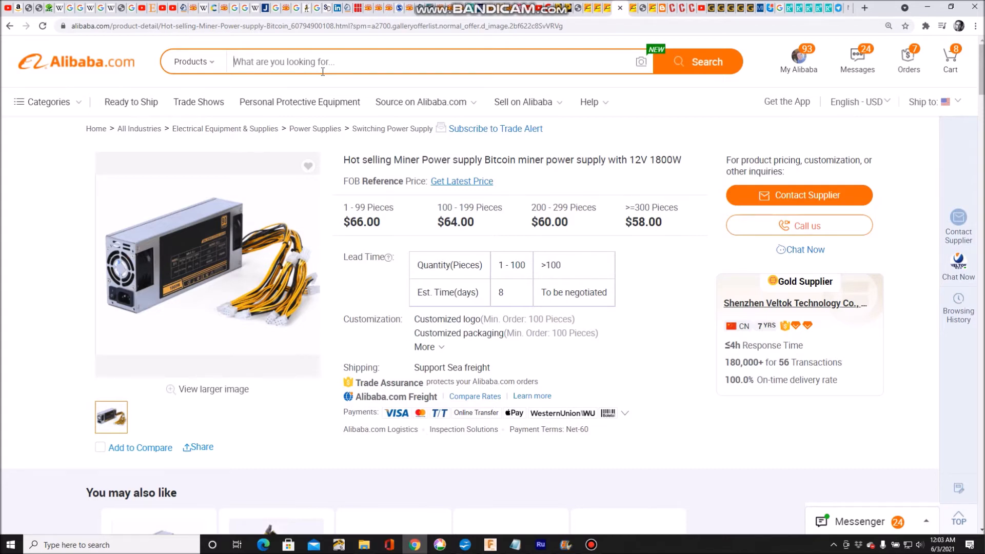
pyautogui.moveTo(325, 70)
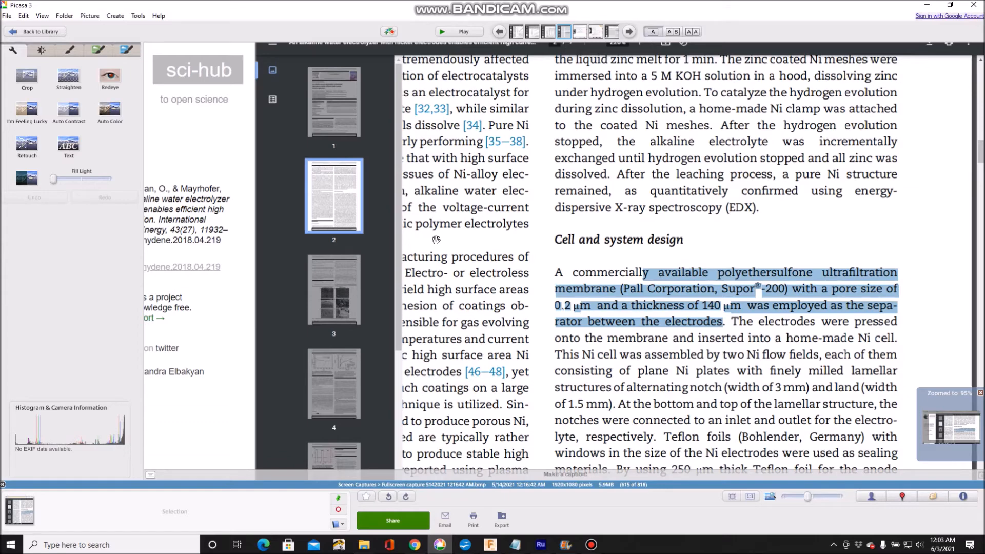
pyautogui.moveTo(523, 170)
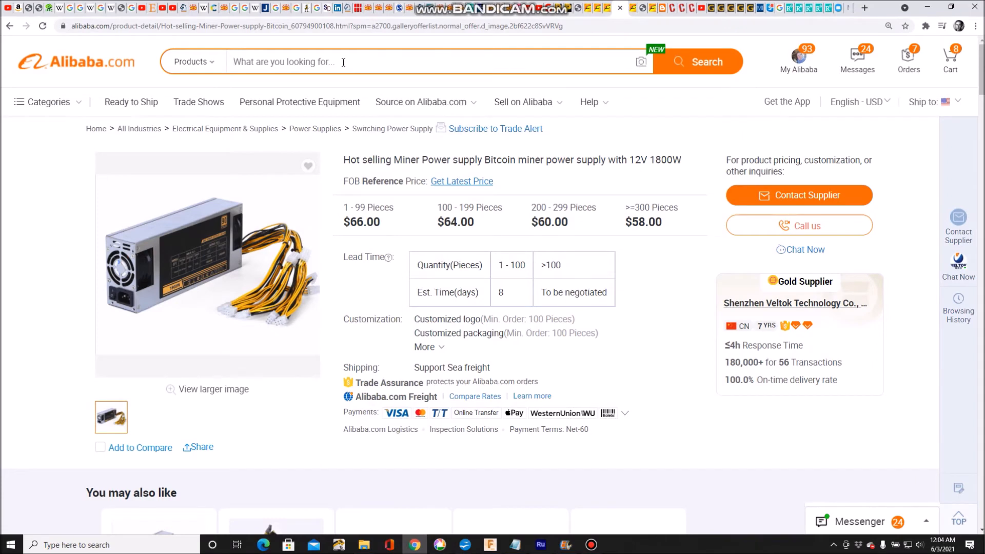
# Search Alibaba for 'polyethersulfone membrane' via the search suggestion.
pyautogui.write('polye')
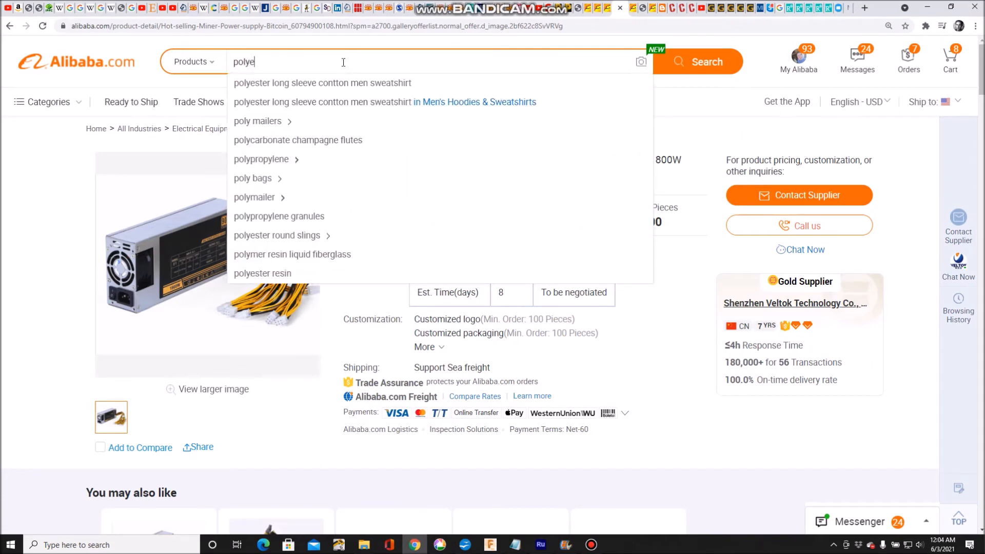
pyautogui.write('thersulfone')
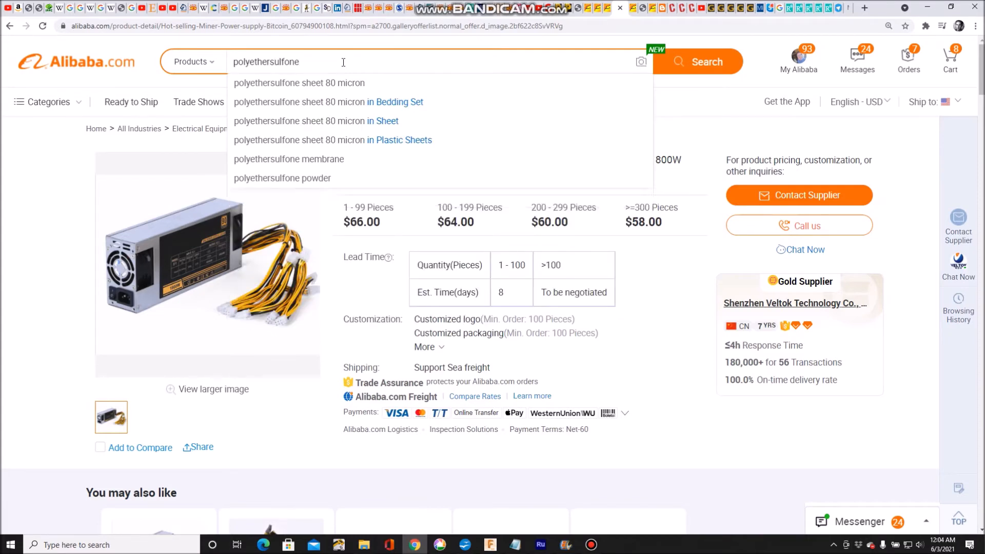
pyautogui.click(289, 159)
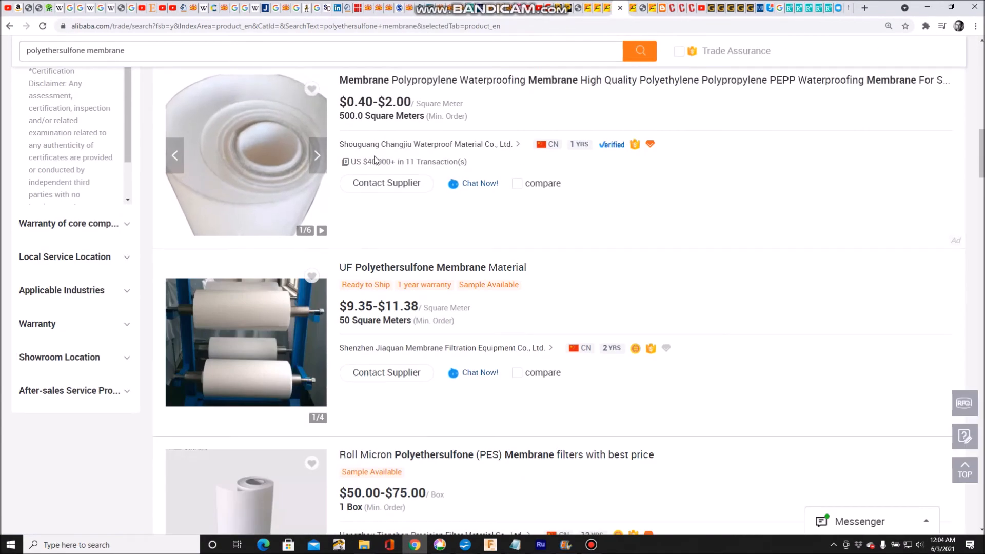
# Select the Roll Micron Polyethersulfone (PES) Membrane filters listing from the results.
pyautogui.scroll(-3)
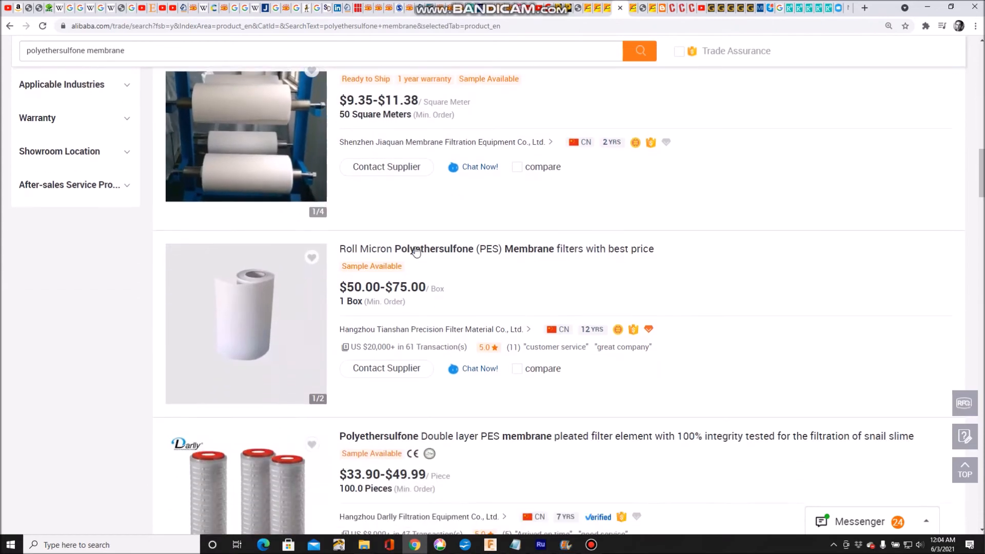
pyautogui.click(497, 249)
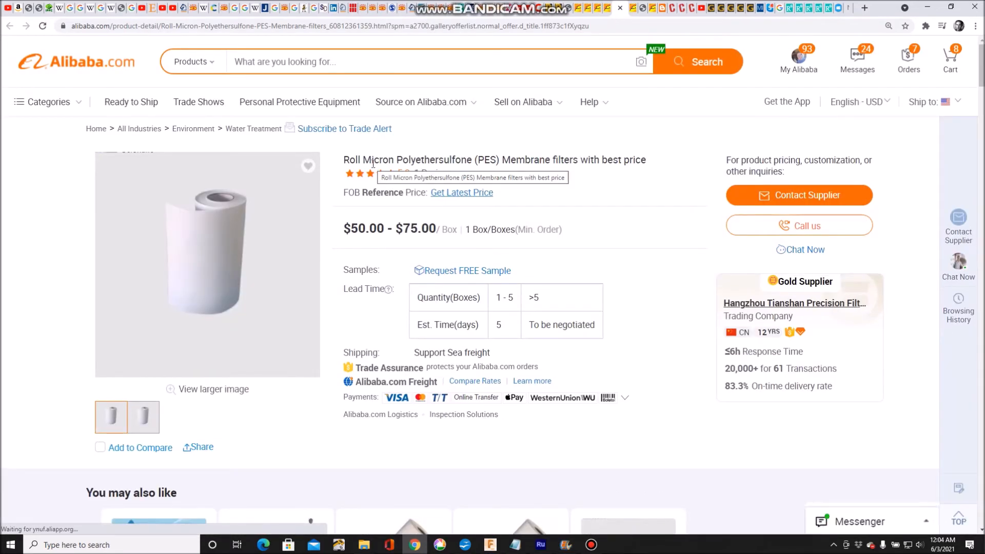
# Read through the PES membrane listing's product description, features and specifications.
pyautogui.scroll(-3)
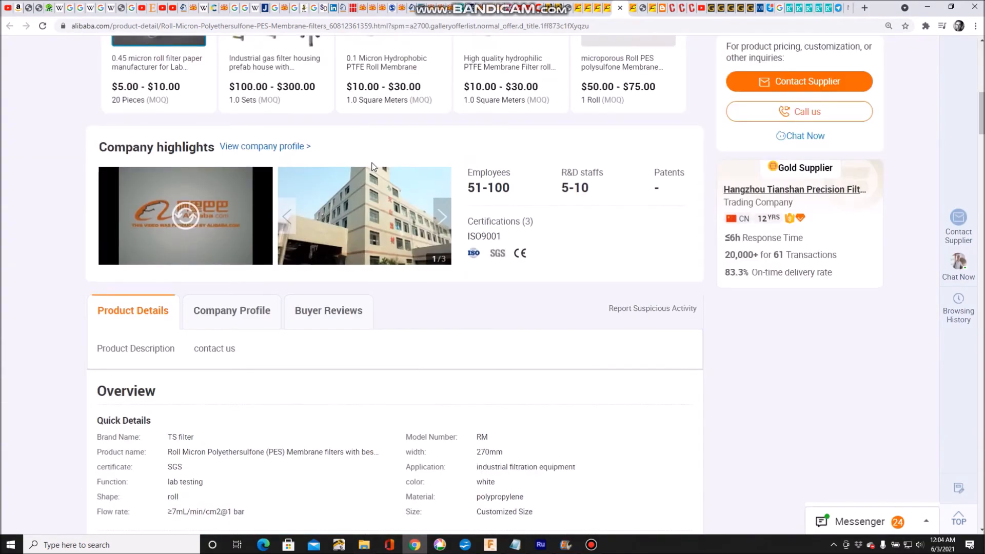
pyautogui.click(440, 545)
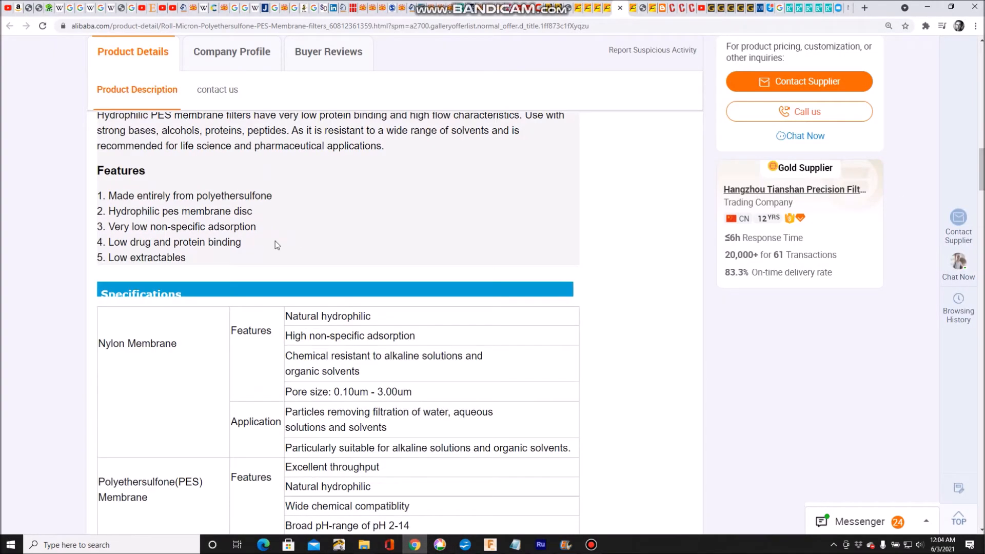
pyautogui.scroll(-3)
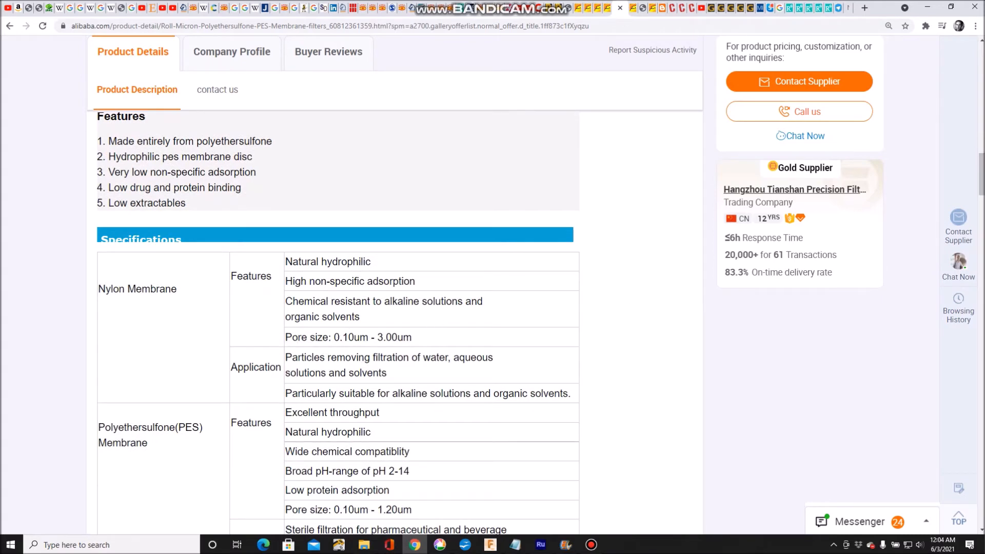
pyautogui.scroll(-3)
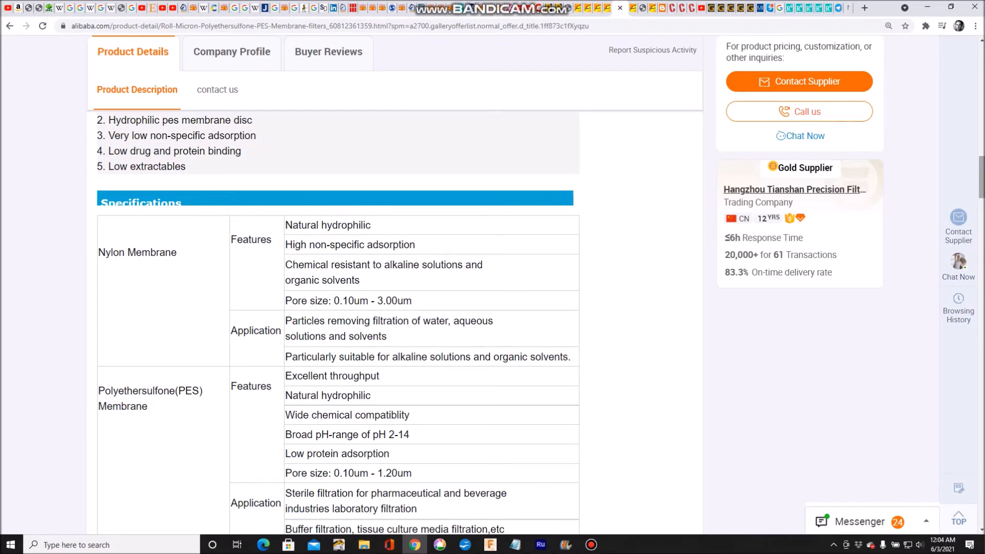
pyautogui.scroll(3)
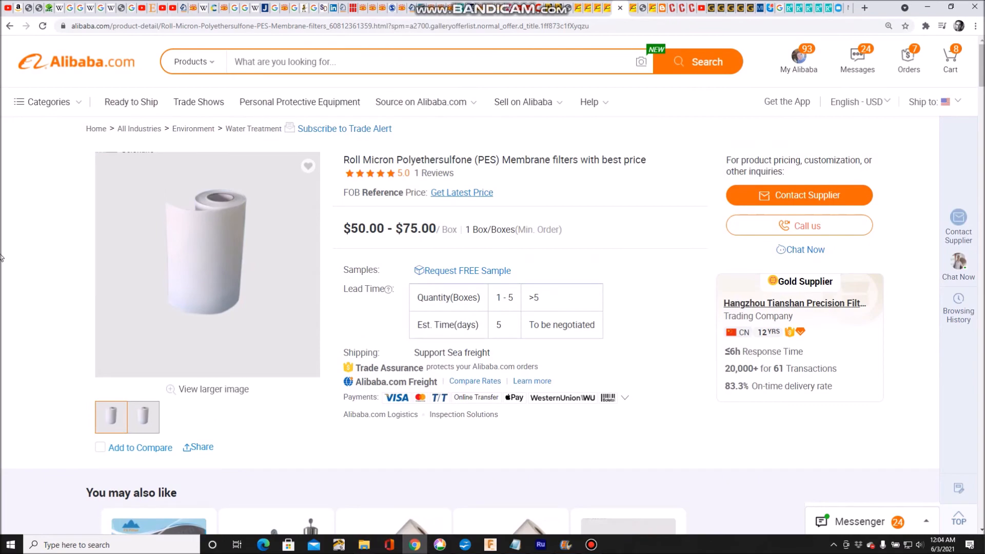
pyautogui.scroll(-3)
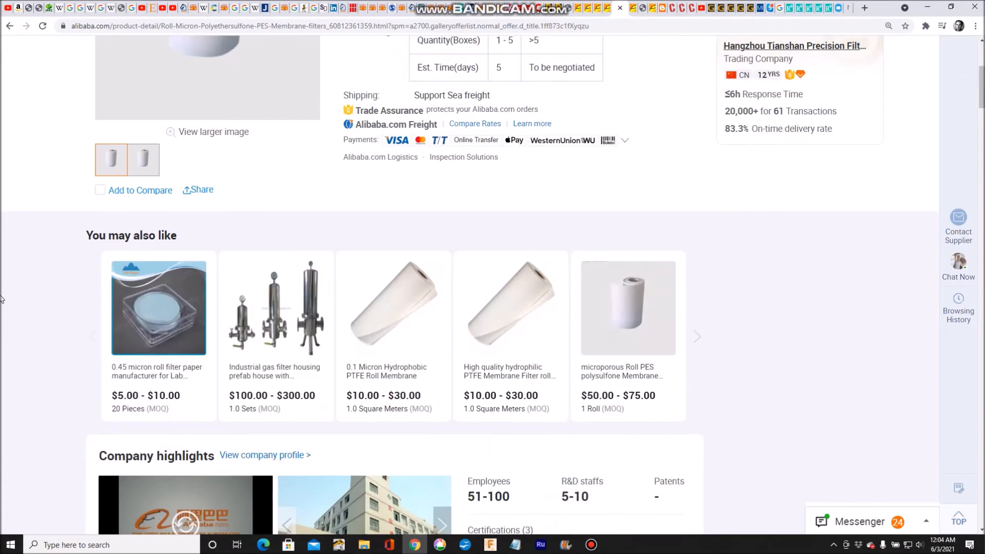
pyautogui.scroll(3)
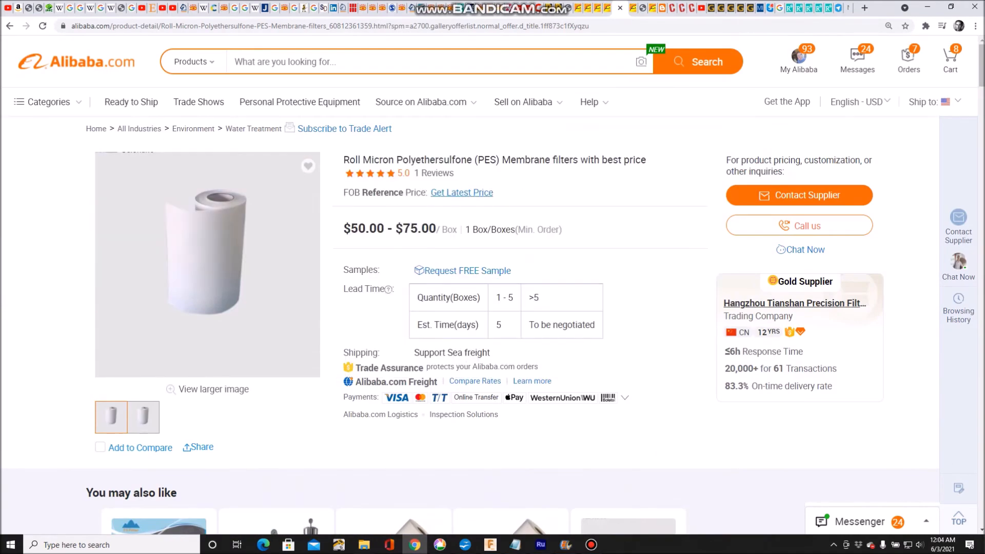
pyautogui.scroll(-3)
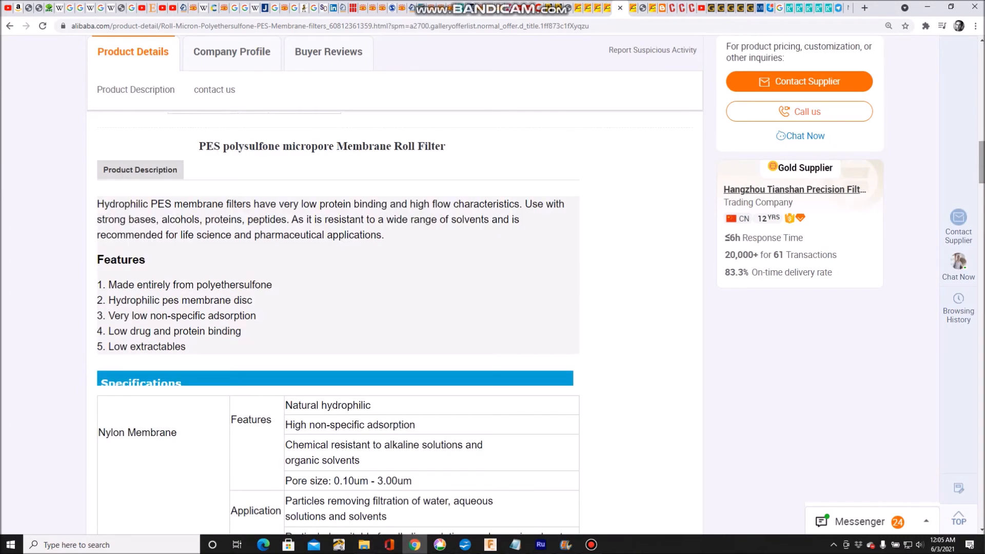
# Review the technical data and ordering info, then return toward the price and summary at the top.
pyautogui.scroll(-3)
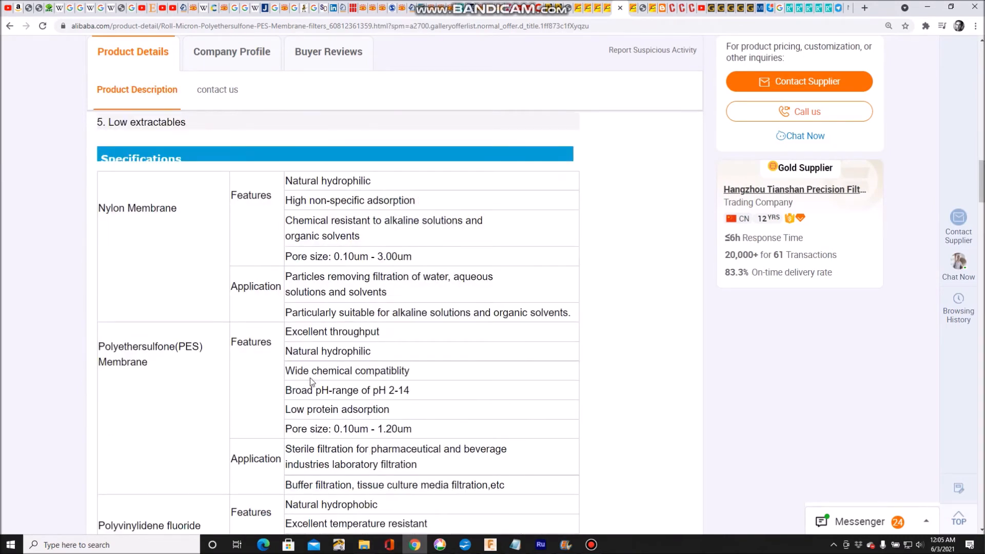
pyautogui.scroll(-3)
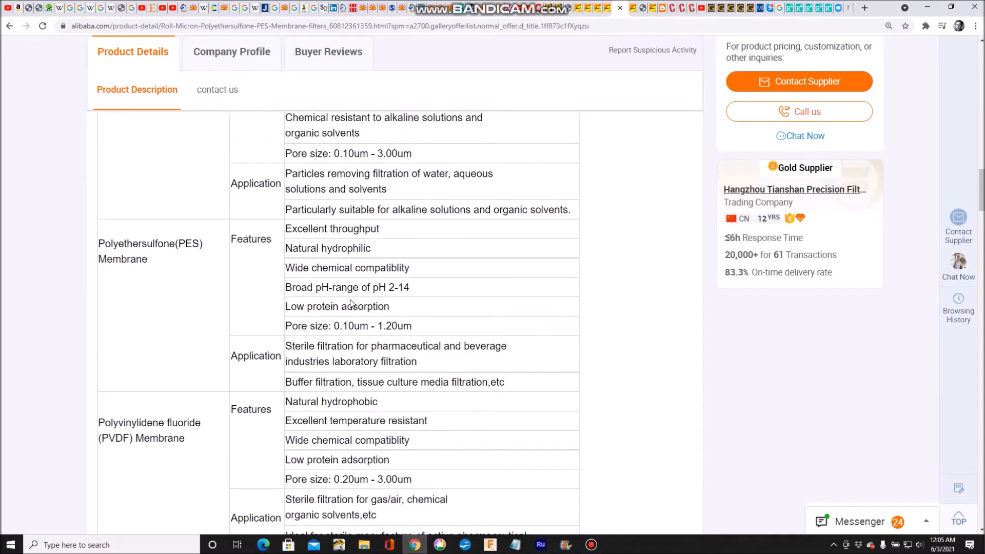
pyautogui.scroll(-3)
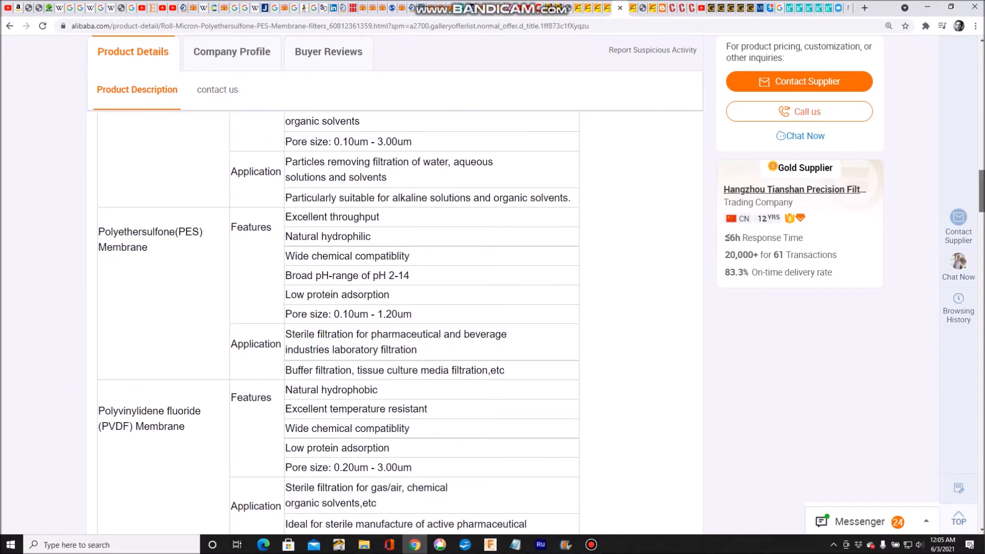
pyautogui.scroll(-3)
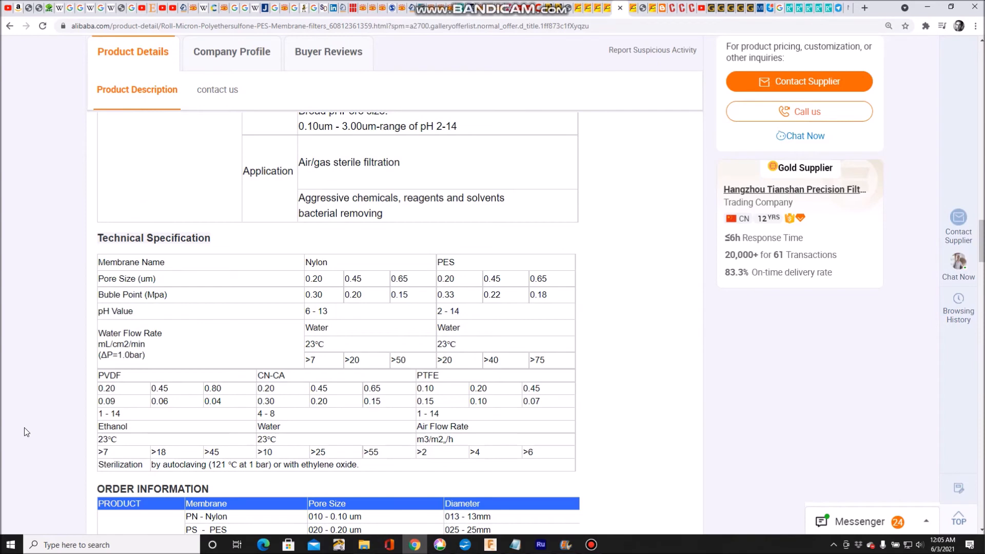
pyautogui.scroll(-3)
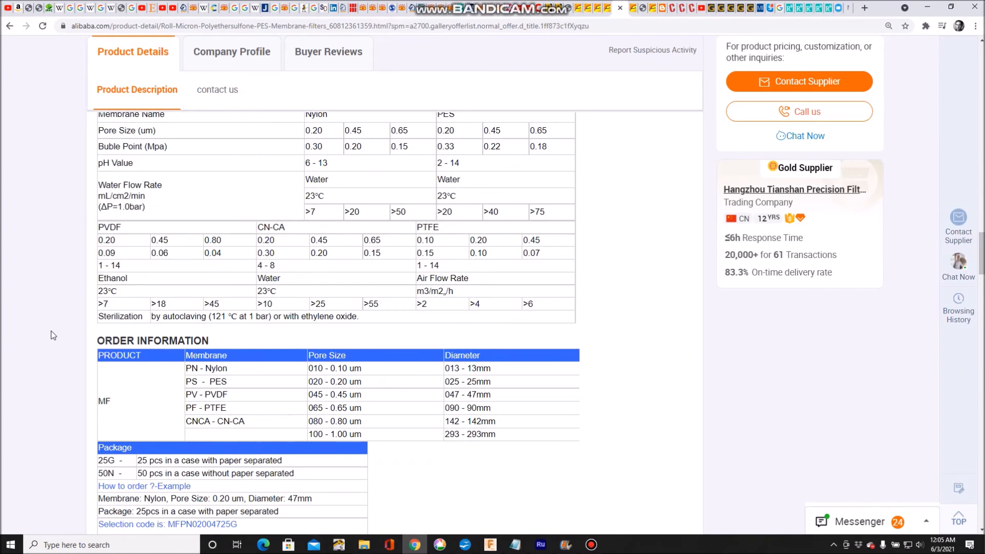
pyautogui.scroll(3)
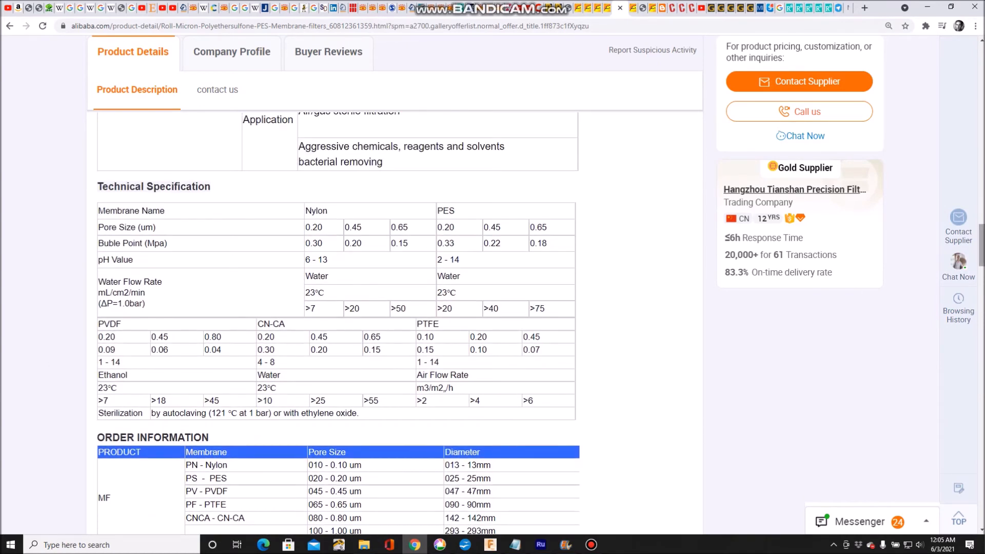
pyautogui.scroll(-3)
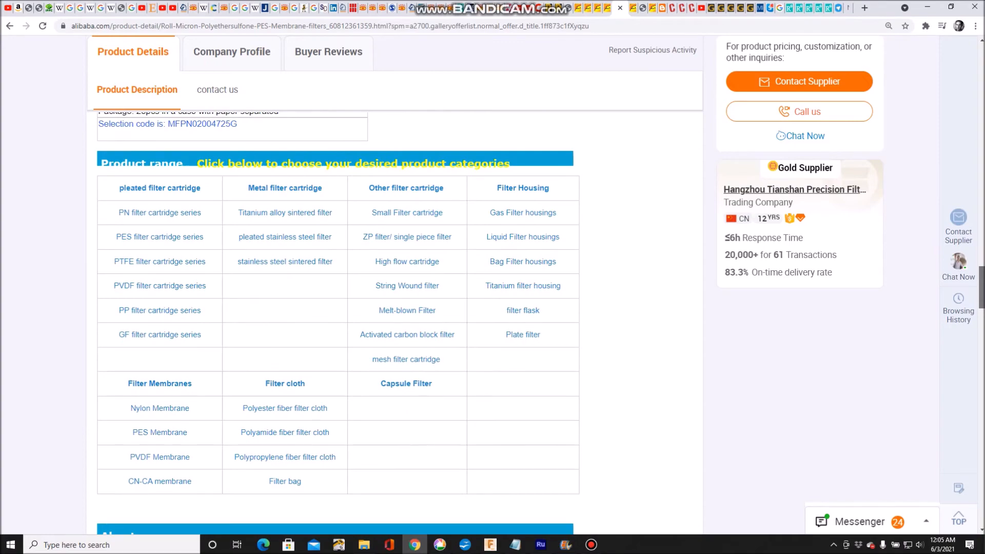
pyautogui.scroll(3)
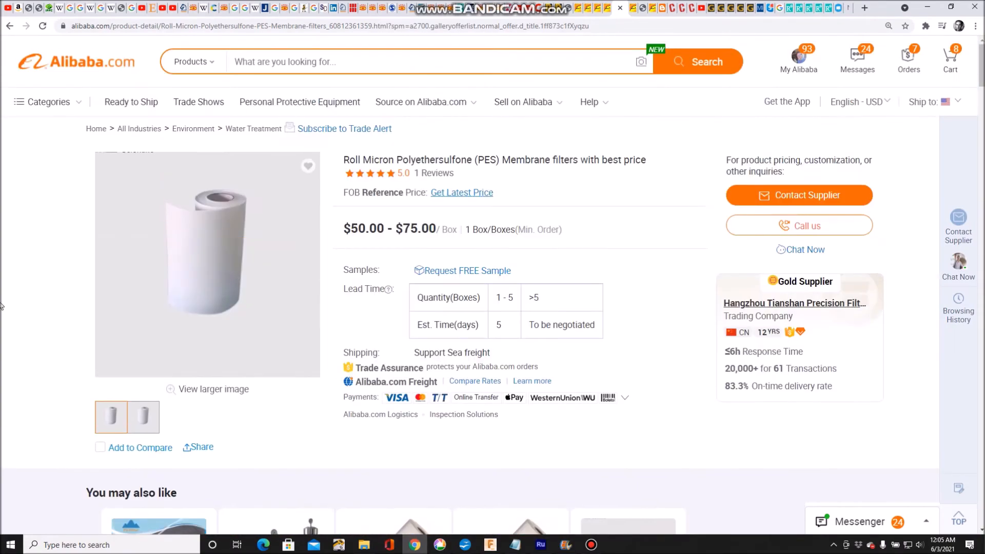
pyautogui.moveTo(6, 326)
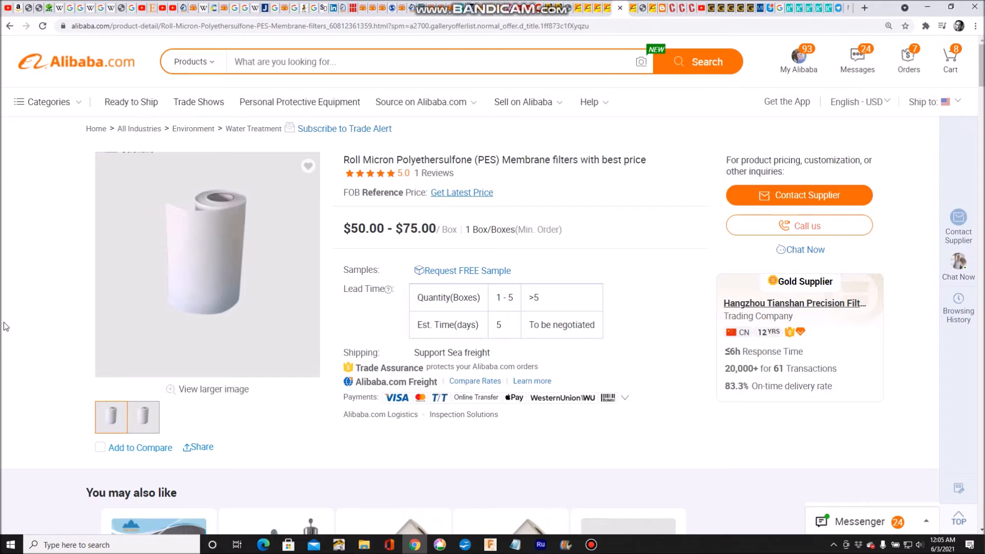
pyautogui.moveTo(375, 216)
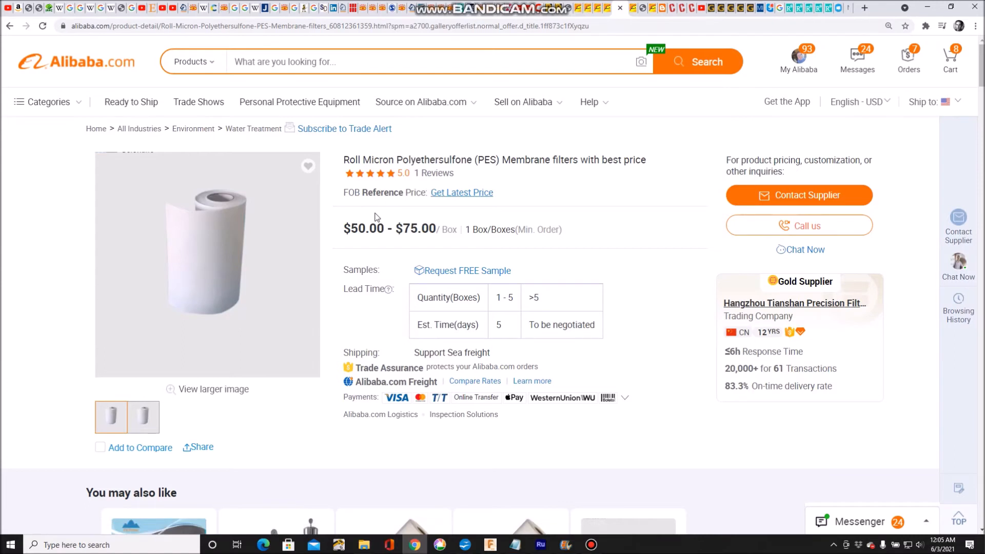
pyautogui.moveTo(376, 214)
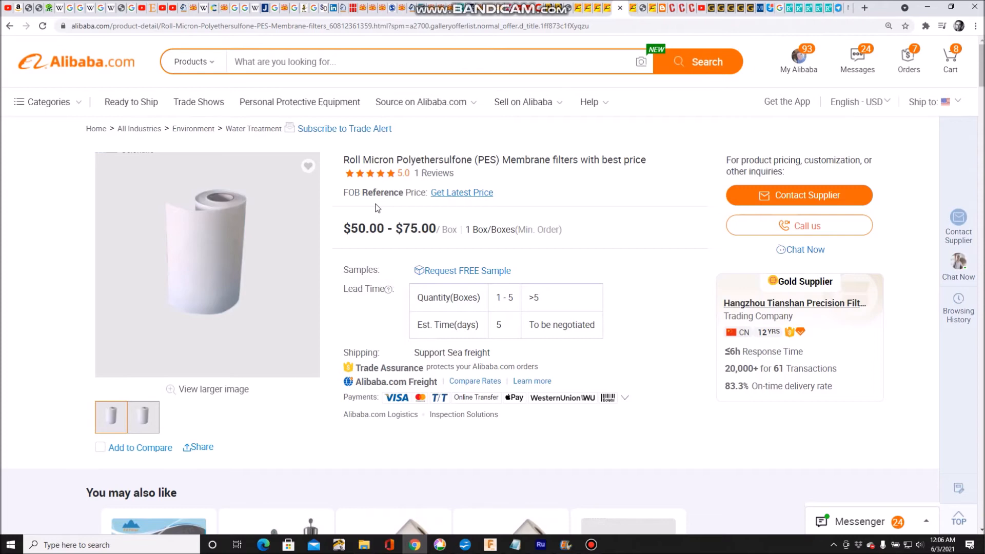
pyautogui.moveTo(376, 208)
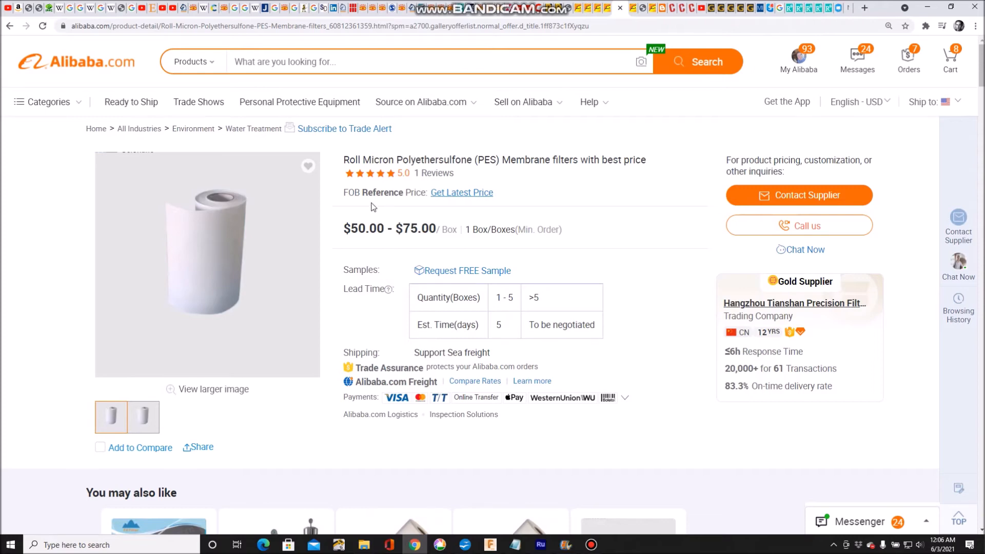
pyautogui.scroll(-3)
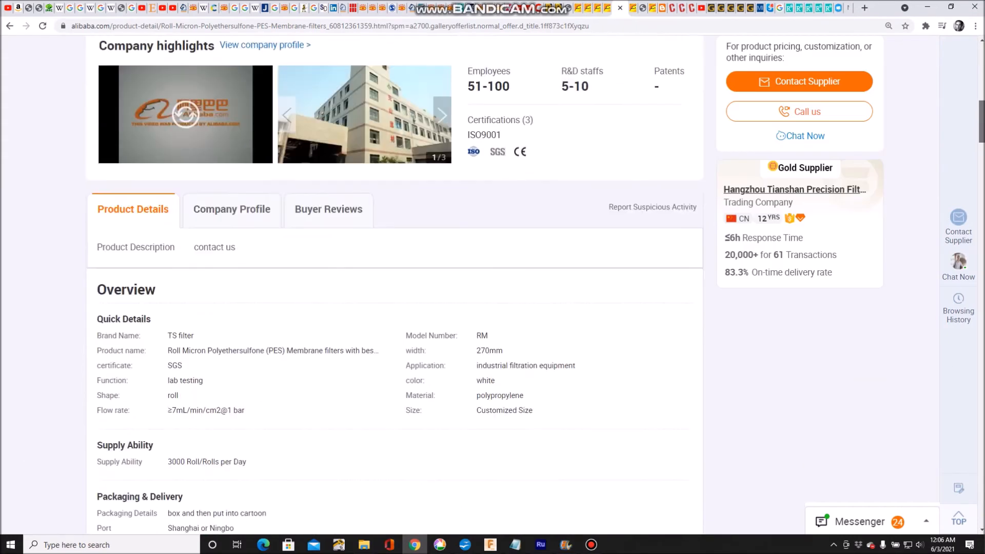
pyautogui.scroll(-3)
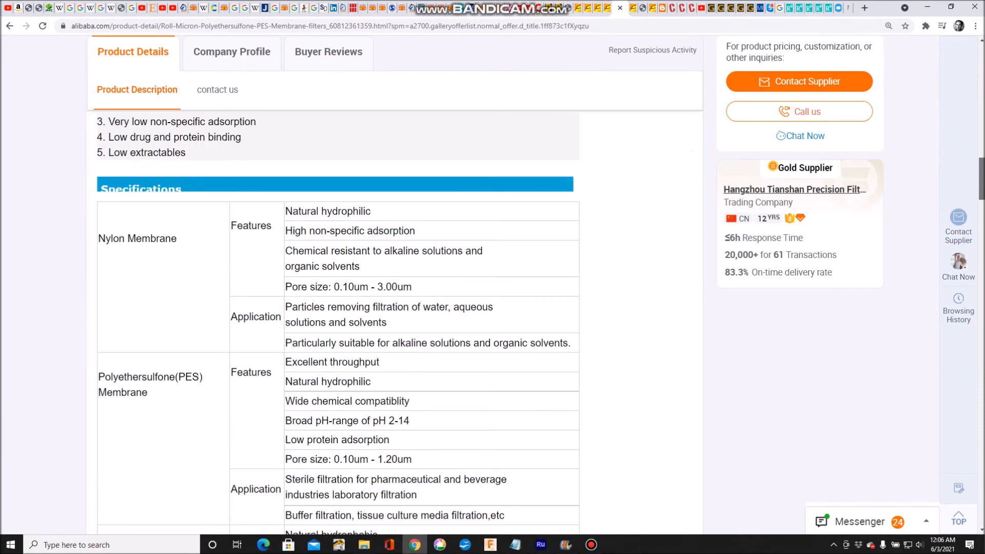
pyautogui.scroll(3)
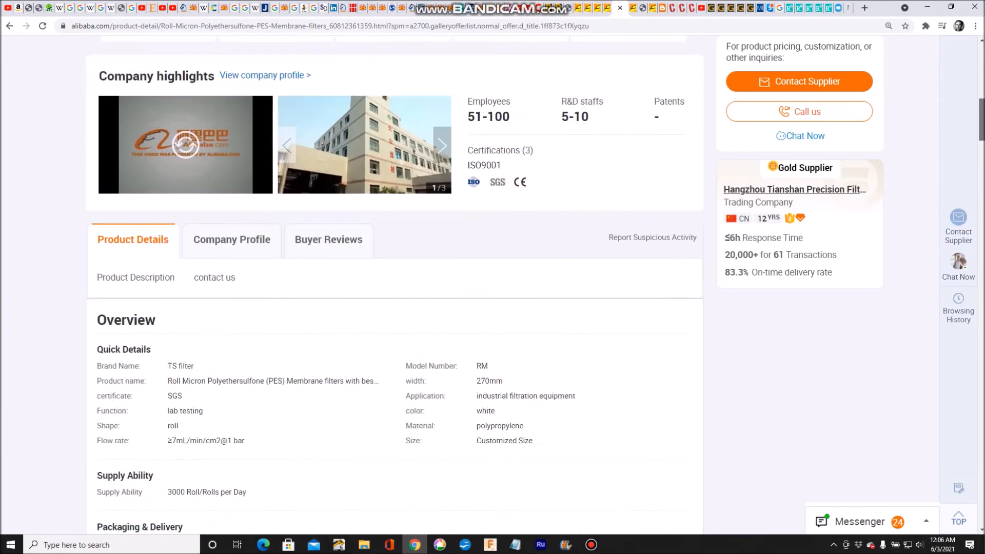
pyautogui.scroll(3)
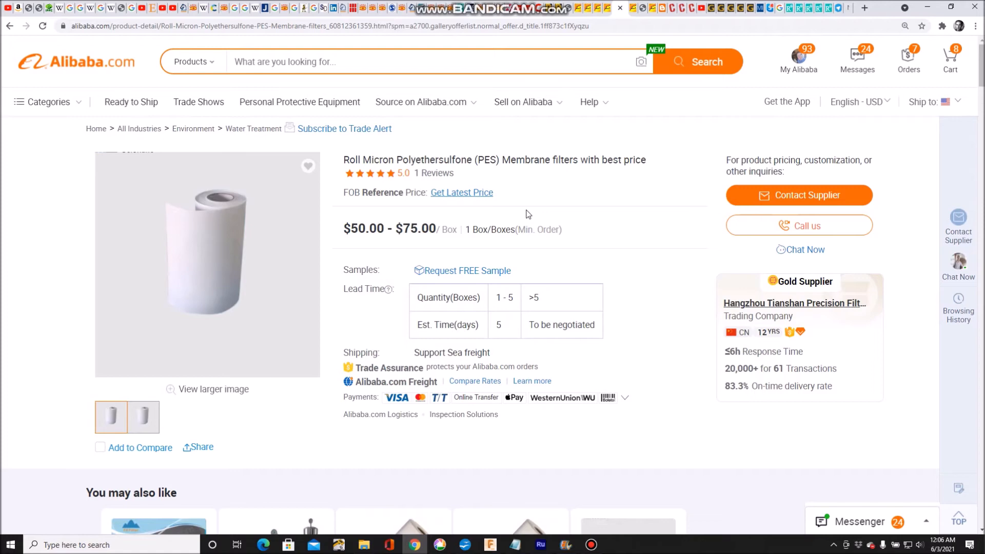
pyautogui.moveTo(517, 218)
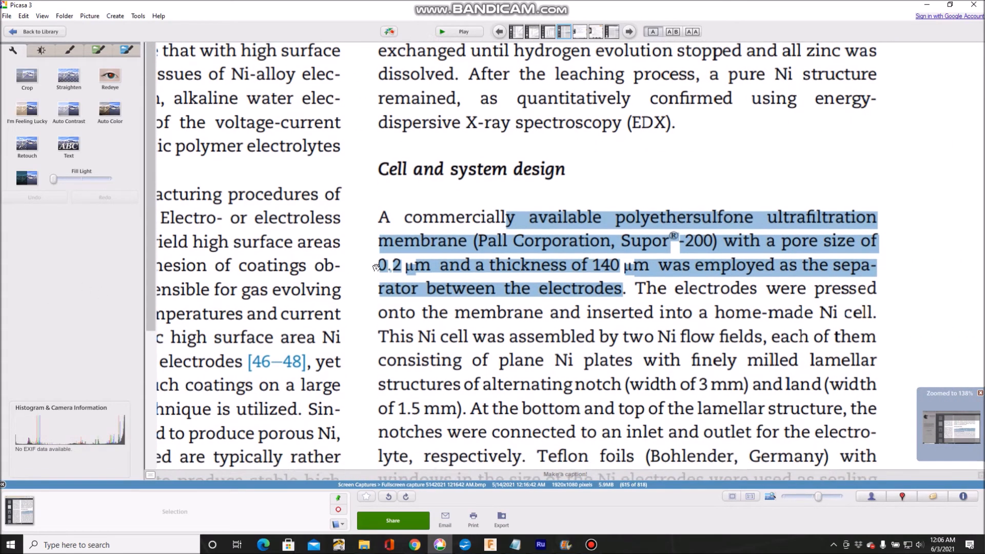
# Scroll the Picasa captures to the paper passage on the polyethersulfone membrane separator.
pyautogui.scroll(-3)
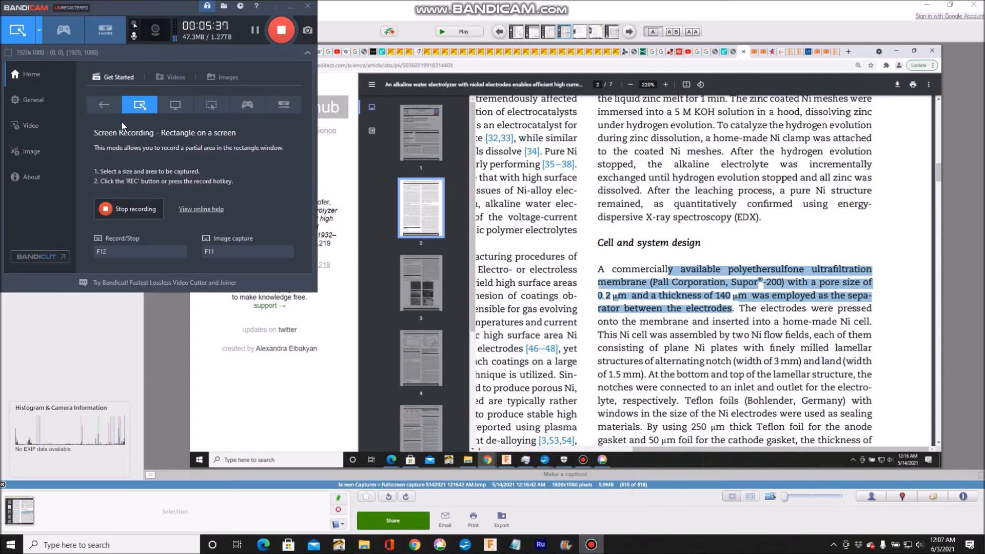
pyautogui.moveTo(116, 172)
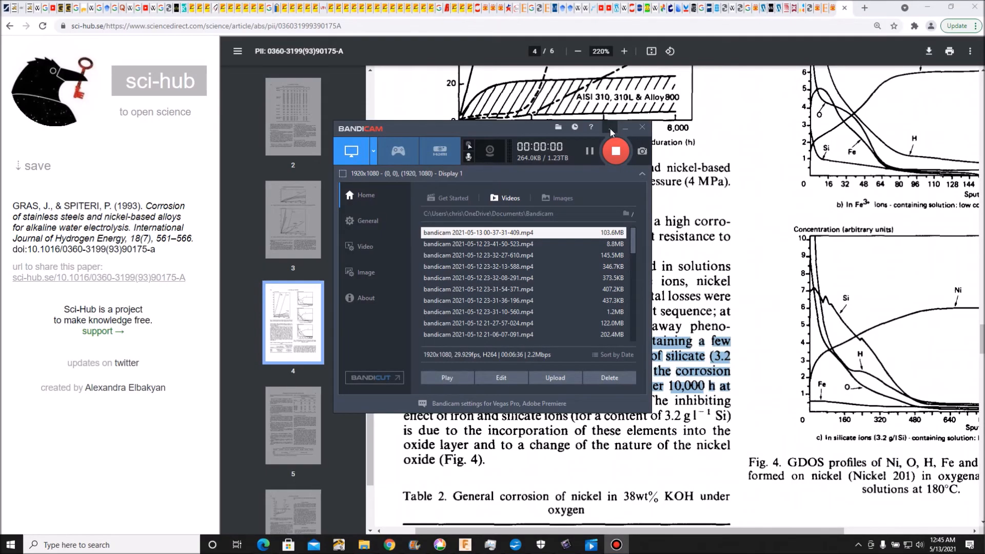
# Minimize the Bandicam window so the Sci-Hub paper page with Table 2 and Fig. 4 shows.
pyautogui.click(625, 128)
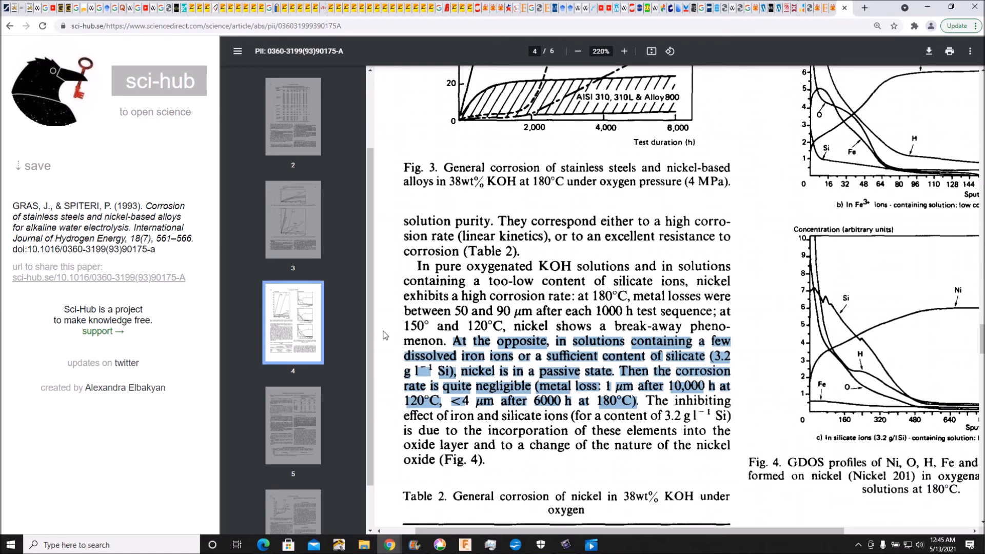
pyautogui.moveTo(394, 362)
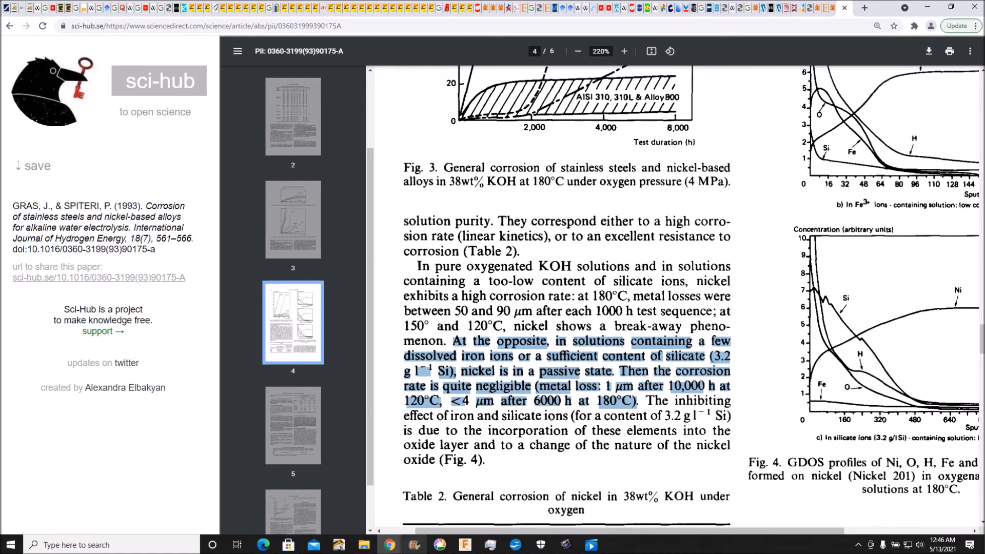
# Review the loss-of-metal versus test-duration chart capture, then return to the Screen Captures album.
pyautogui.click(438, 545)
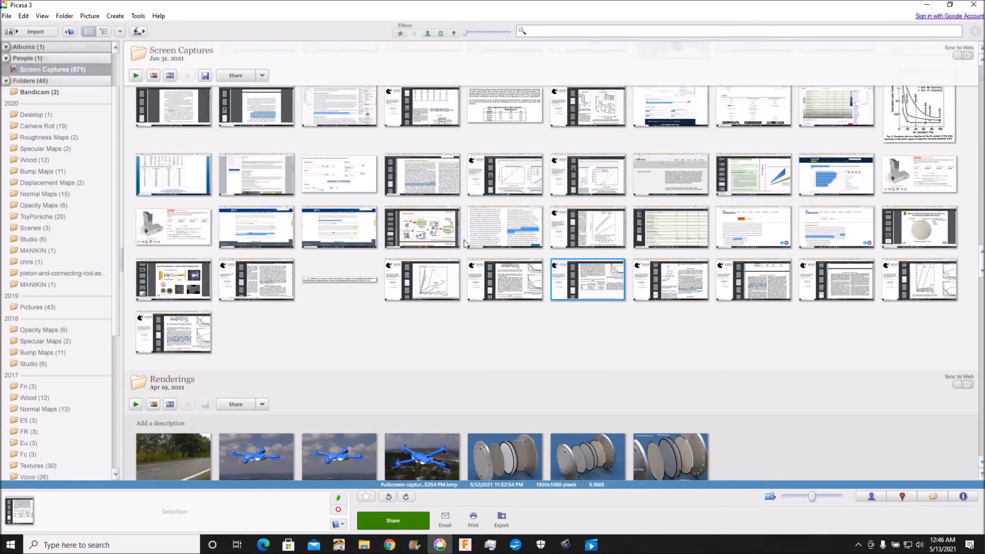
pyautogui.moveTo(502, 294)
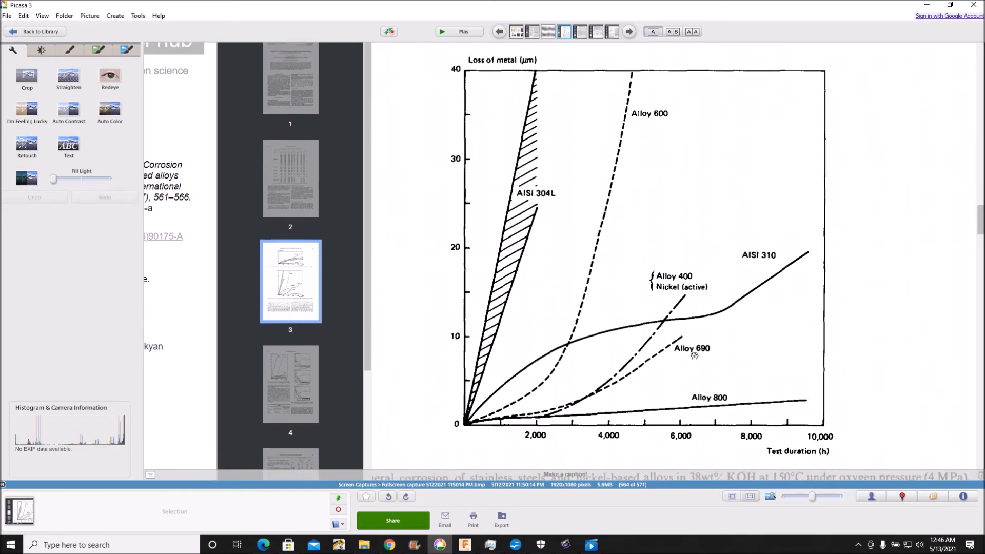
pyautogui.scroll(3)
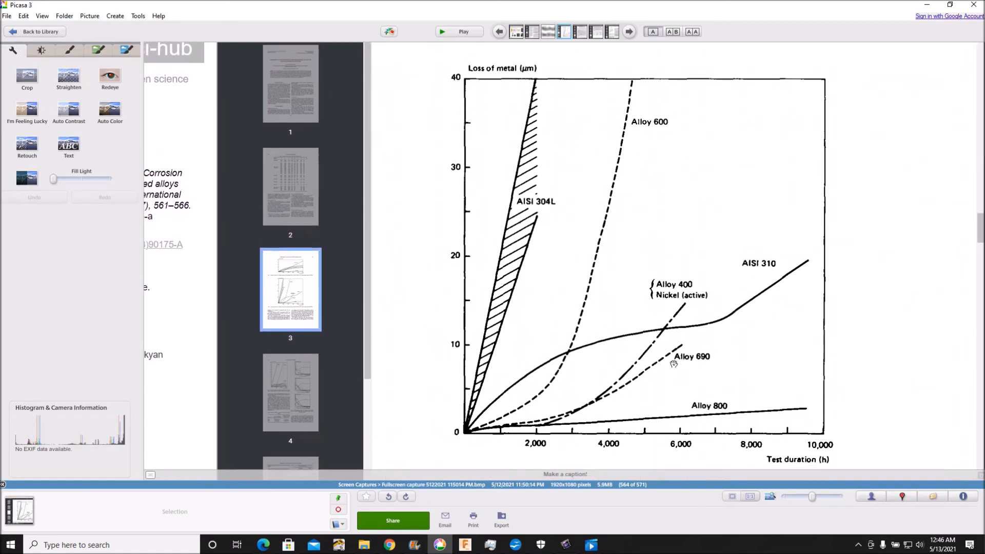
pyautogui.moveTo(815, 410)
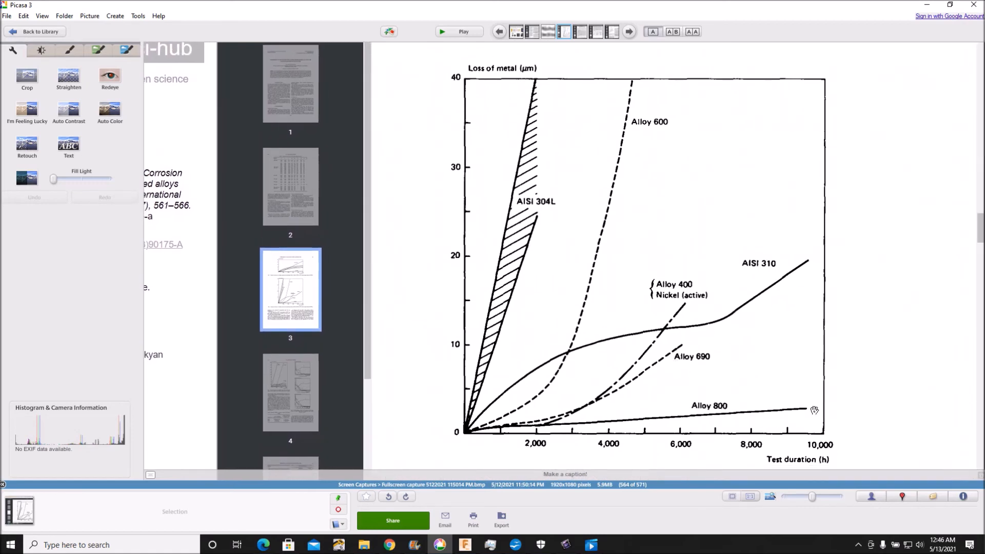
pyautogui.moveTo(785, 421)
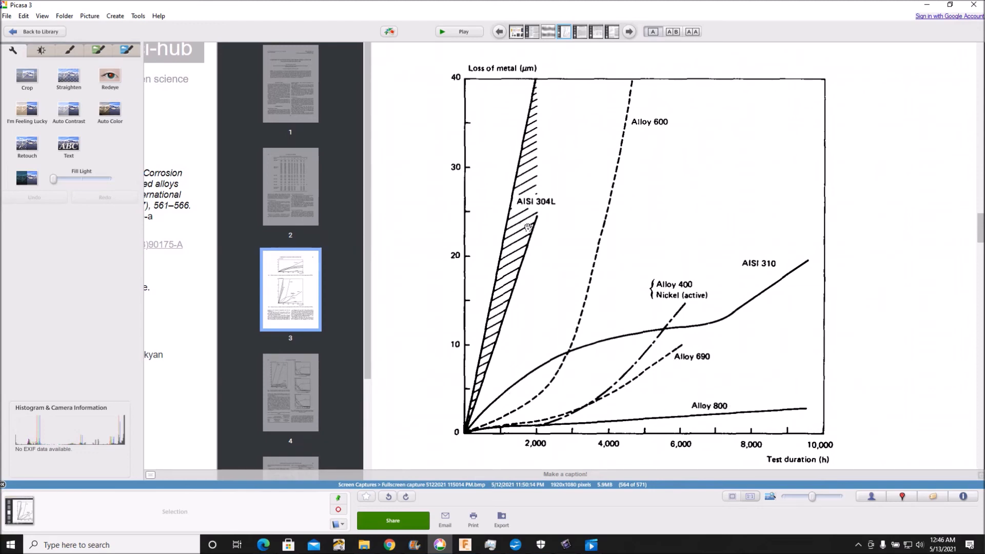
pyautogui.moveTo(625, 123)
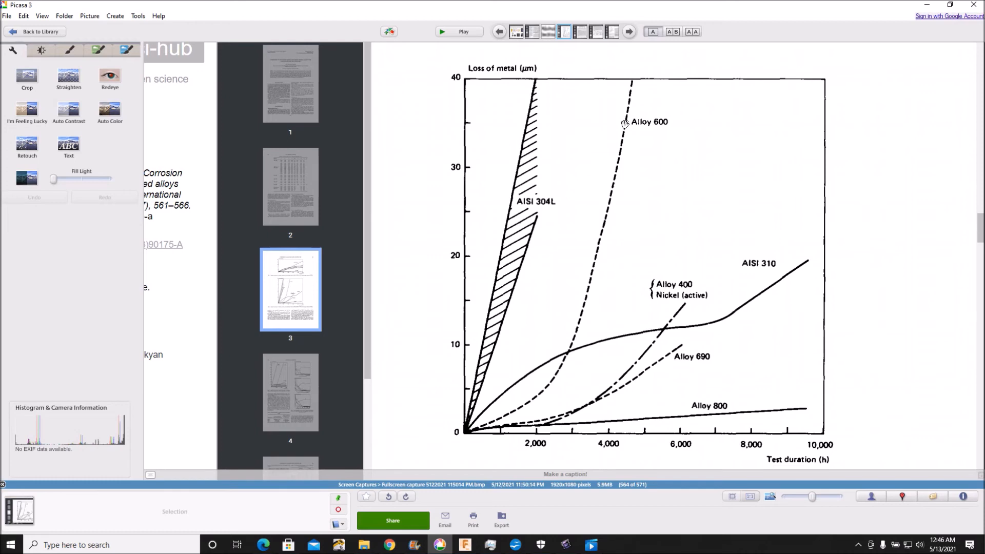
pyautogui.moveTo(541, 119)
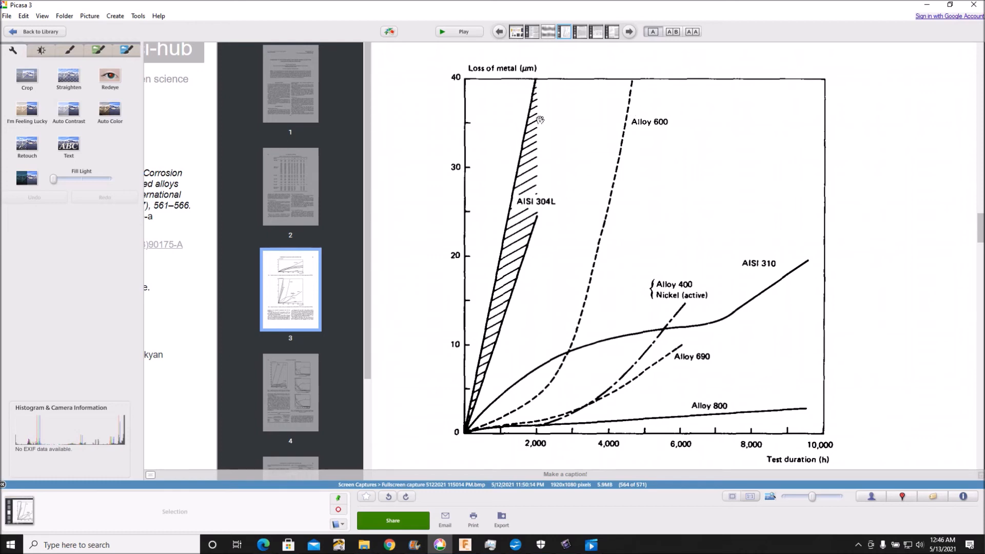
pyautogui.moveTo(687, 335)
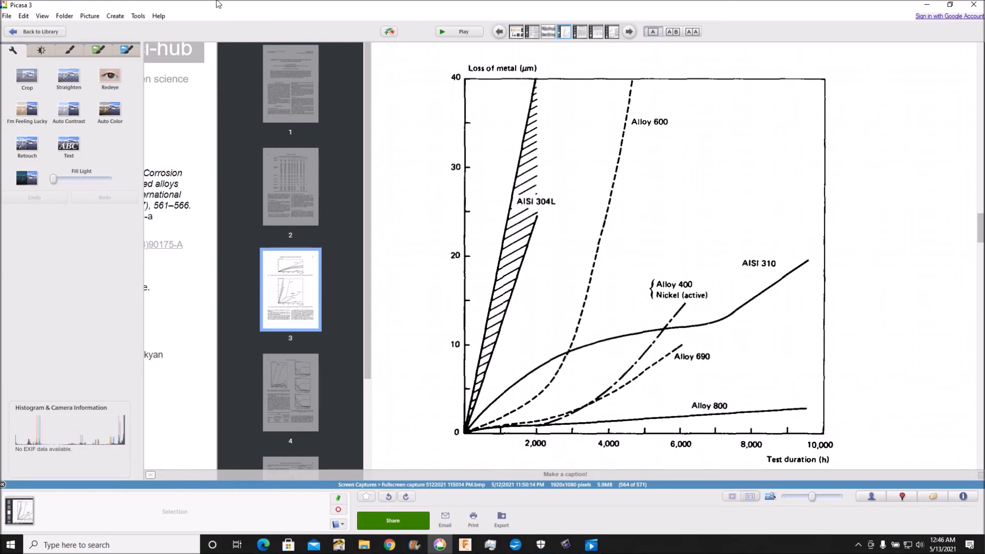
pyautogui.click(35, 31)
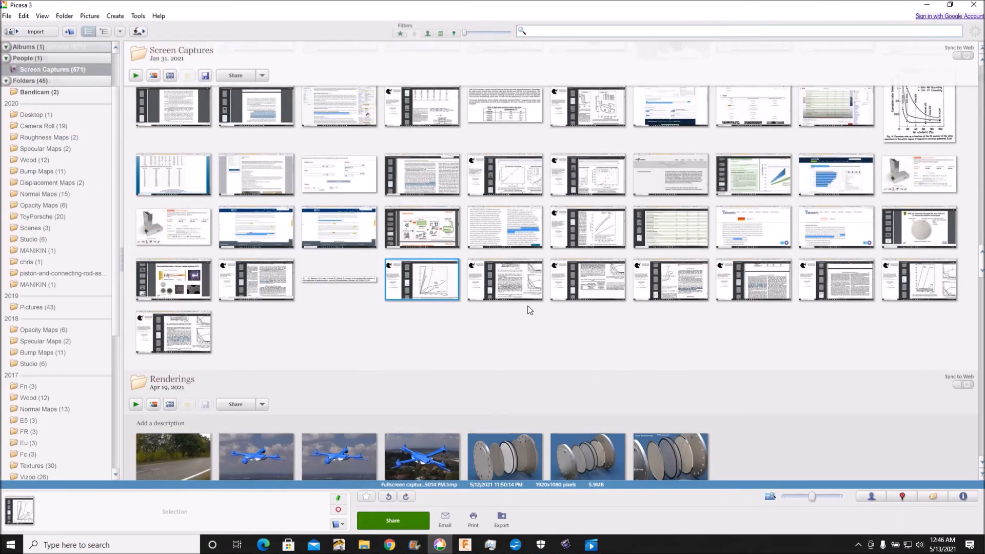
# View the Fig. 3 capture of alloy corrosion in 38wt% KOH at 180°C at full size.
pyautogui.doubleClick(420, 279)
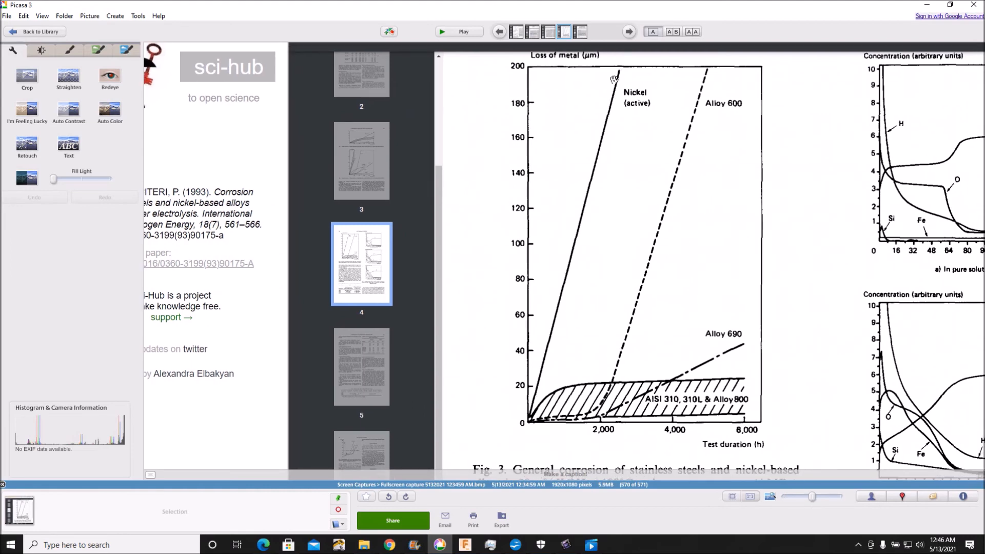
pyautogui.moveTo(735, 412)
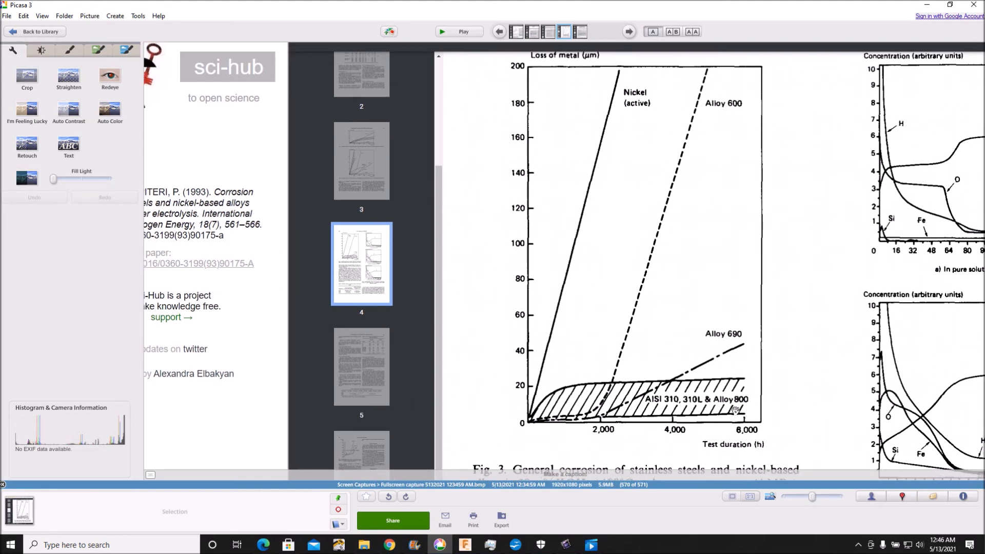
pyautogui.scroll(-3)
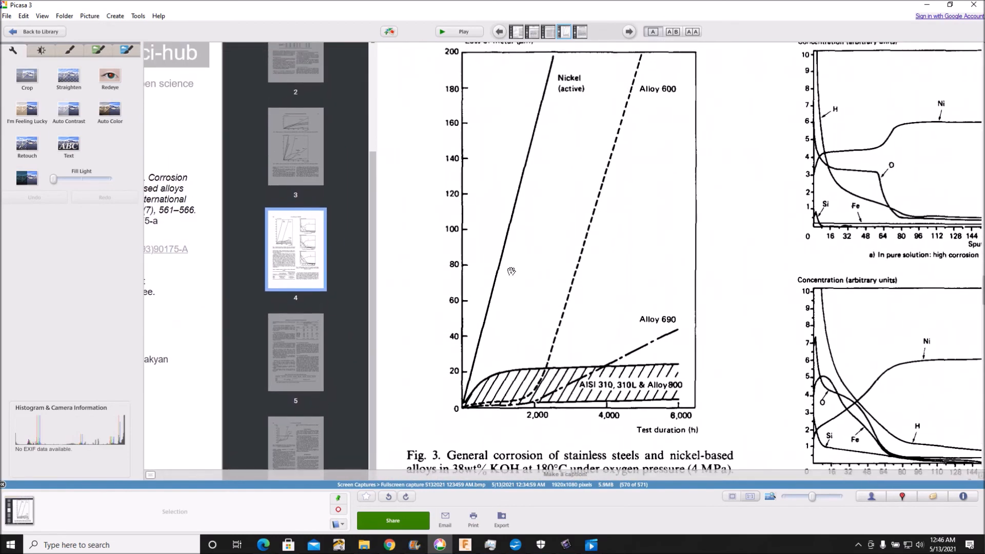
pyautogui.moveTo(388, 545)
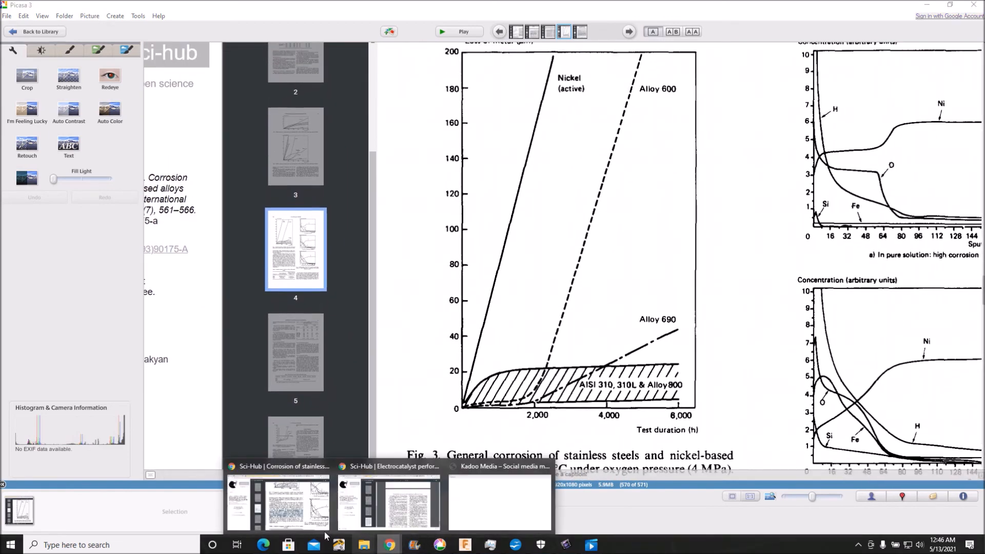
pyautogui.click(278, 503)
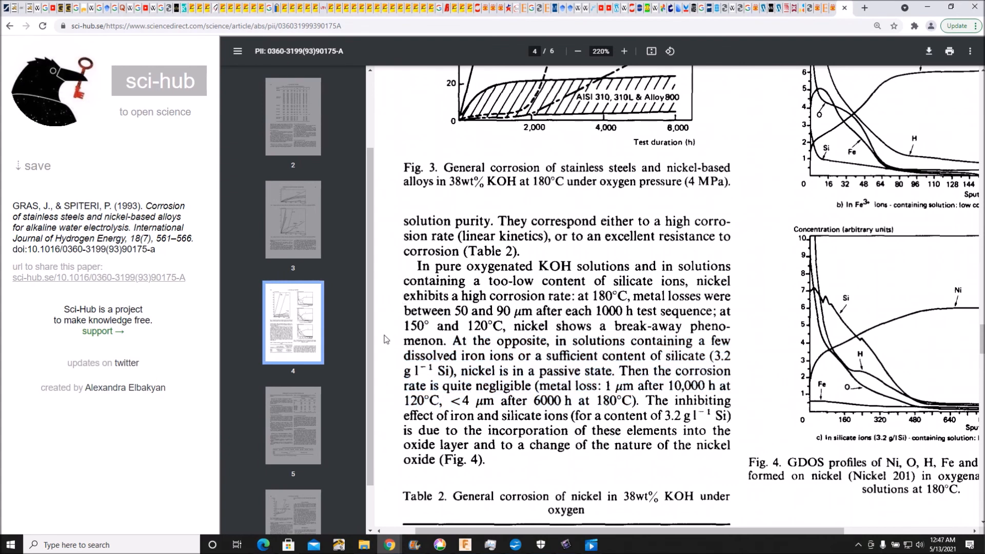
pyautogui.moveTo(482, 385)
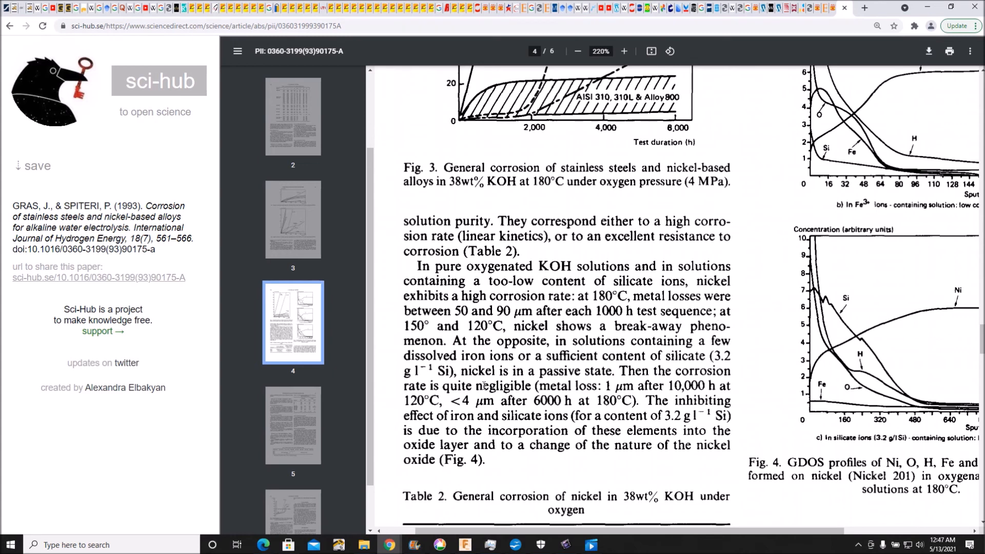
pyautogui.scroll(-3)
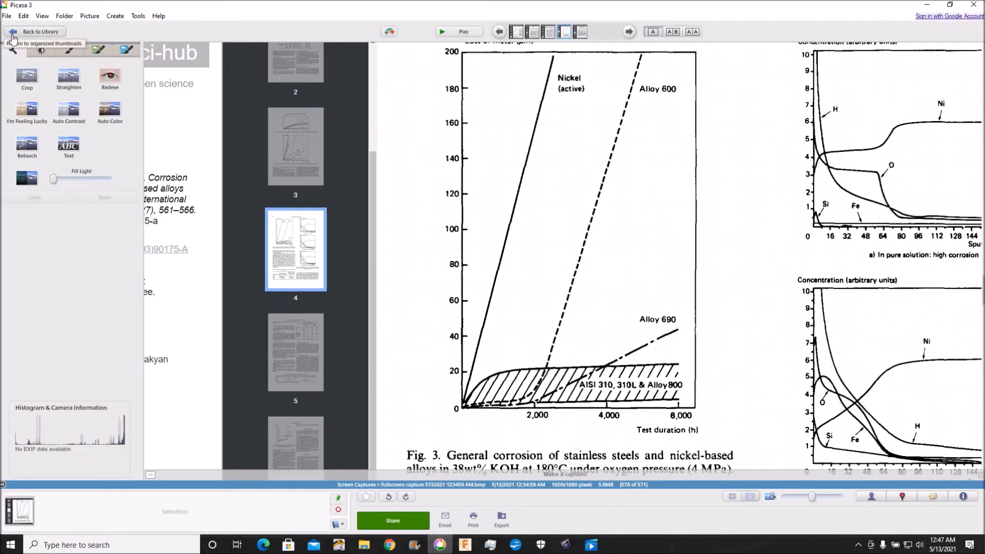
# Return to the screenshot collection to reach the Table 4 mass-loss capture.
pyautogui.click(40, 31)
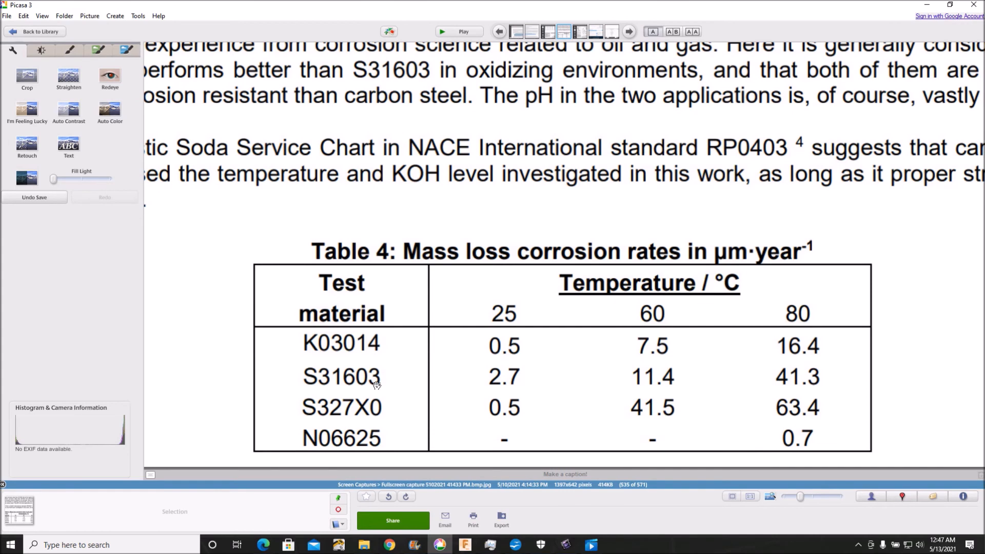
pyautogui.moveTo(382, 466)
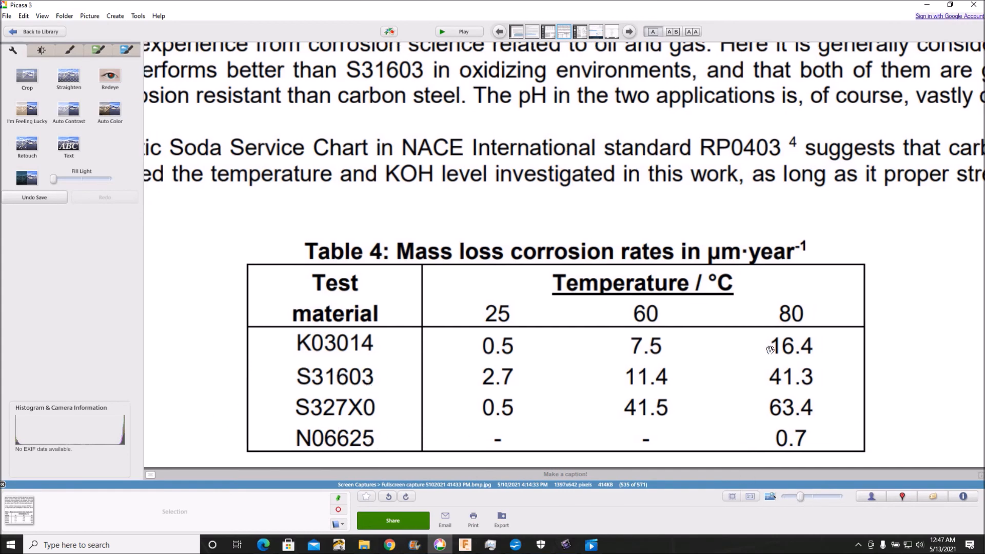
pyautogui.moveTo(388, 545)
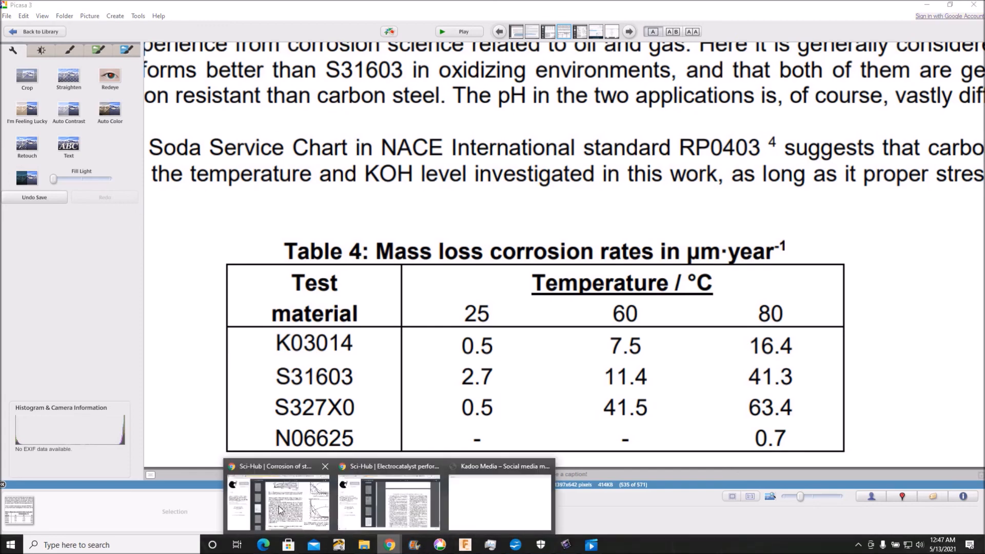
# Switch back to the Sci-Hub corrosion paper in Chrome and jump to page 3.
pyautogui.click(278, 503)
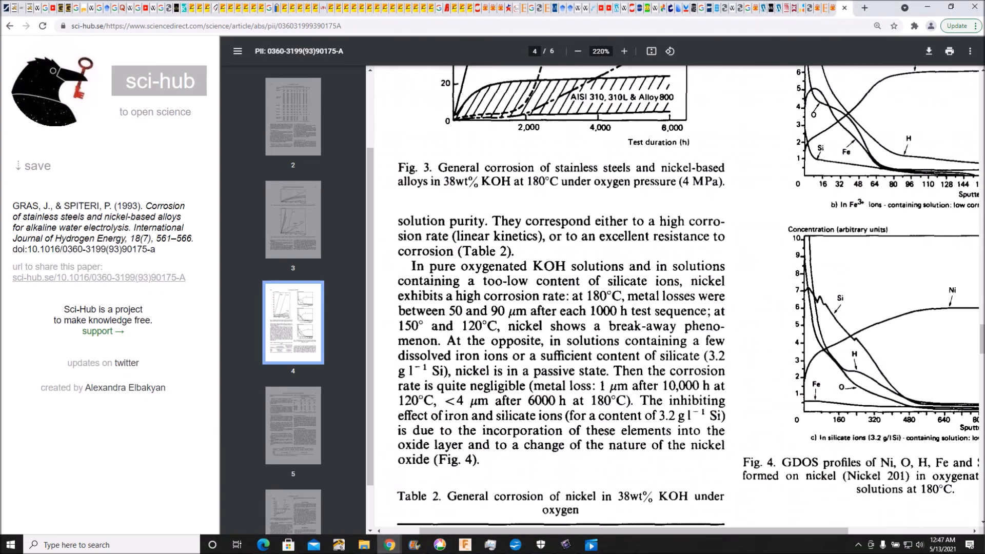
pyautogui.scroll(-3)
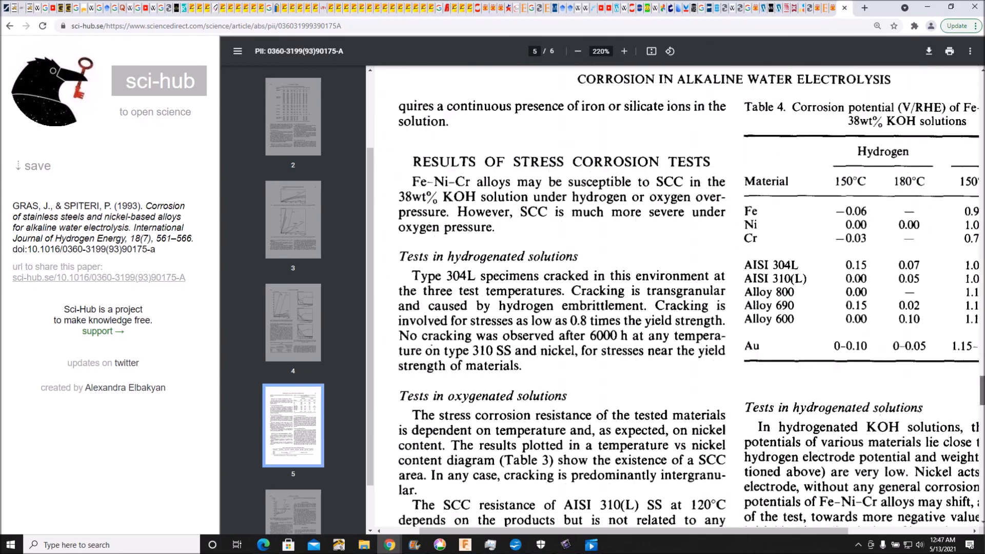
pyautogui.click(292, 218)
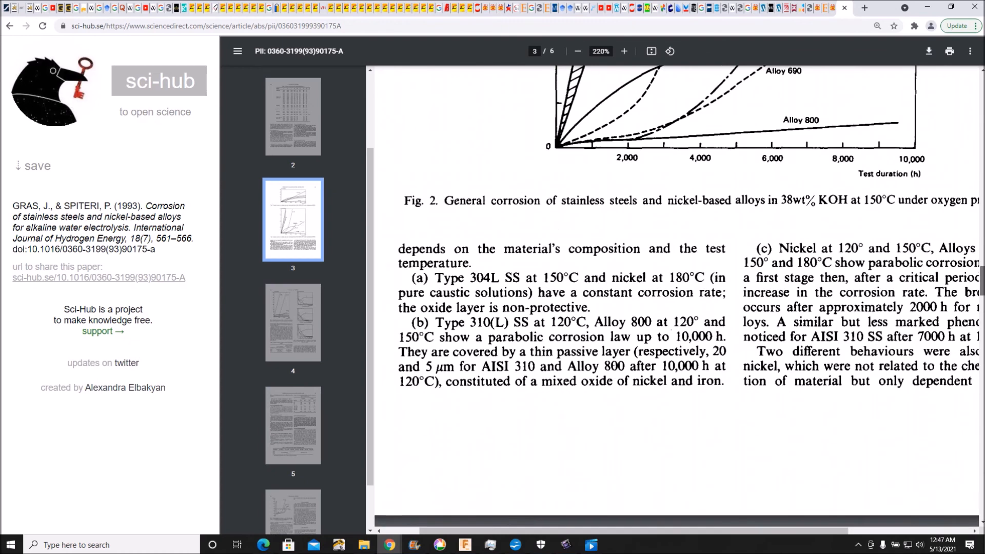
pyautogui.scroll(3)
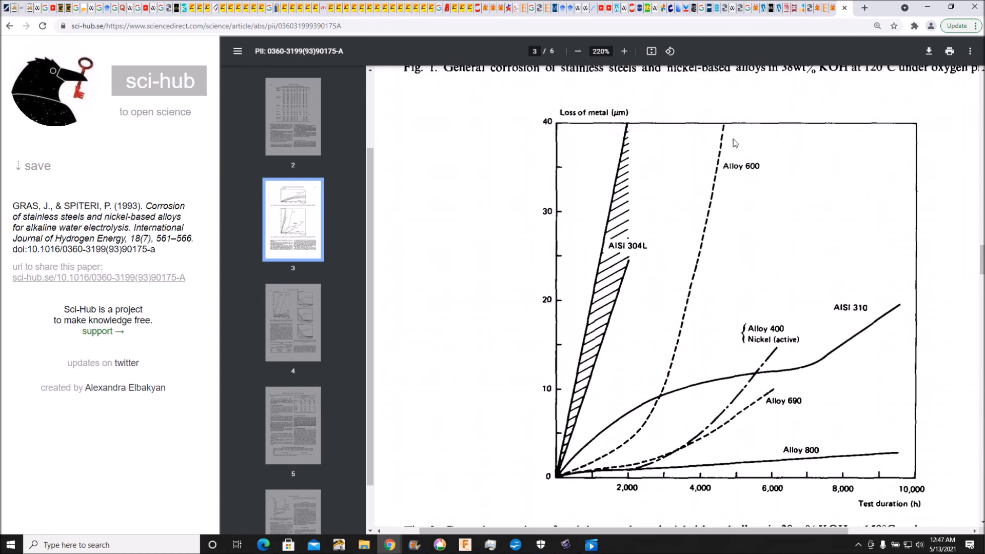
pyautogui.moveTo(751, 156)
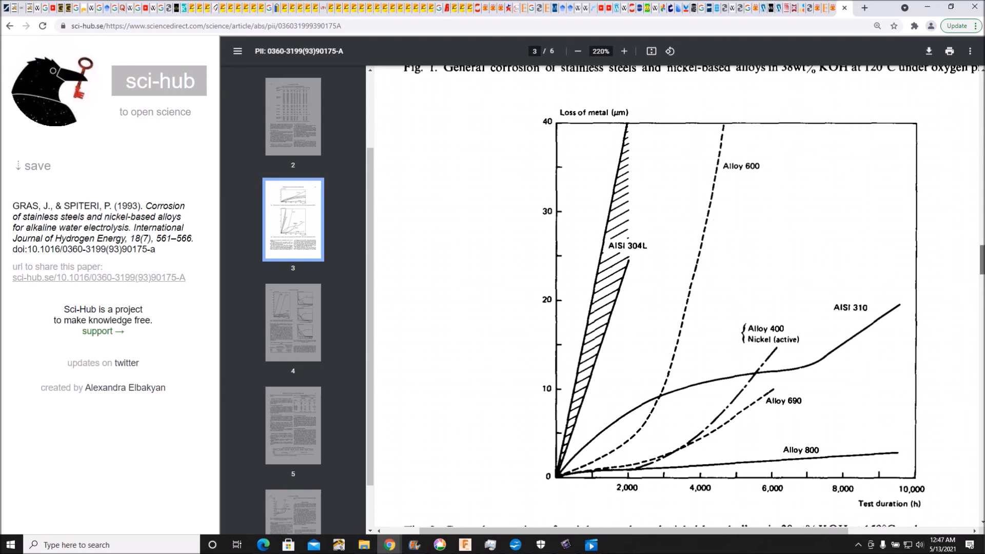
# Scroll down to page 4 showing Fig. 3 and the Fig. 4 GDOS profiles.
pyautogui.scroll(-3)
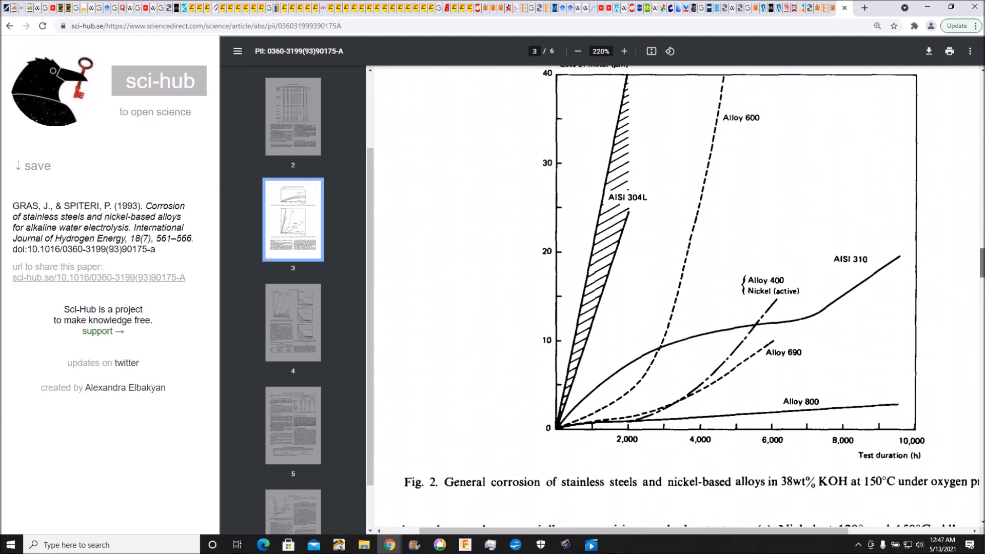
pyautogui.scroll(-3)
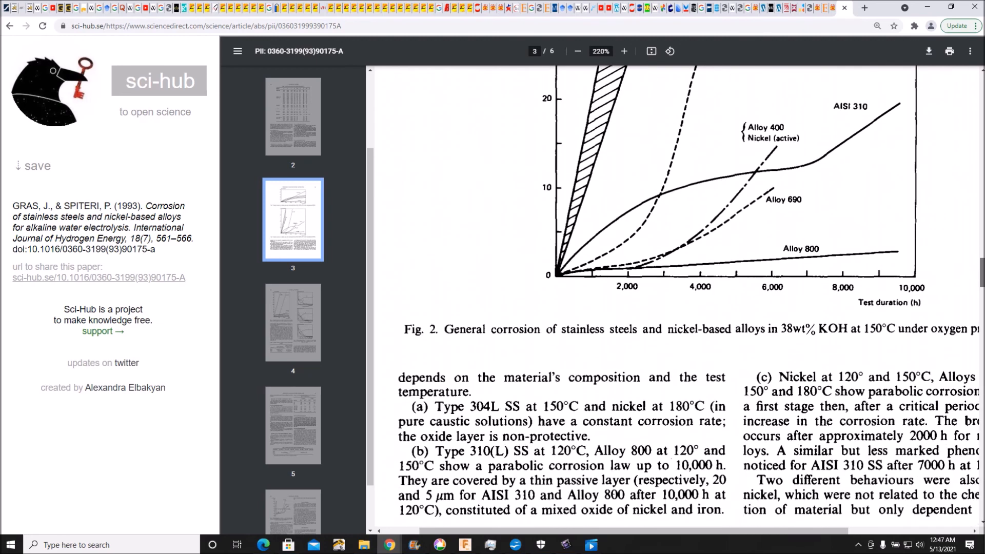
pyautogui.scroll(-3)
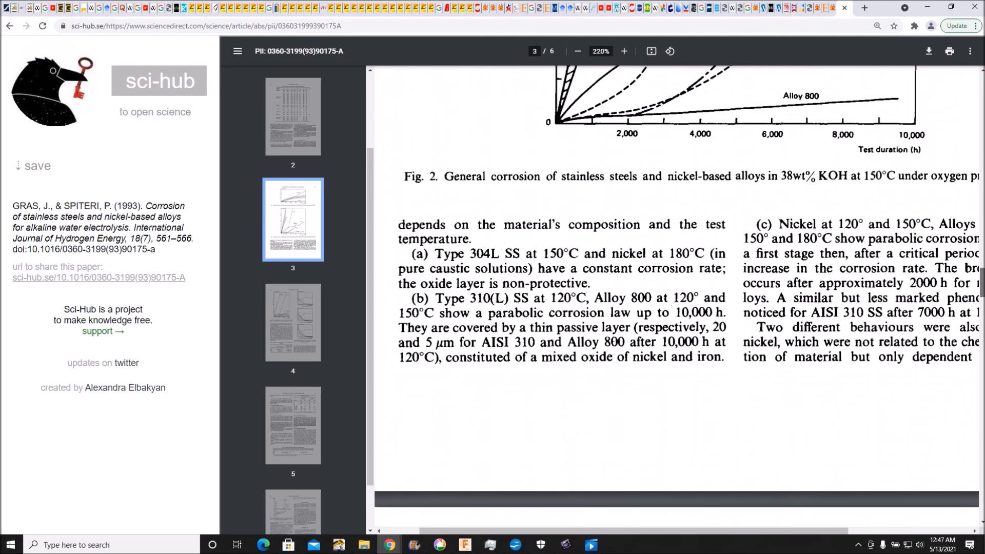
pyautogui.scroll(-3)
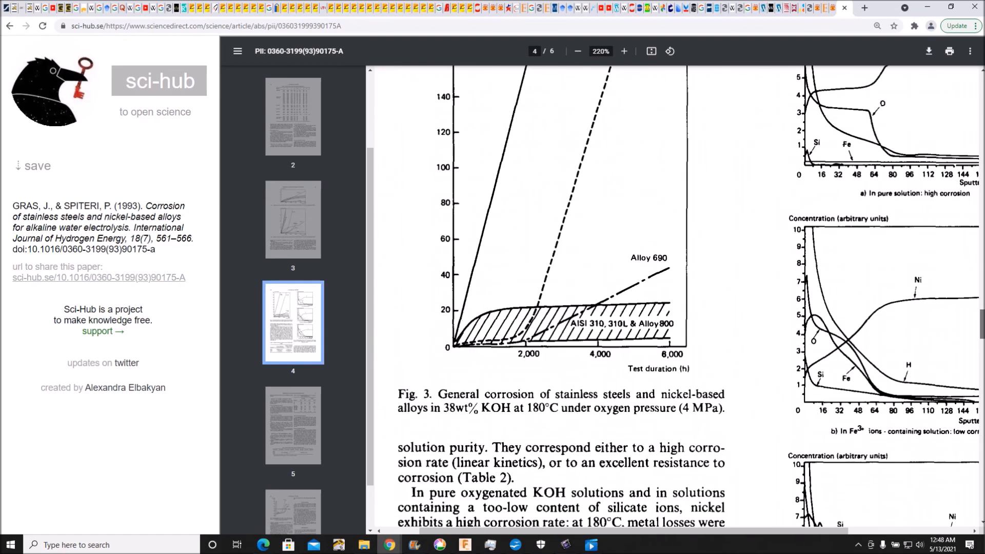
# Scroll page 4 until Table 2 on nickel corrosion rates is fully visible.
pyautogui.scroll(-3)
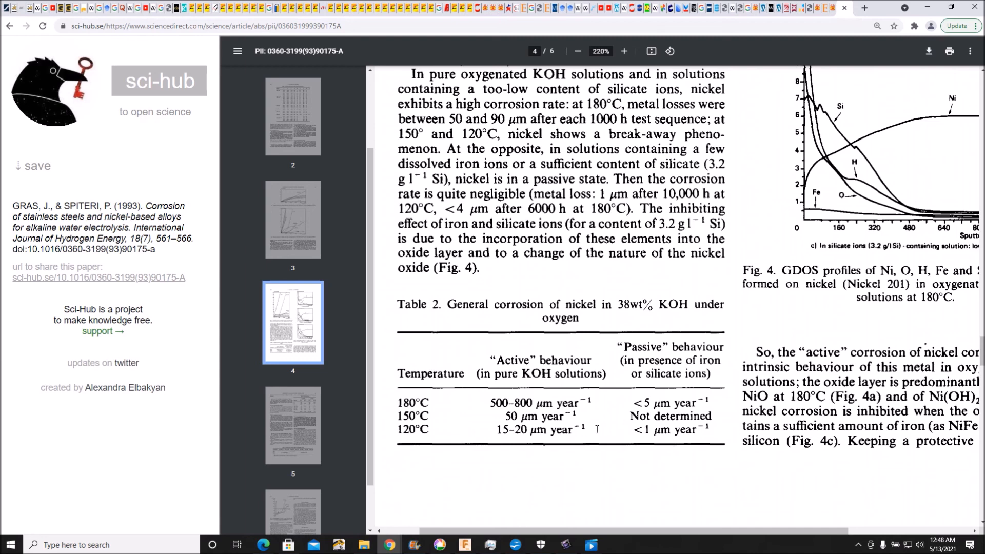
pyautogui.moveTo(484, 447)
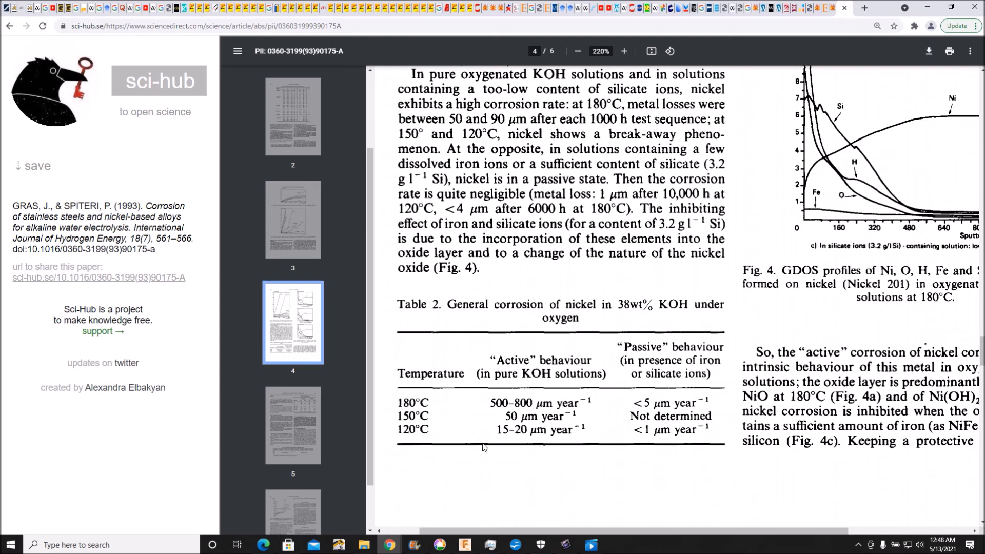
pyautogui.moveTo(515, 343)
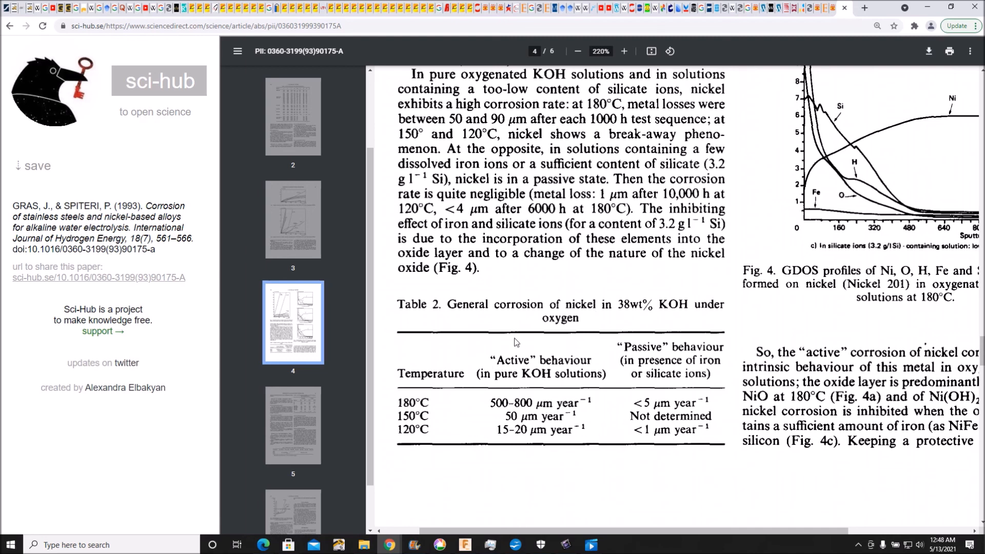
pyautogui.moveTo(498, 415)
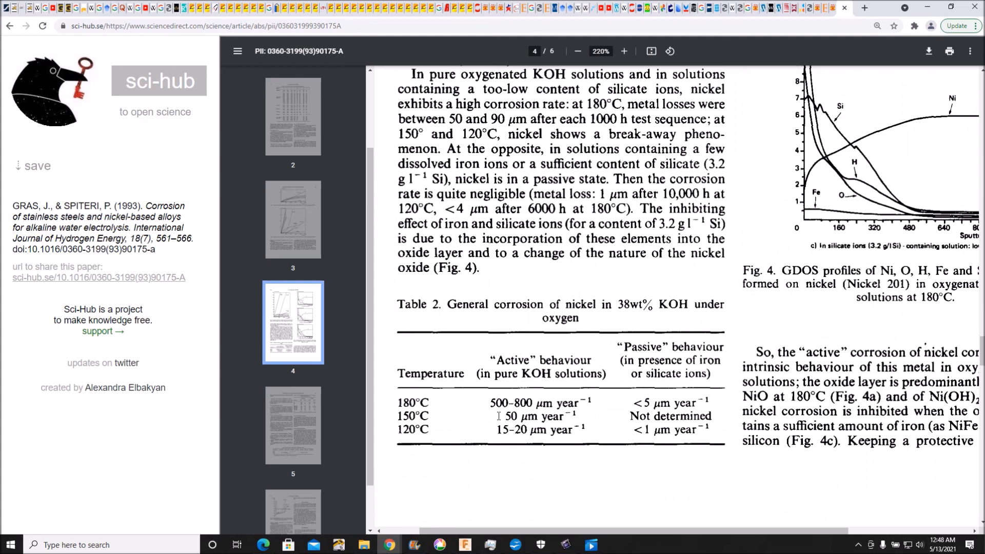
pyautogui.moveTo(460, 421)
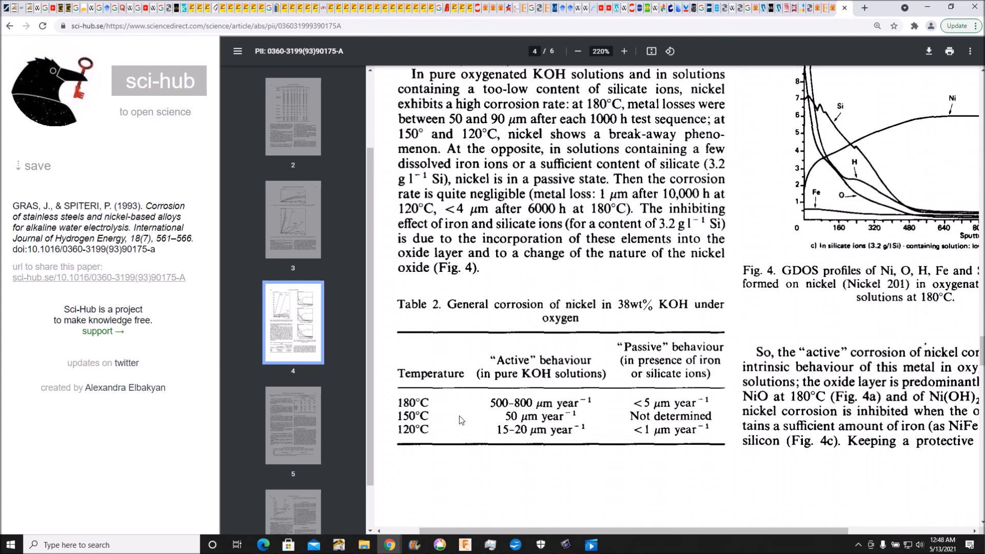
pyautogui.moveTo(566, 459)
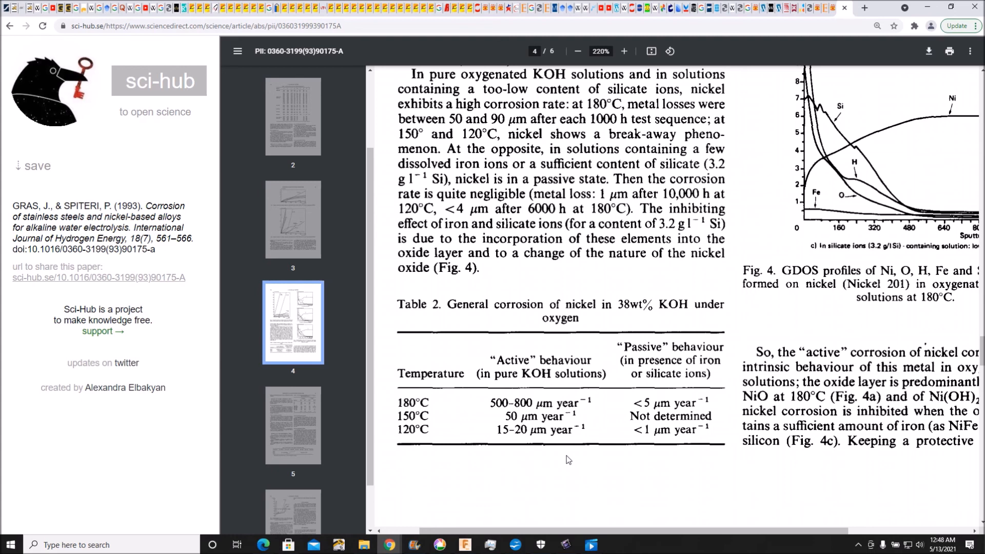
pyautogui.moveTo(476, 273)
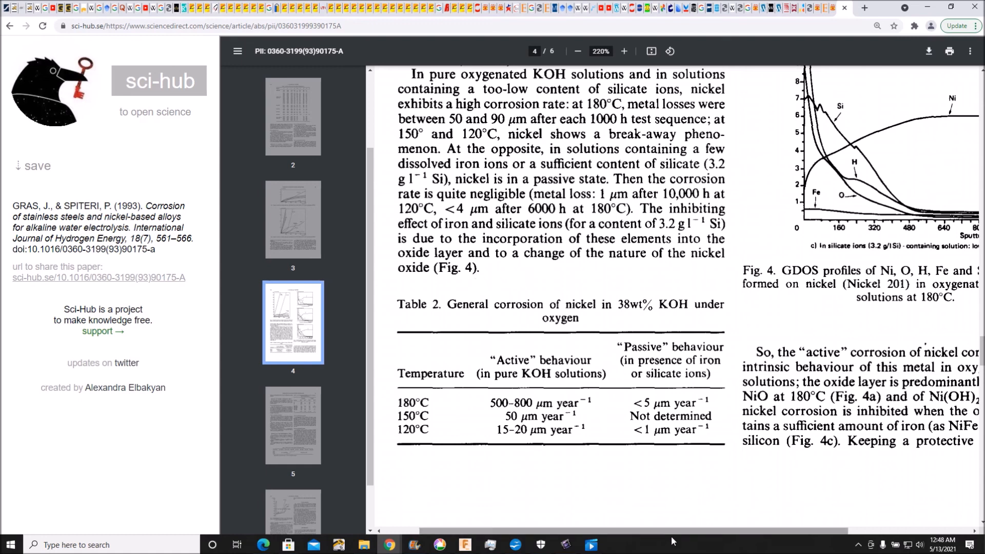
# Shift the page sideways so the Fig. 4 caption and active-corrosion paragraph show fully.
pyautogui.hscroll(3)
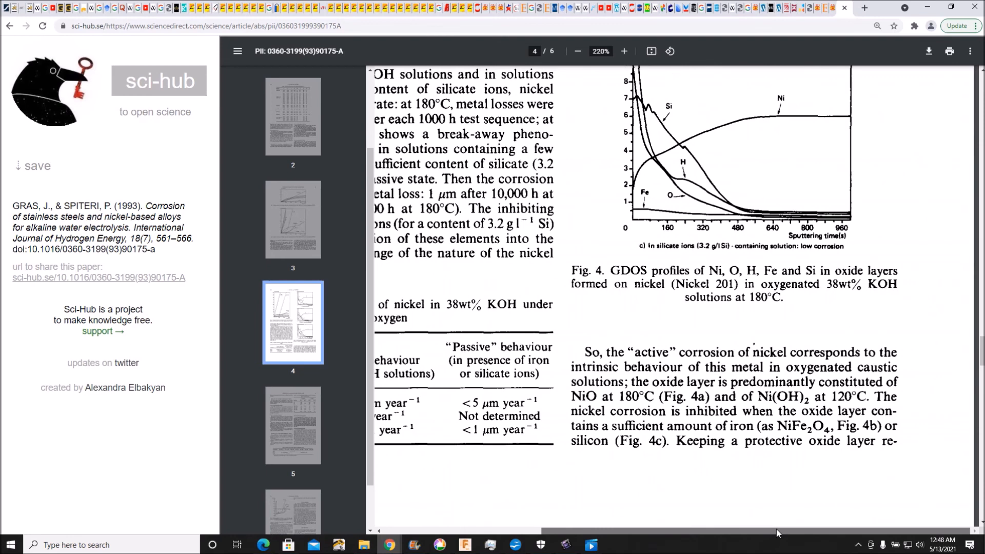
pyautogui.moveTo(686, 484)
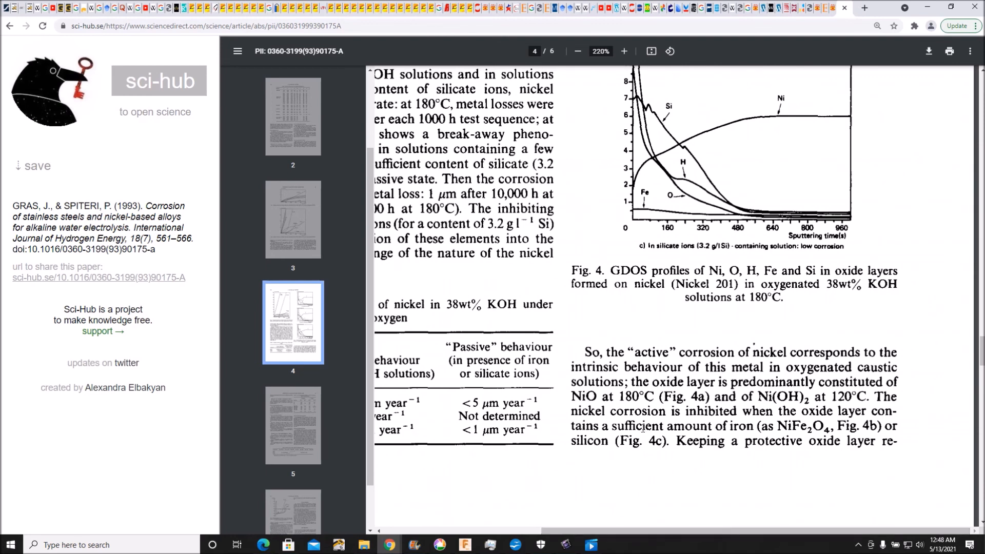
pyautogui.moveTo(684, 451)
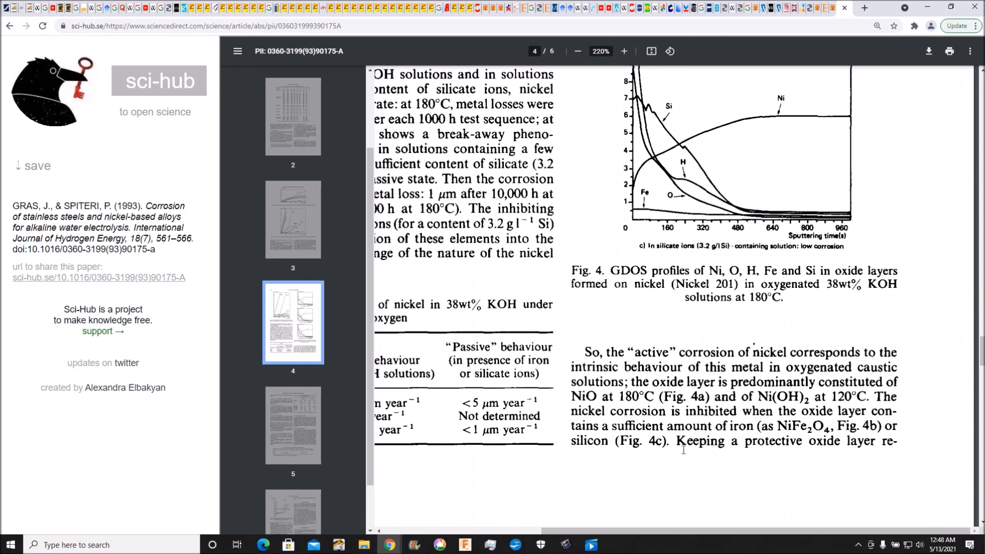
pyautogui.moveTo(666, 521)
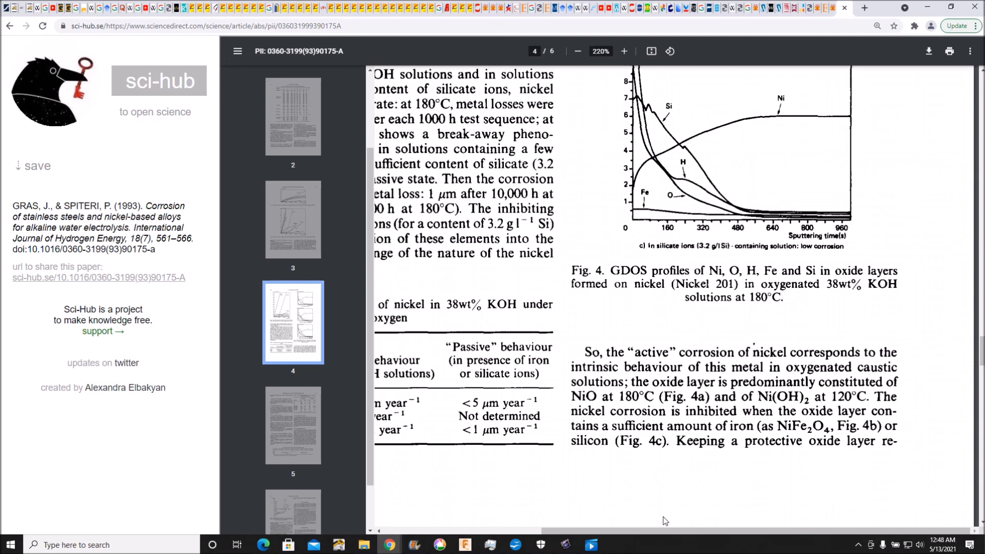